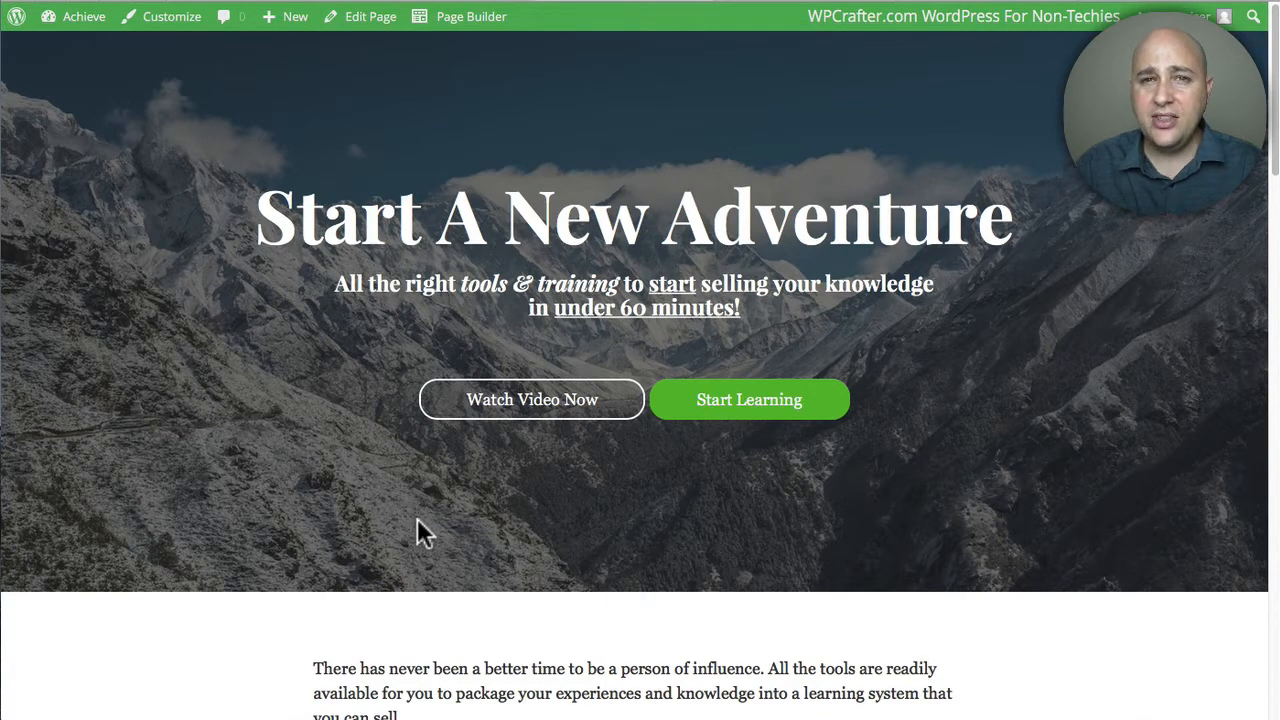
pyautogui.moveTo(327, 237)
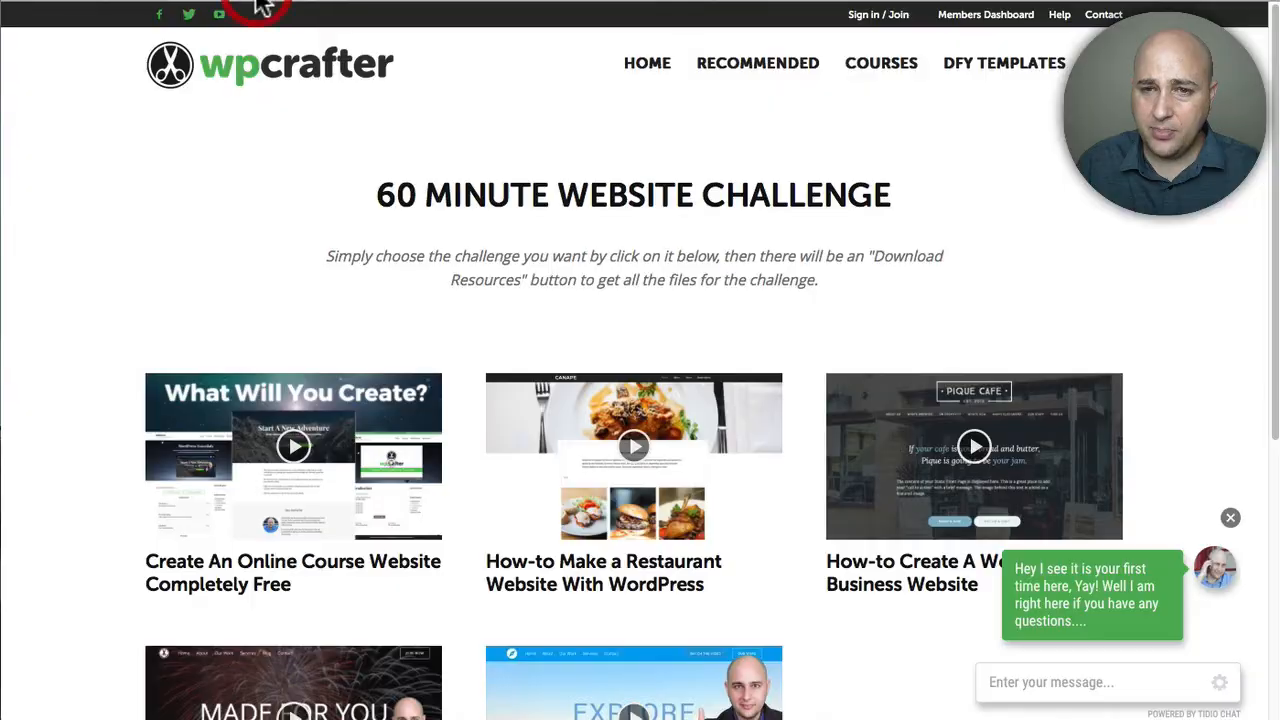
pyautogui.moveTo(945, 80)
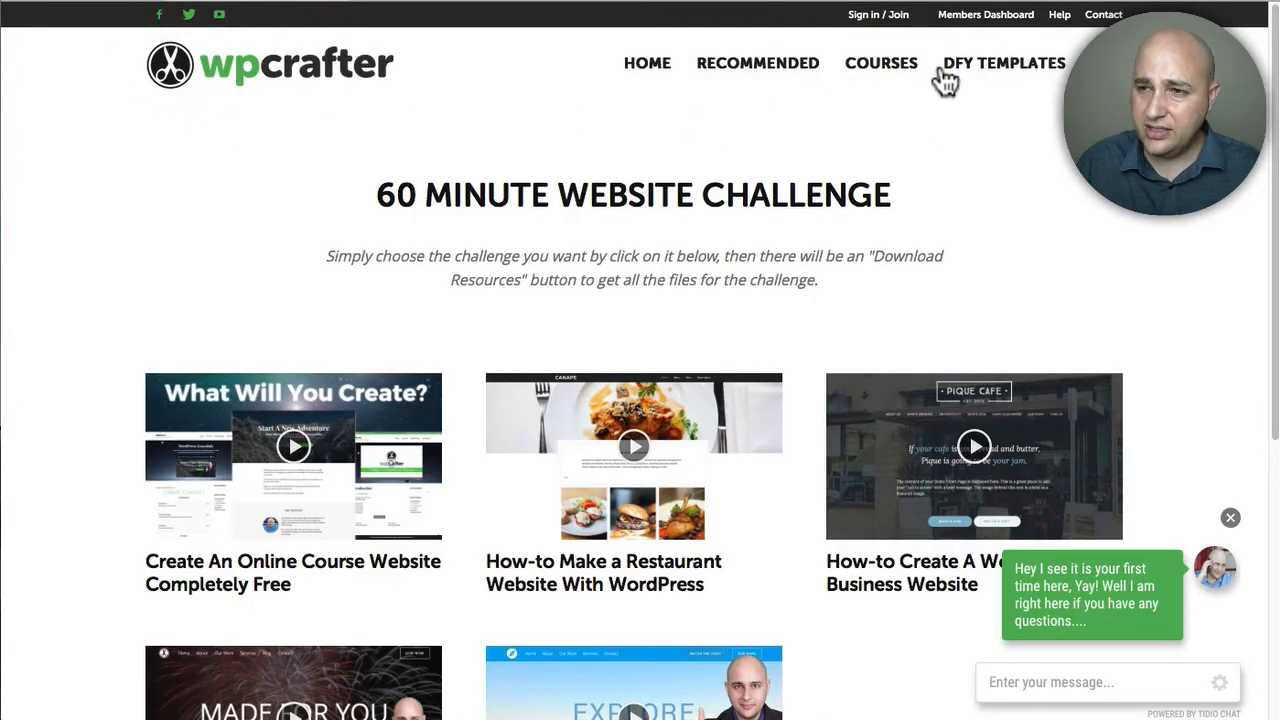
pyautogui.moveTo(370, 395)
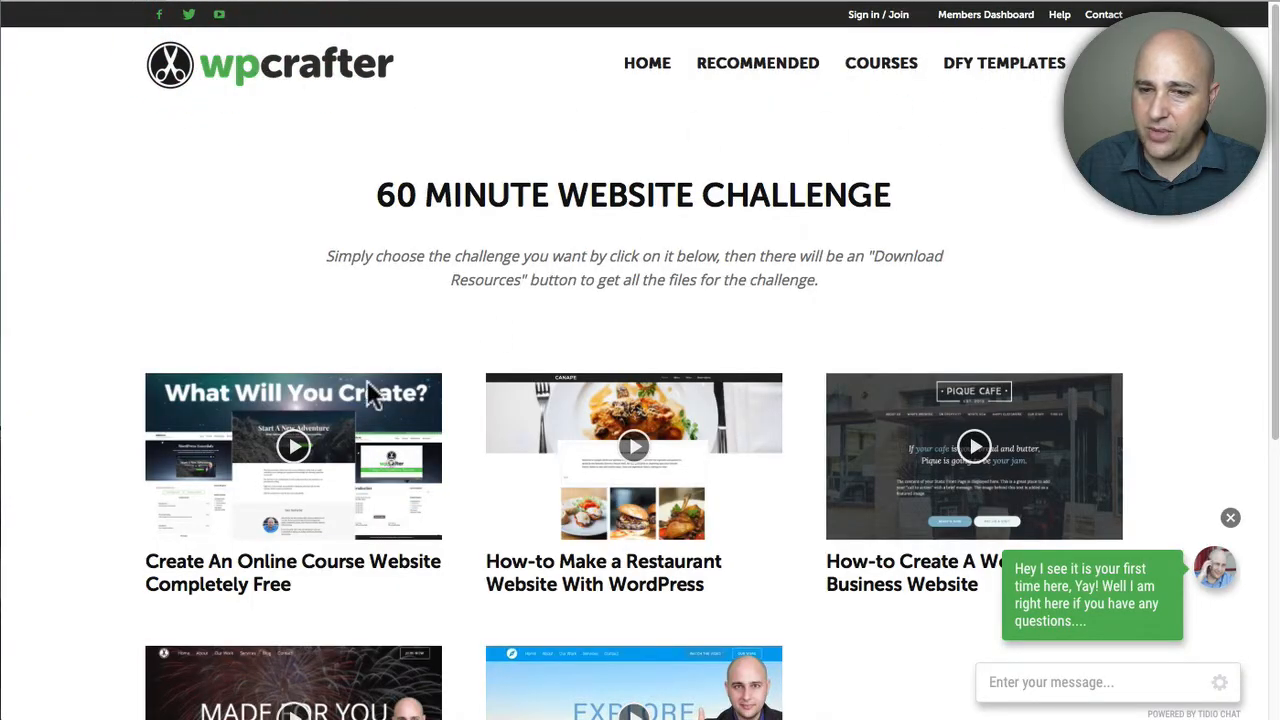
pyautogui.moveTo(285, 535)
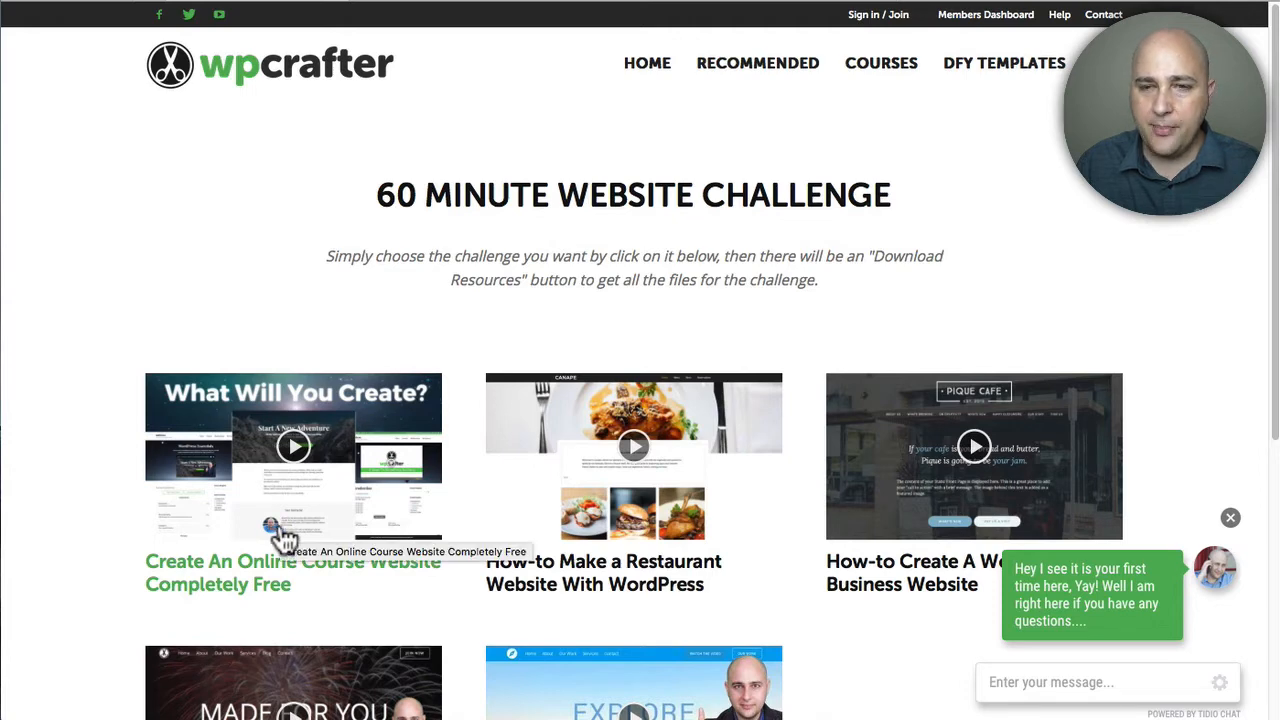
# Step: Open Membership Bundle from the Memberships list and scroll to its settings
pyautogui.click(293, 447)
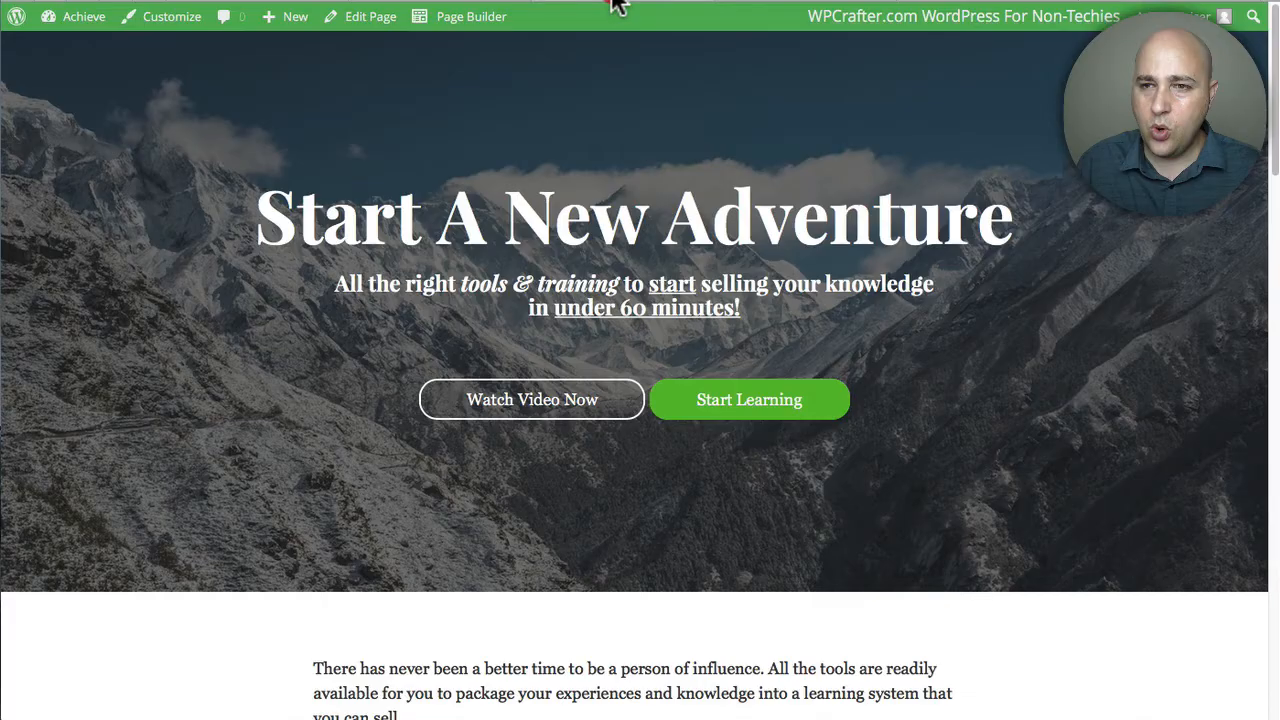
pyautogui.moveTo(555, 150)
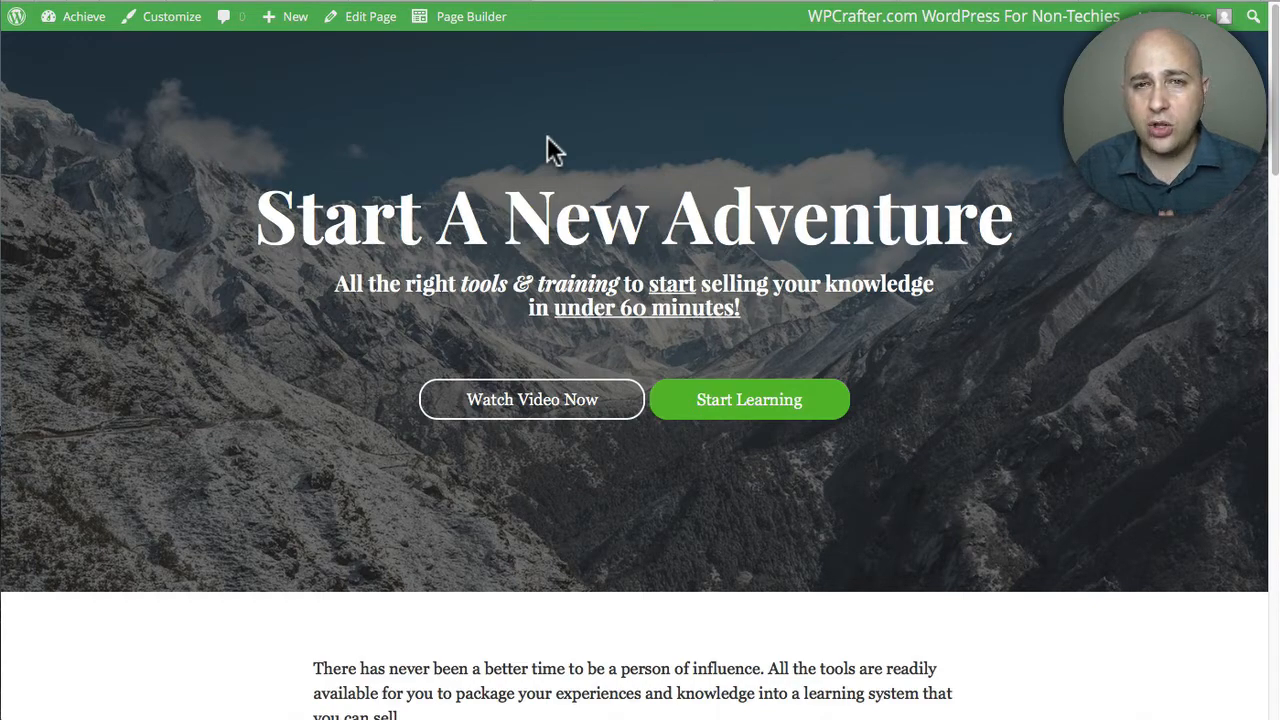
pyautogui.moveTo(542, 142)
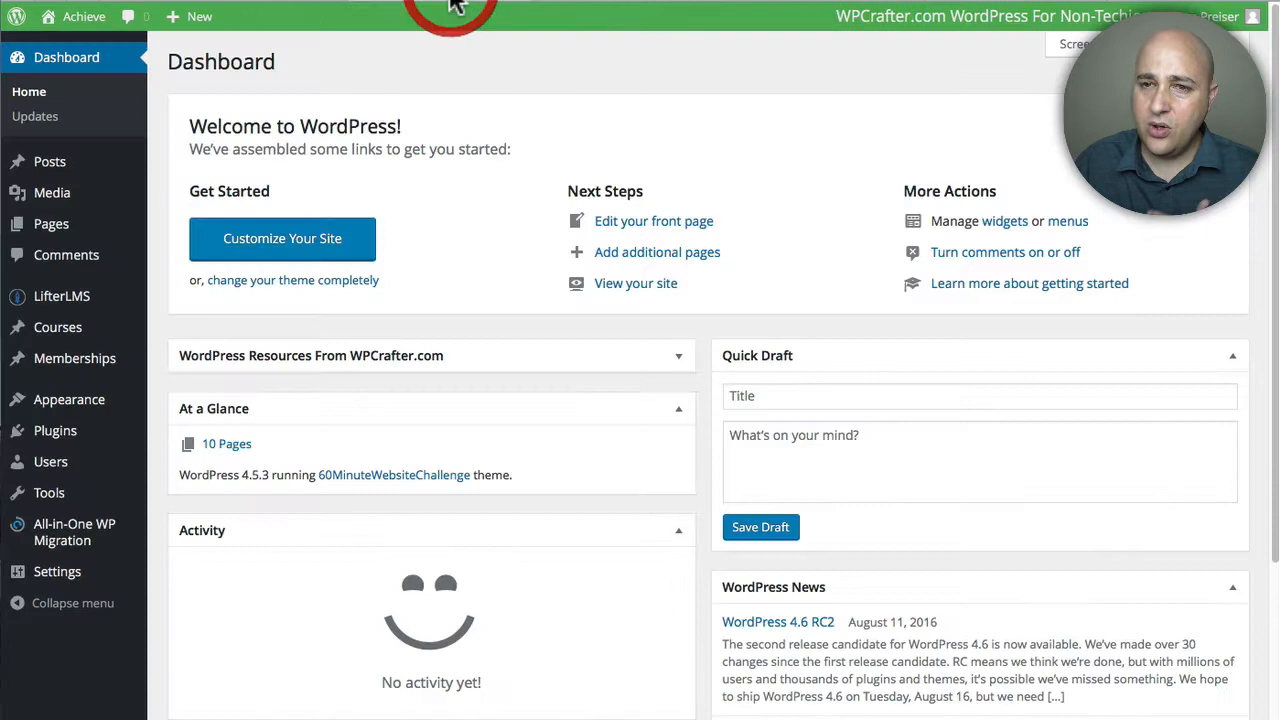
pyautogui.moveTo(340, 125)
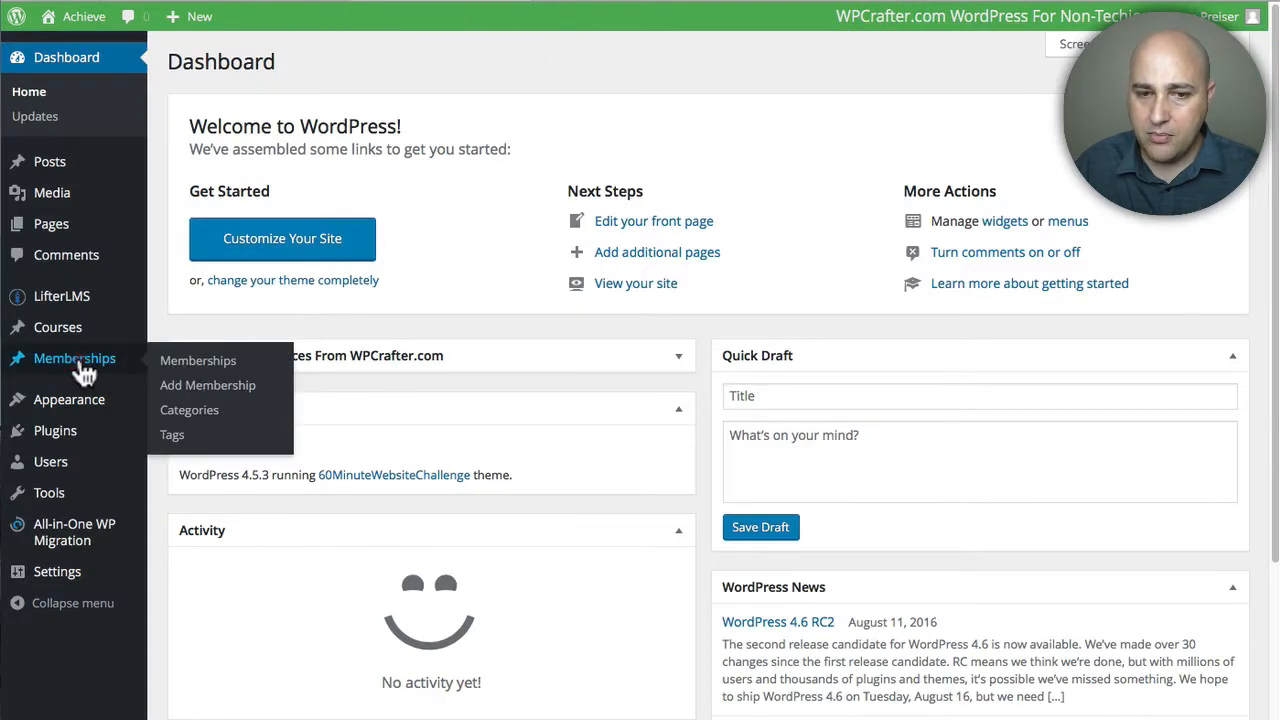
pyautogui.click(198, 360)
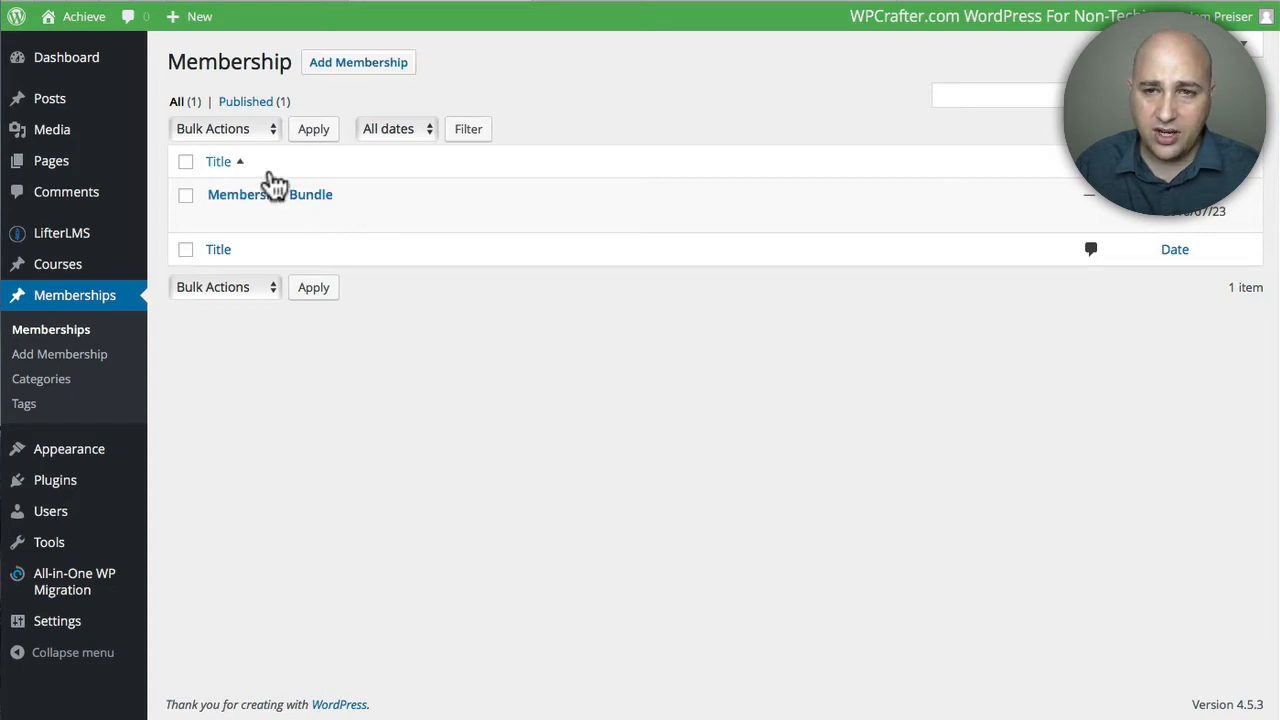
pyautogui.click(270, 194)
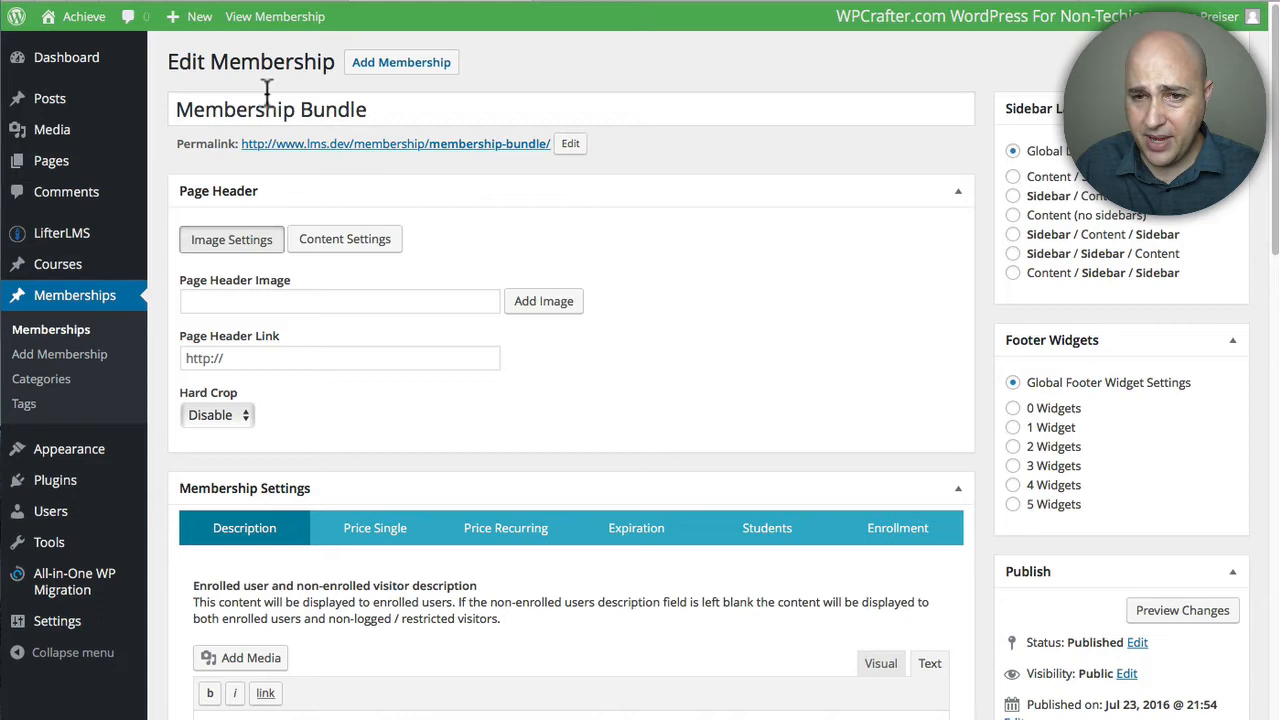
pyautogui.moveTo(400, 143)
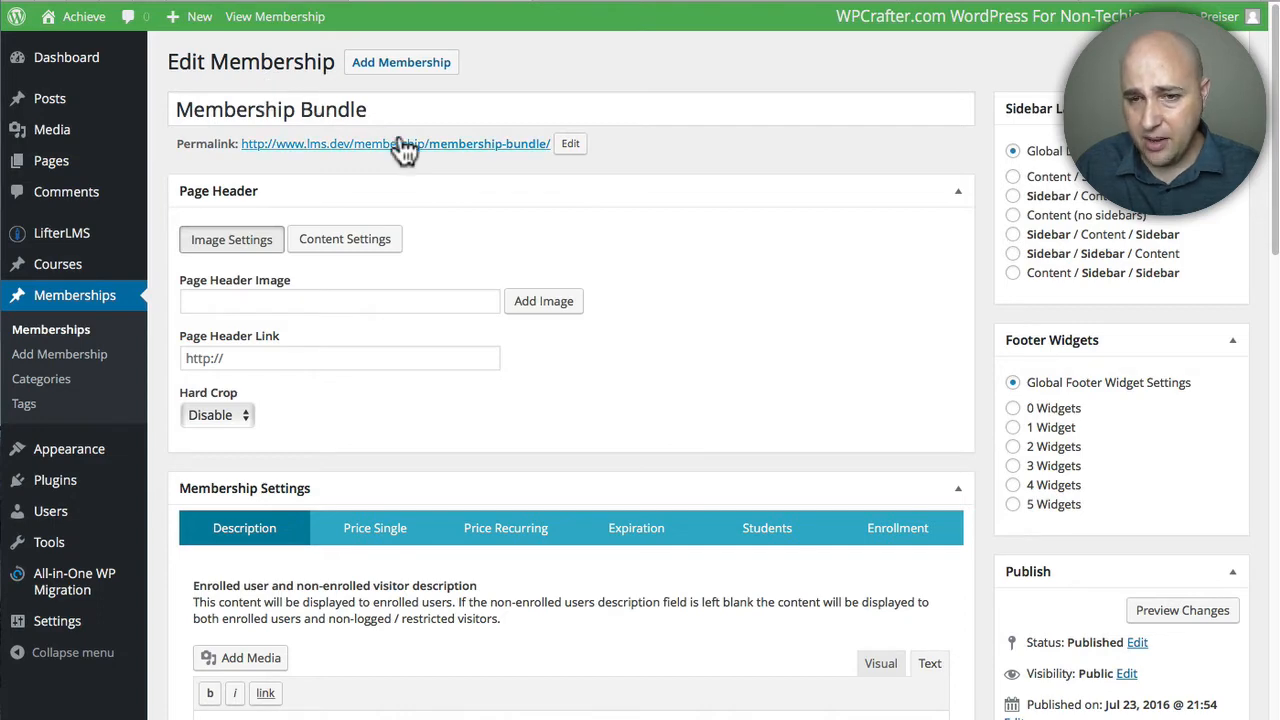
pyautogui.moveTo(672, 190)
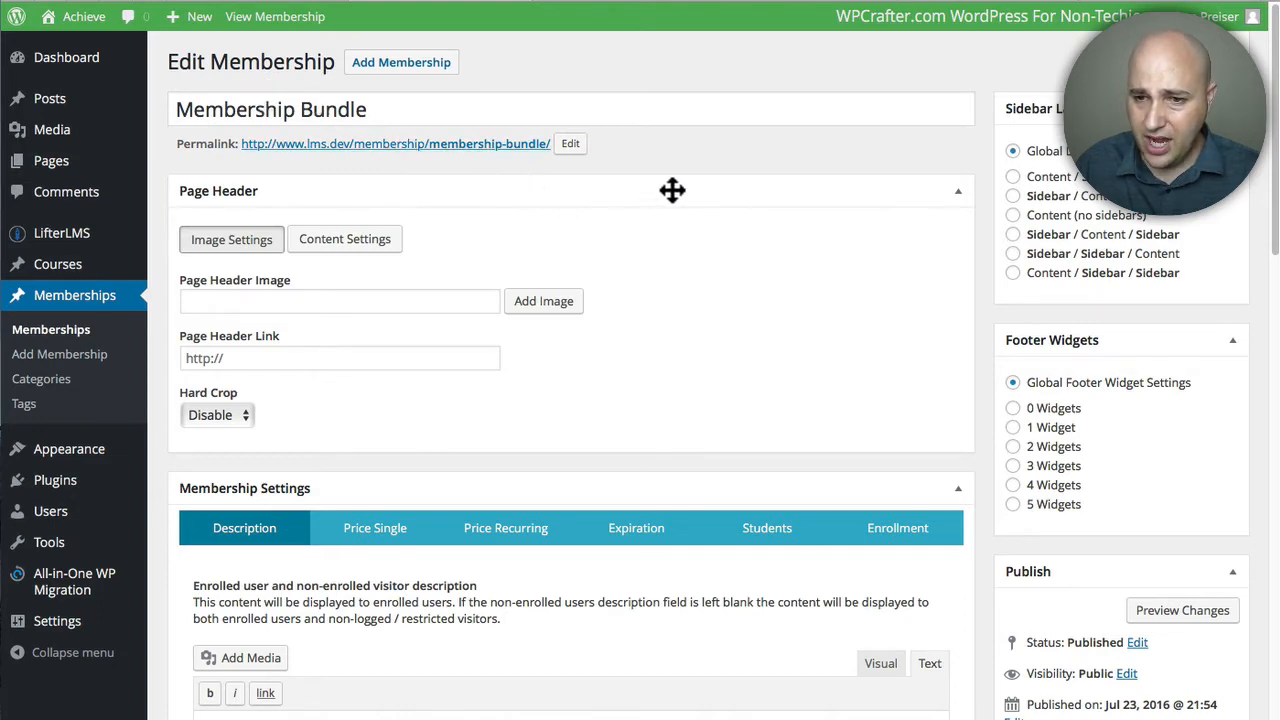
pyautogui.scroll(-3)
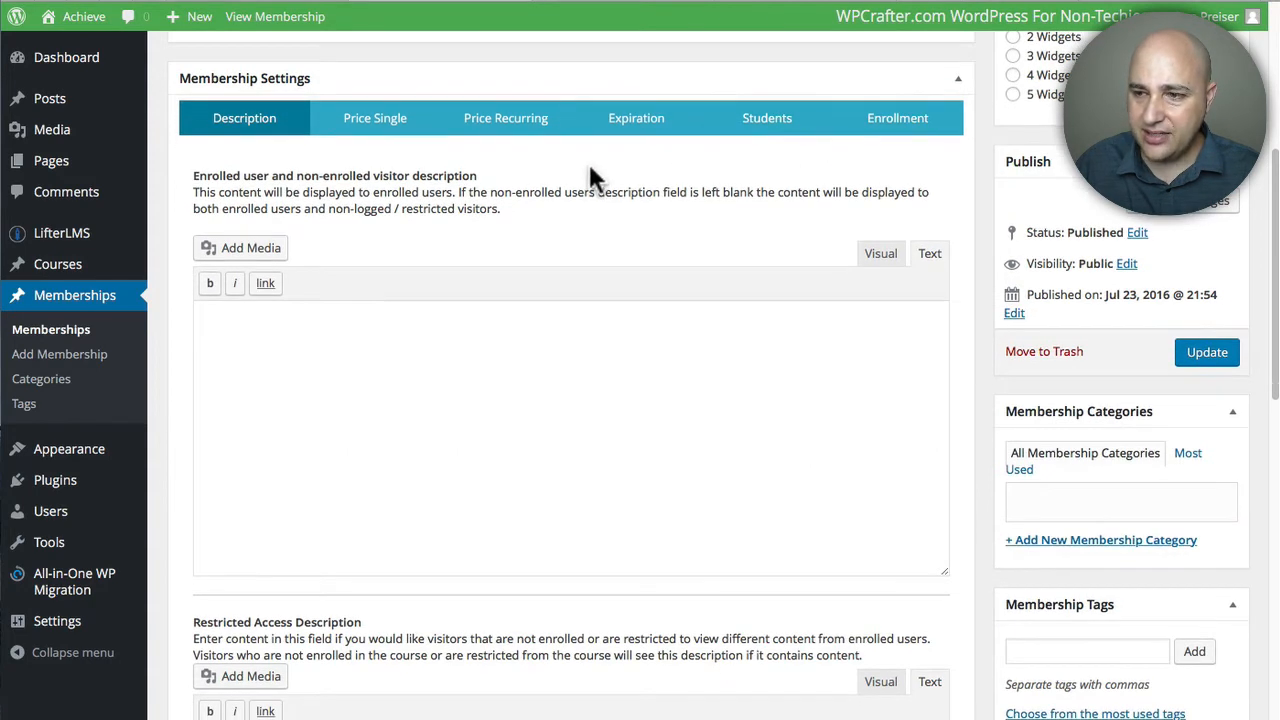
# Step: Page through the $197 single-payment price, Expiration, and Students settings tabs
pyautogui.click(375, 117)
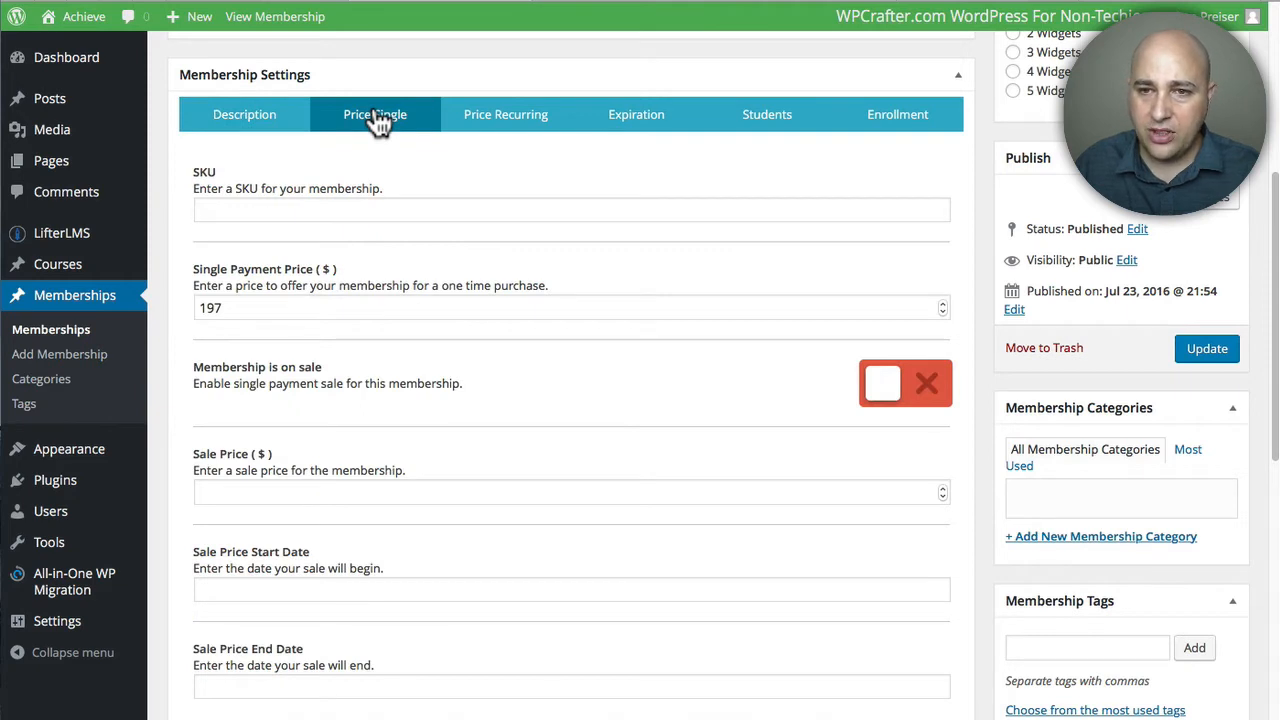
pyautogui.moveTo(430, 128)
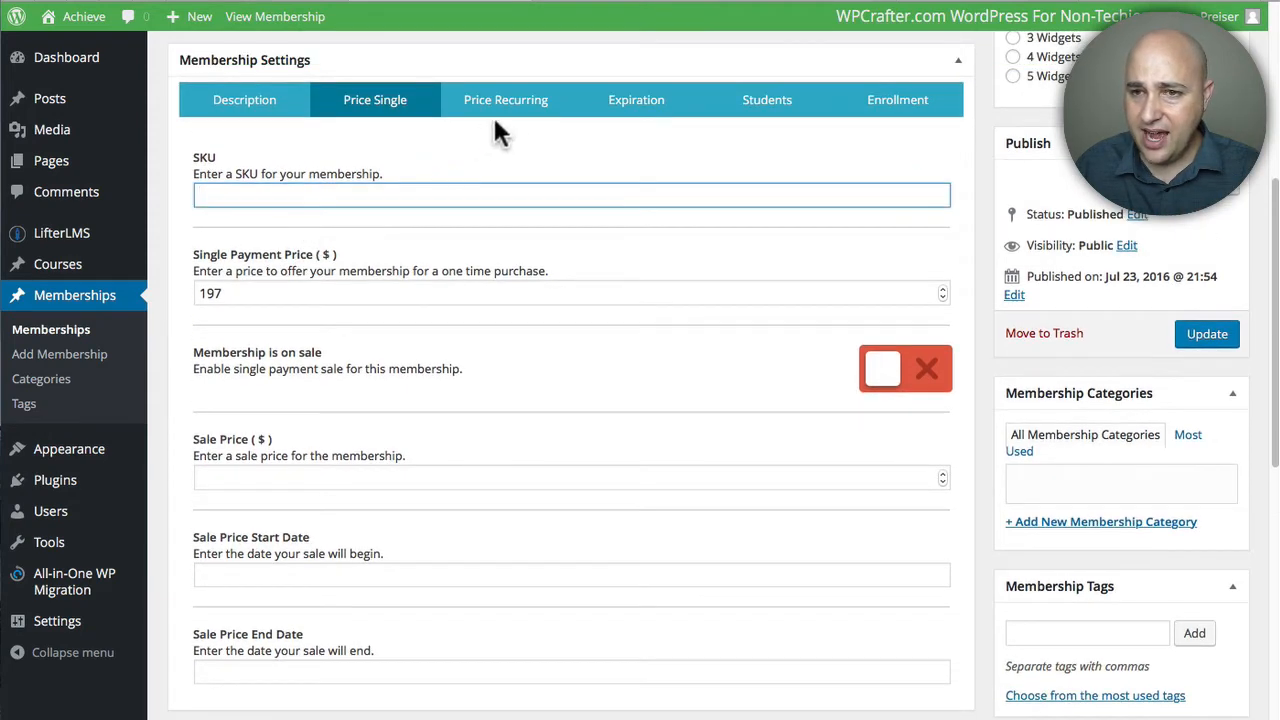
pyautogui.click(636, 99)
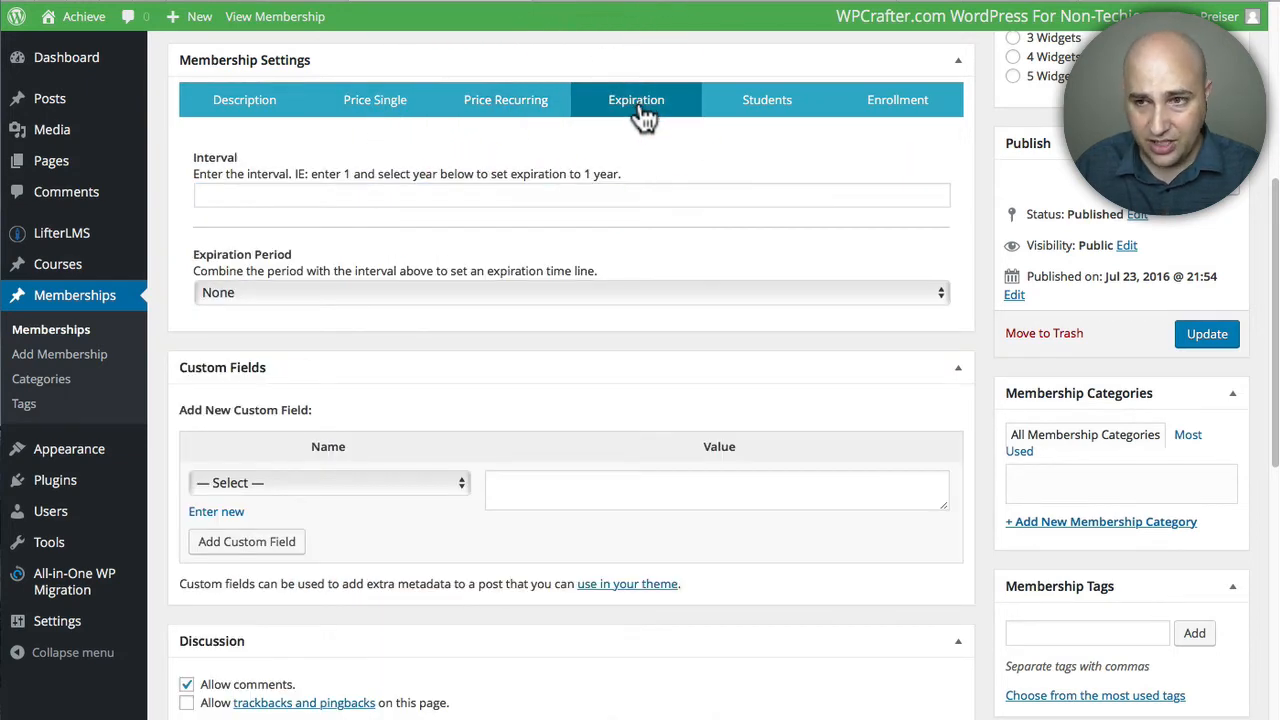
pyautogui.click(767, 99)
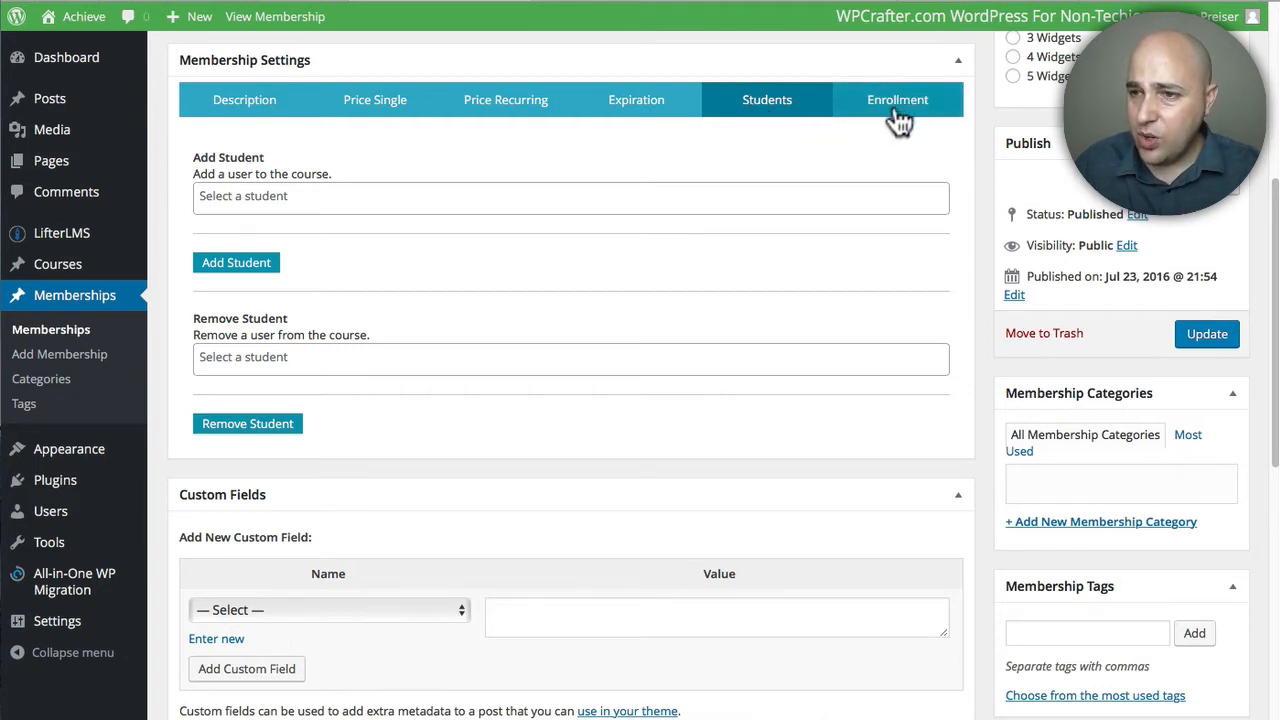
pyautogui.moveTo(897, 105)
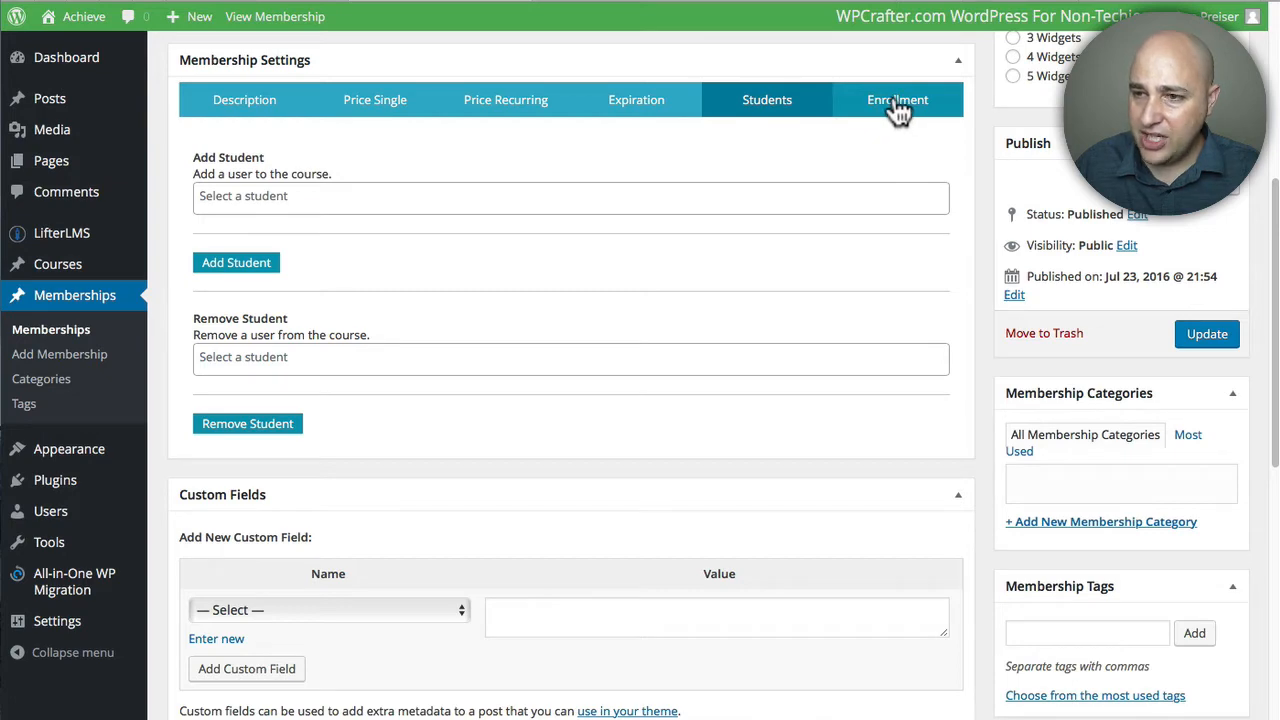
# Step: In the Enrollment tab, select Advanced Class from Added Courses and remove it
pyautogui.click(897, 99)
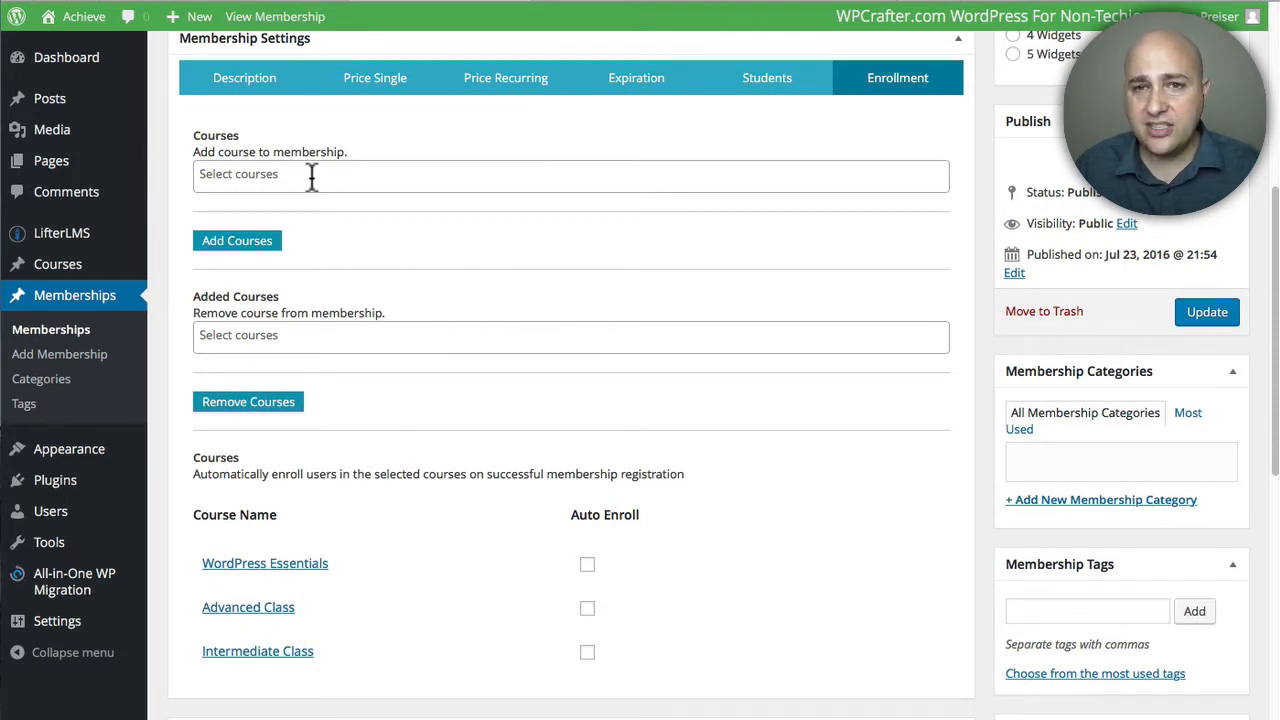
pyautogui.scroll(-3)
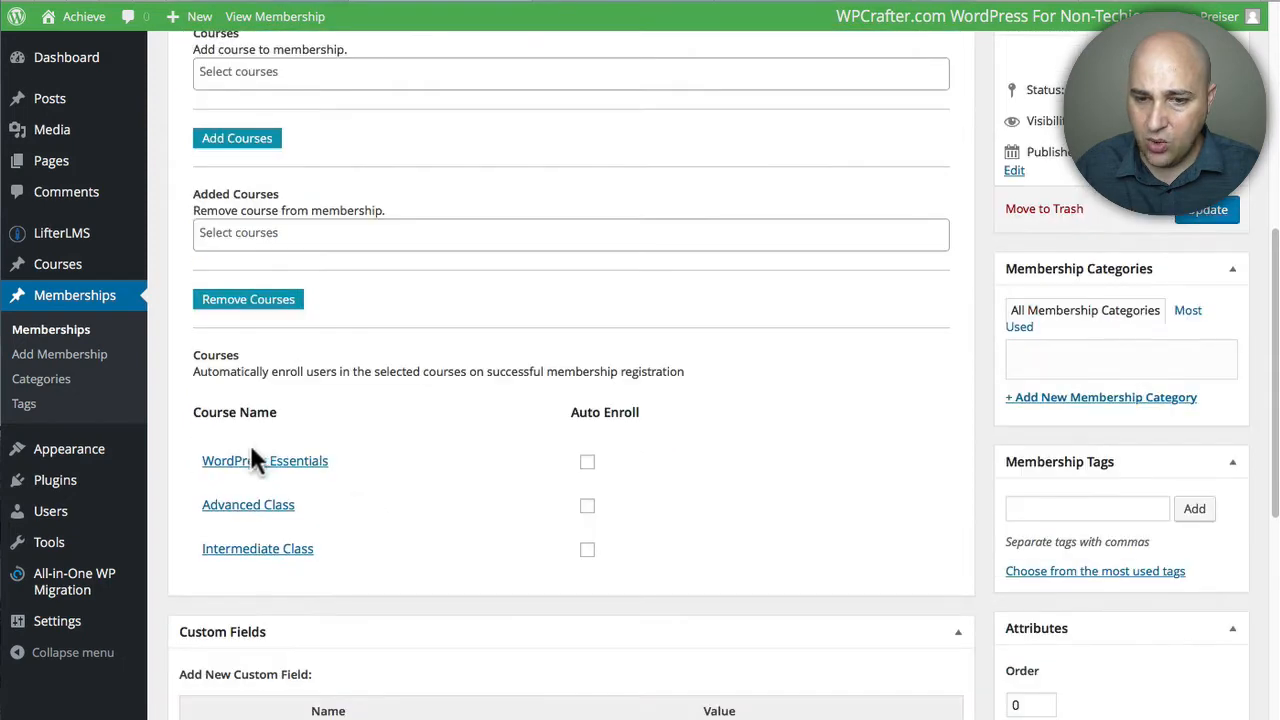
pyautogui.moveTo(378, 472)
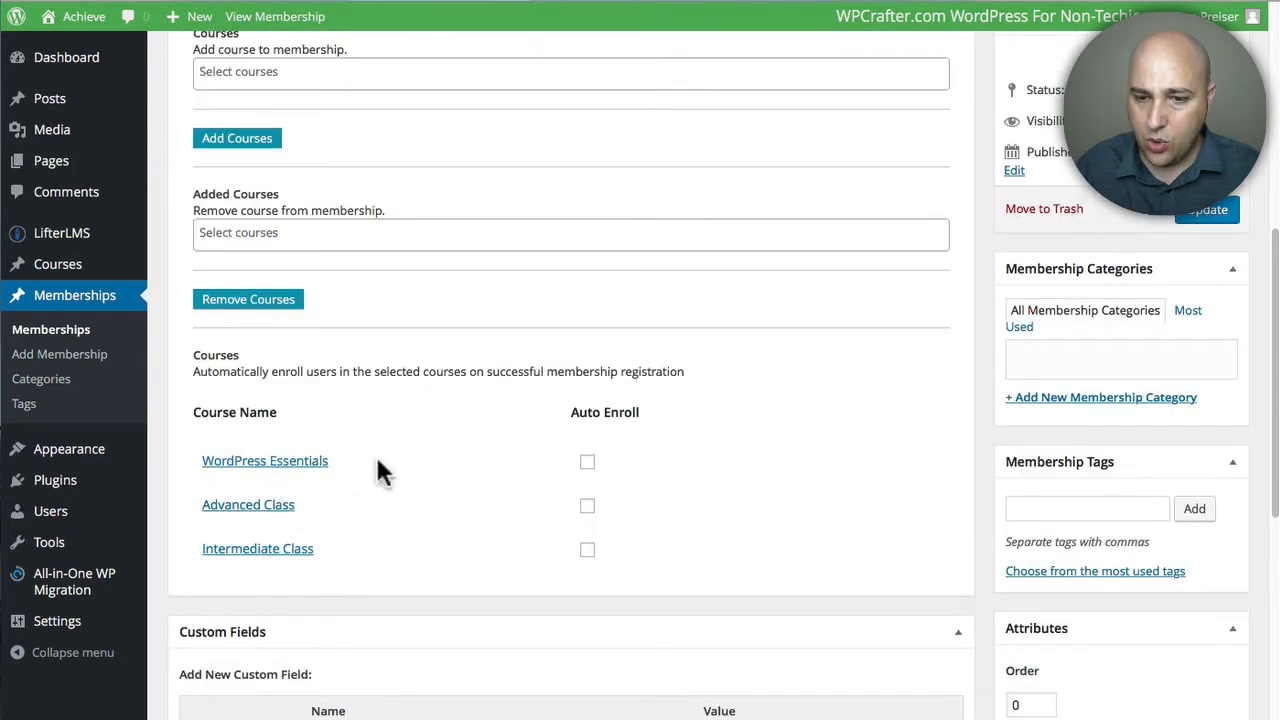
pyautogui.moveTo(337, 540)
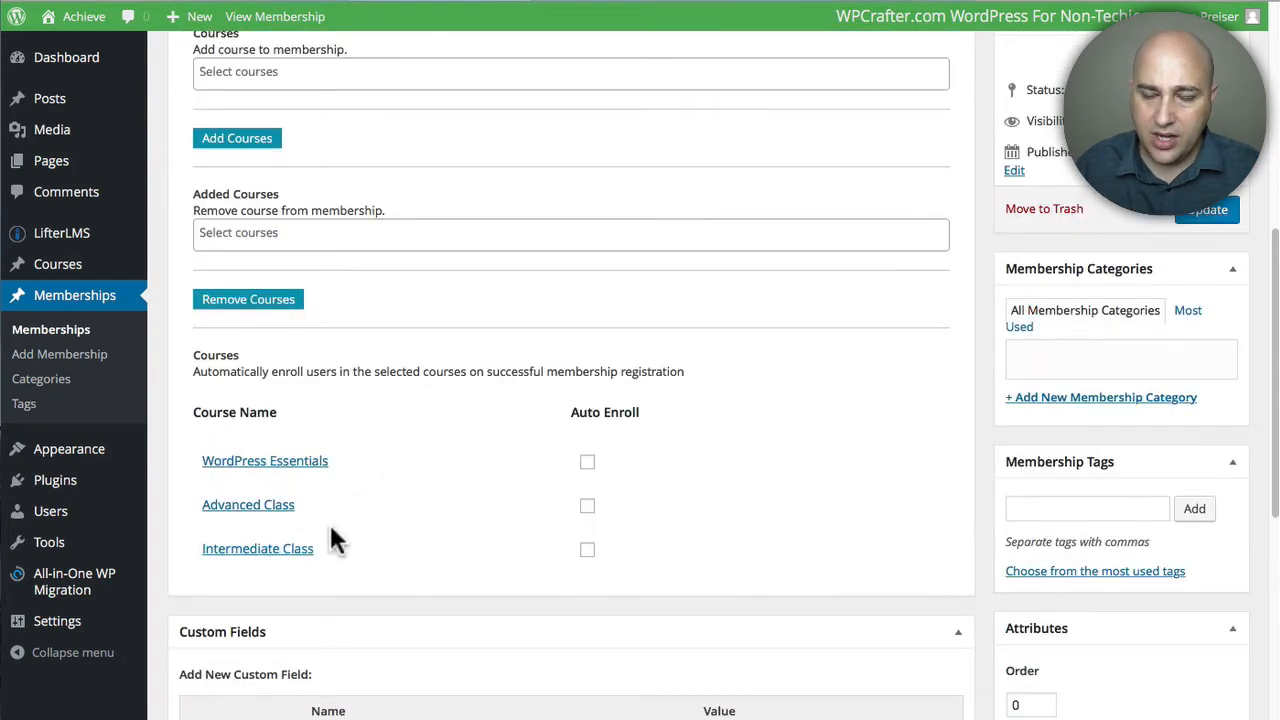
pyautogui.moveTo(330, 475)
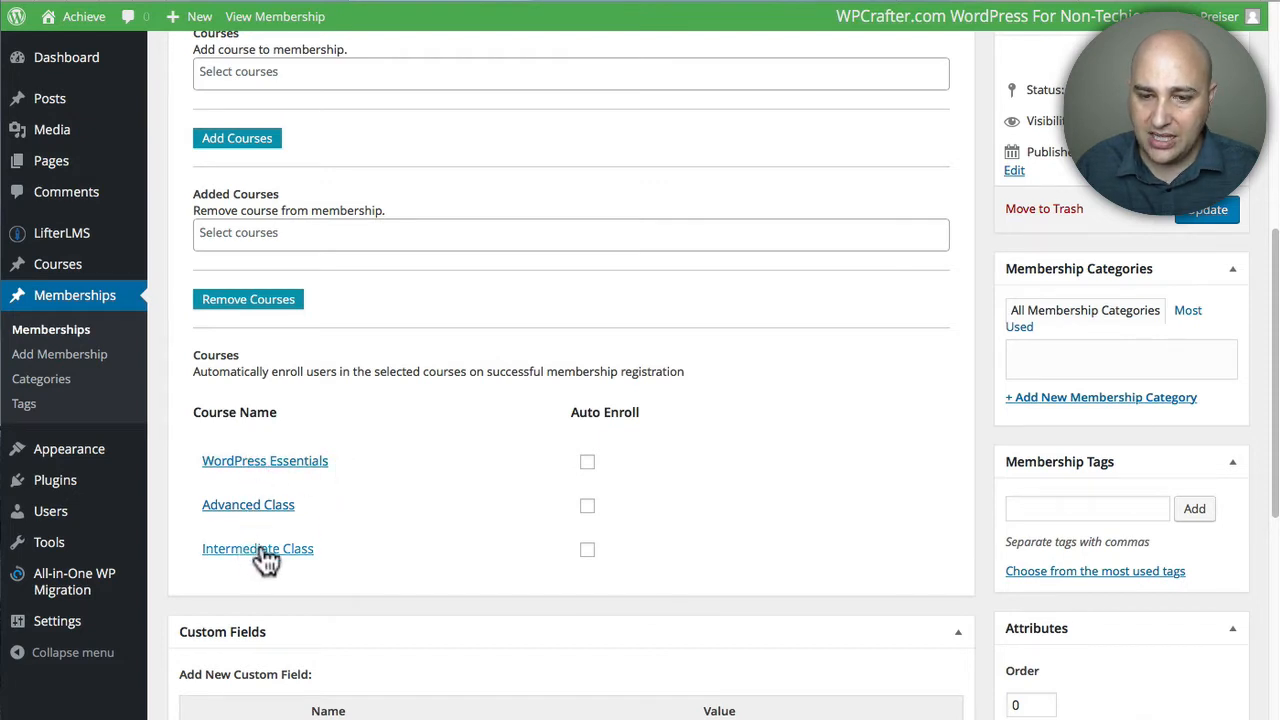
pyautogui.moveTo(248, 504)
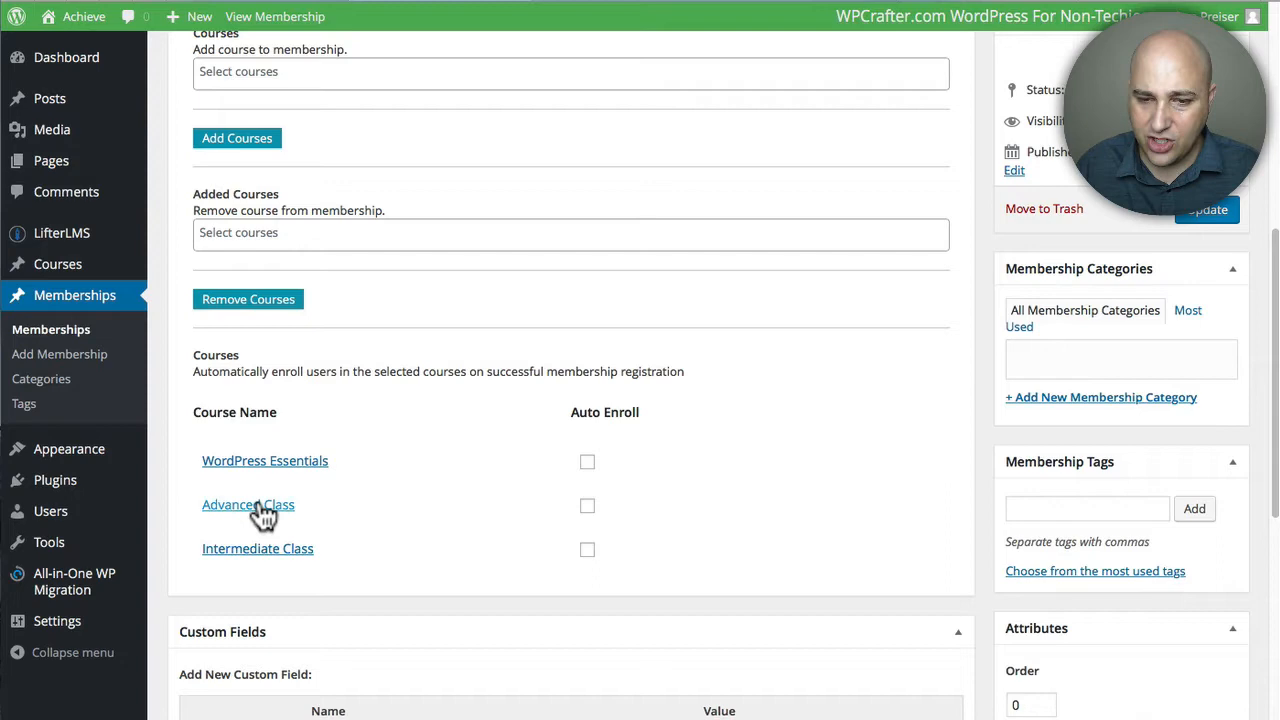
pyautogui.scroll(3)
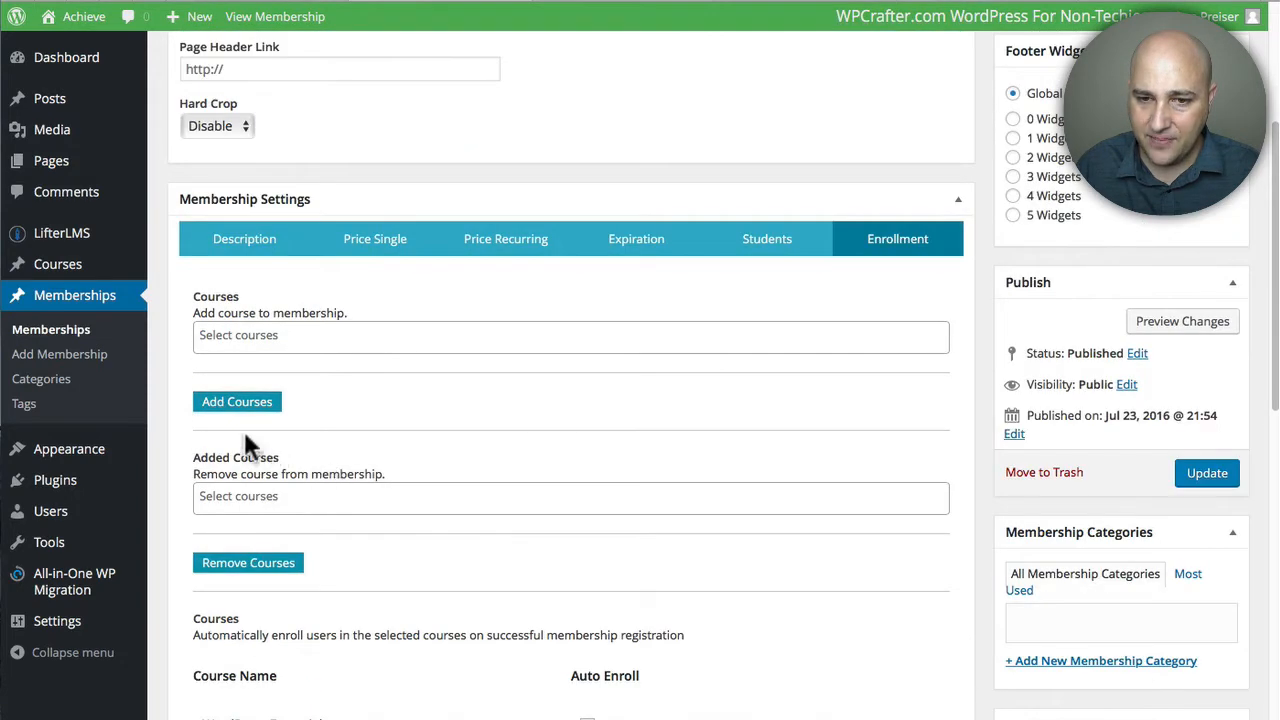
pyautogui.moveTo(197, 480)
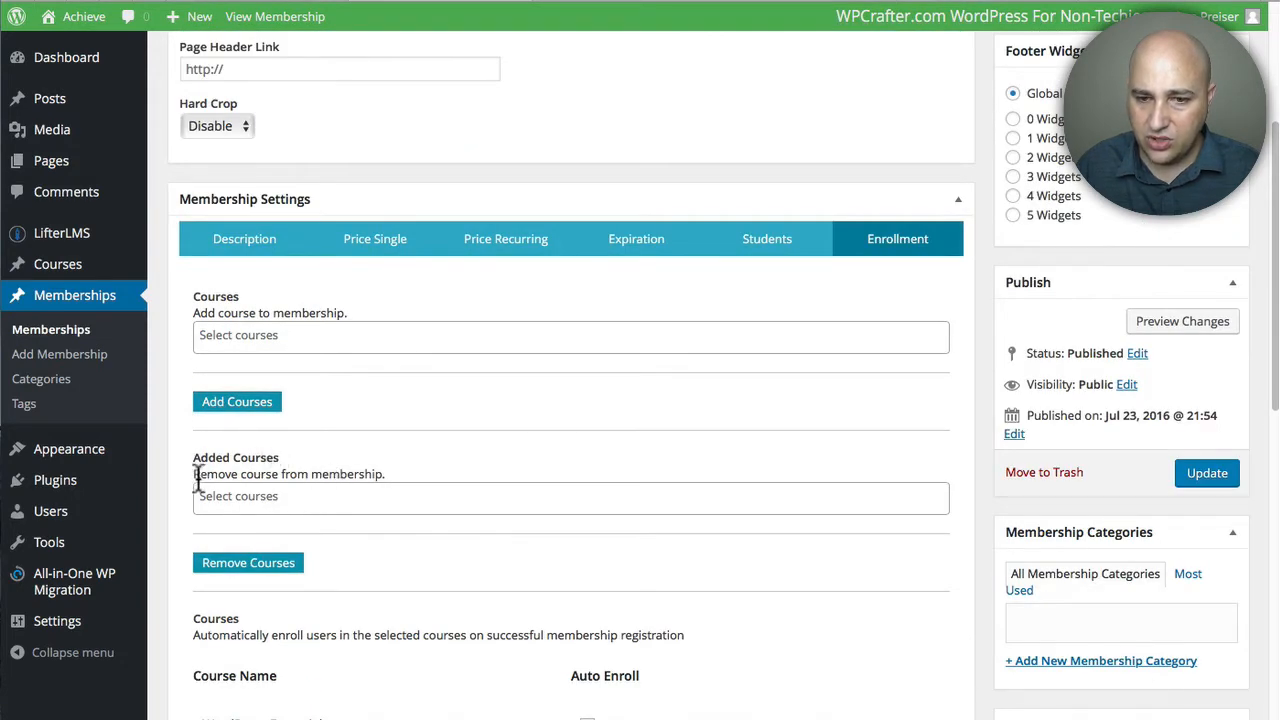
pyautogui.click(571, 496)
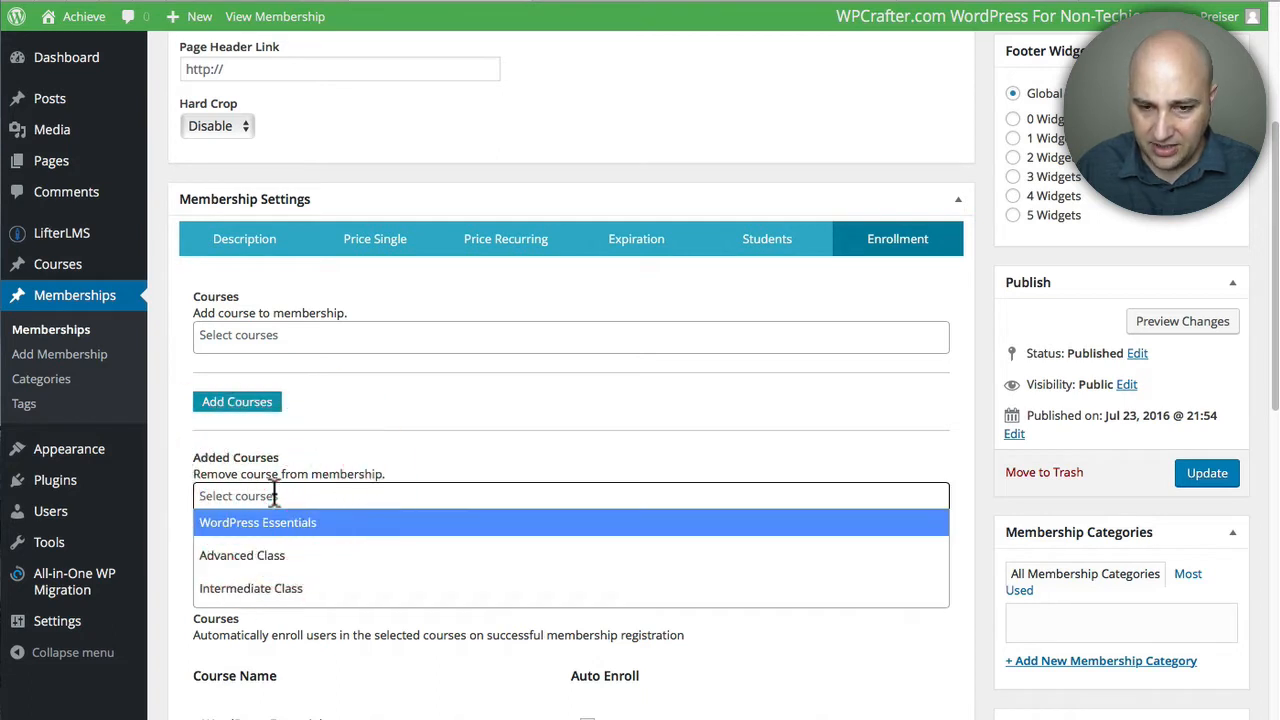
pyautogui.moveTo(287, 555)
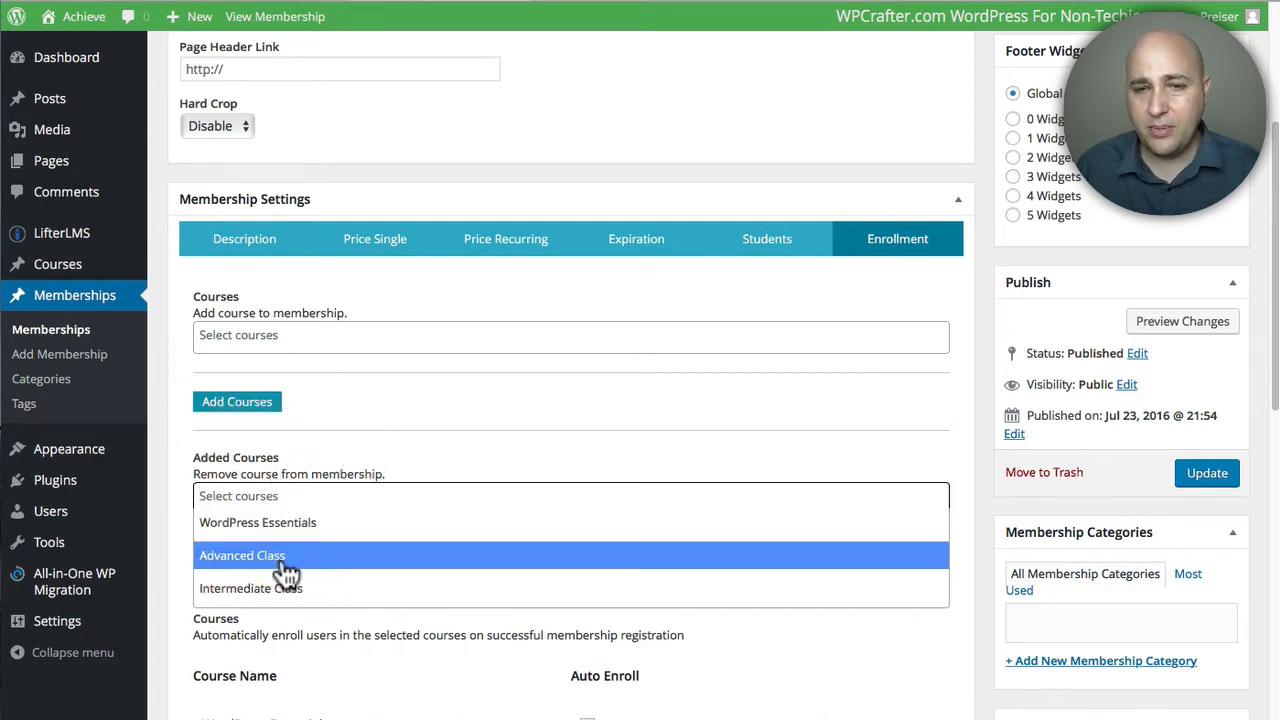
pyautogui.click(242, 555)
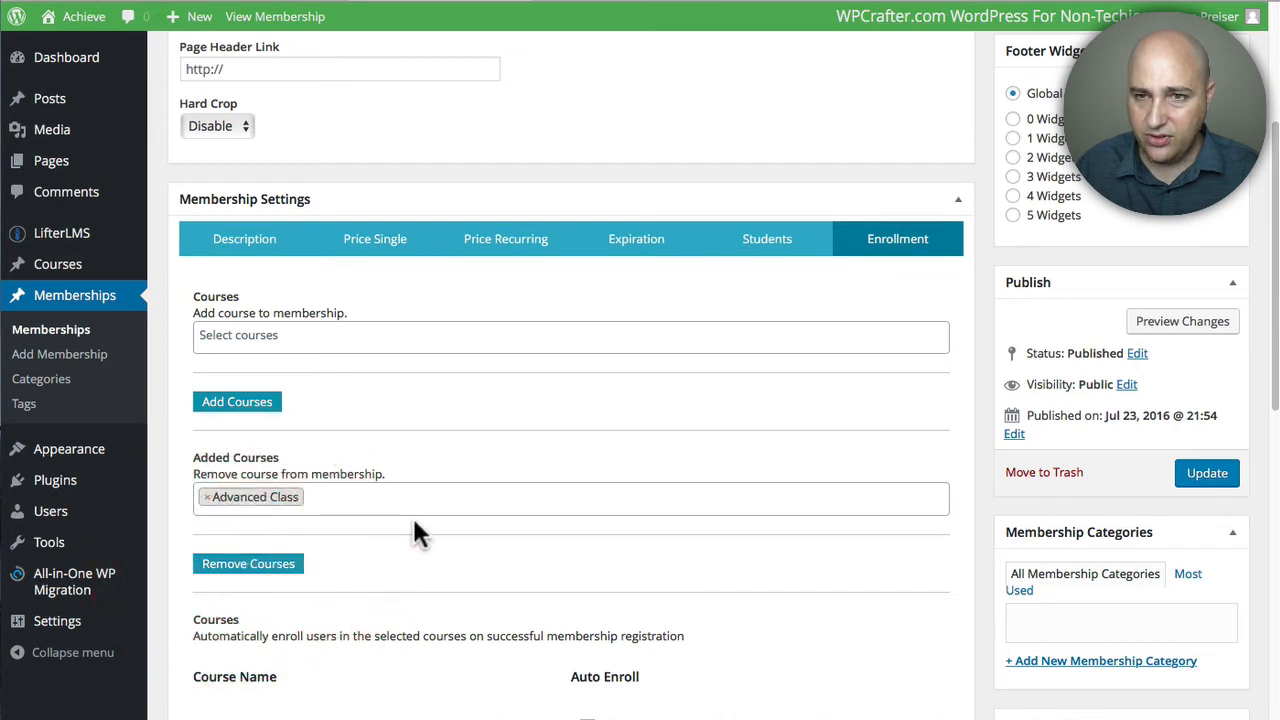
pyautogui.click(244, 238)
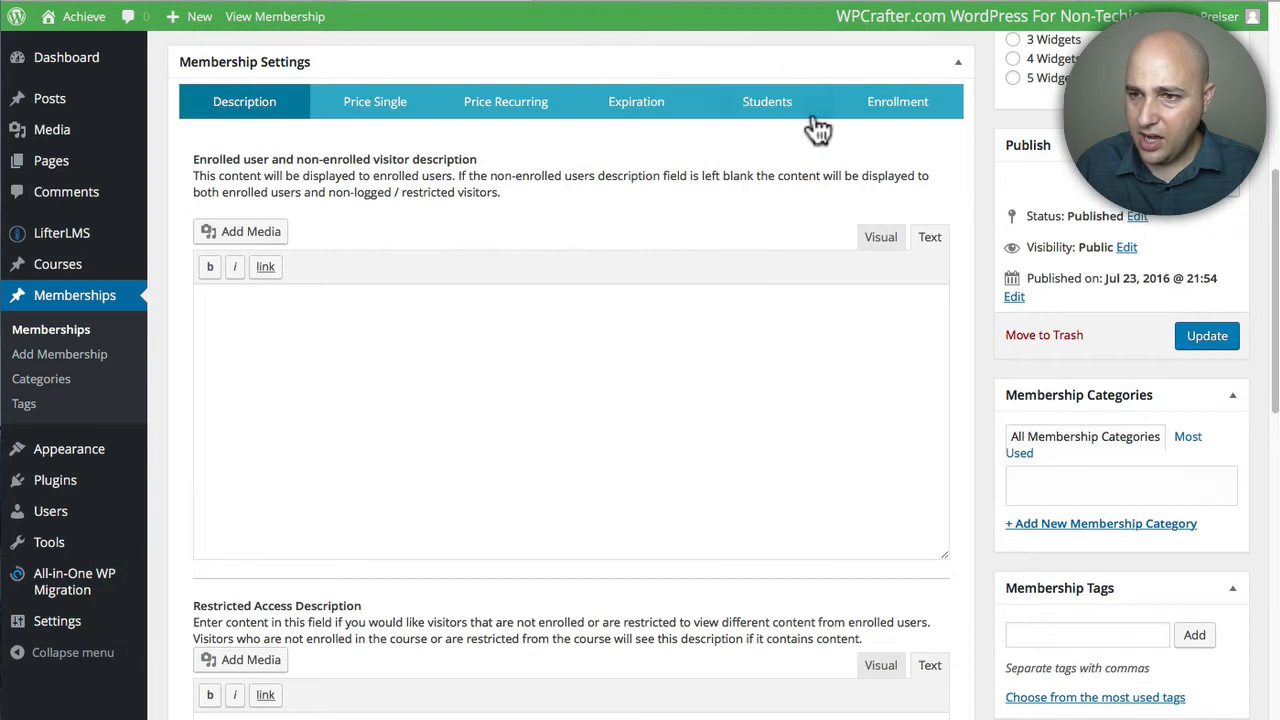
# Step: Review enrollment: WordPress Essentials and Intermediate Class remain, auto-enroll unticked
pyautogui.click(897, 101)
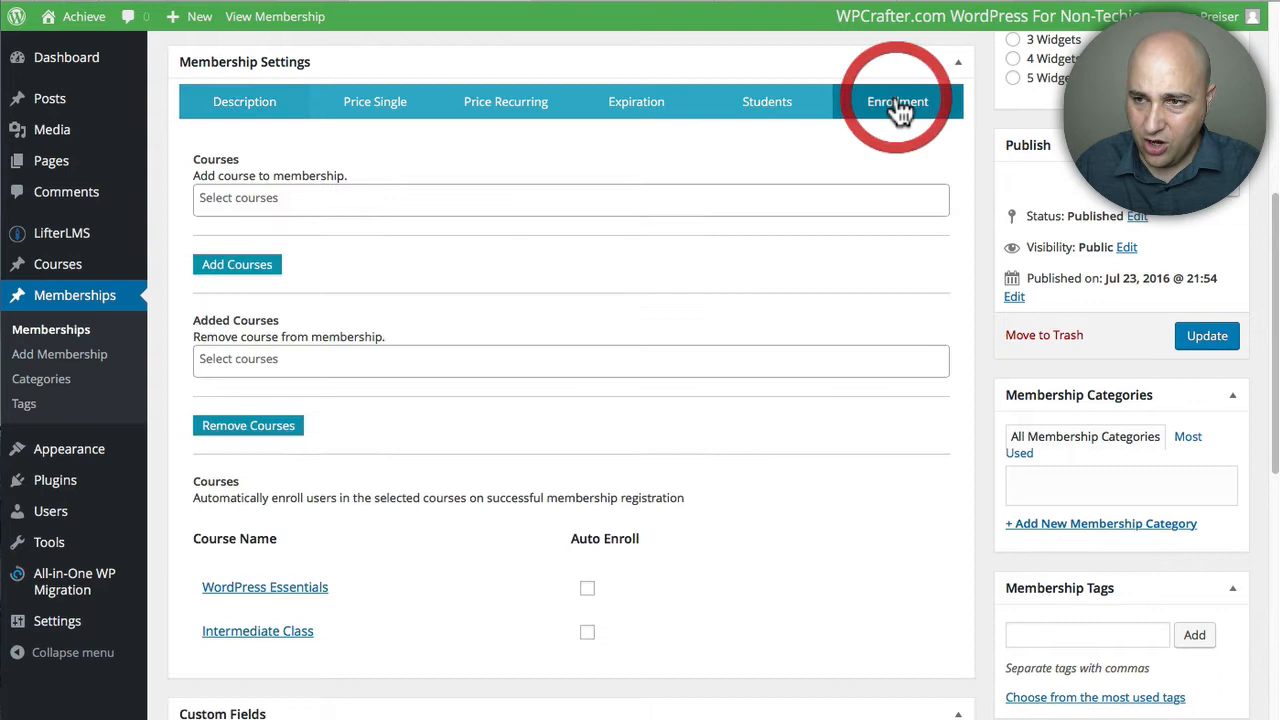
pyautogui.scroll(-3)
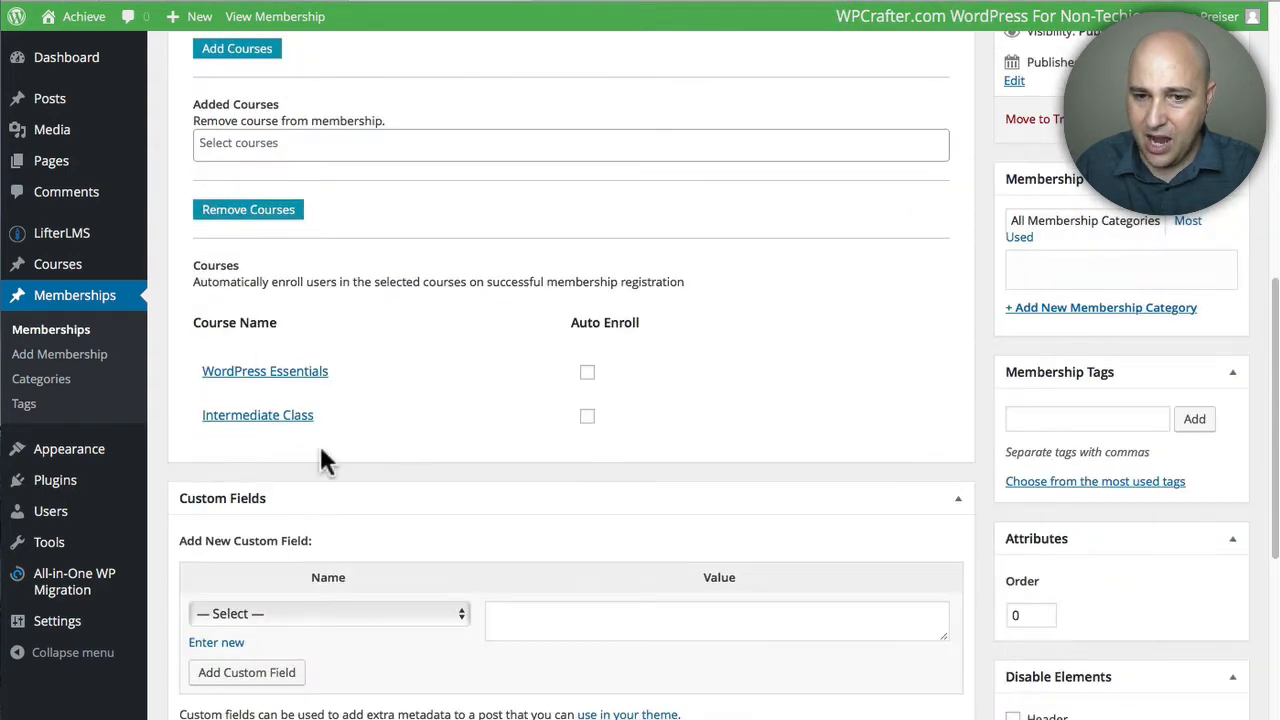
pyautogui.moveTo(322, 415)
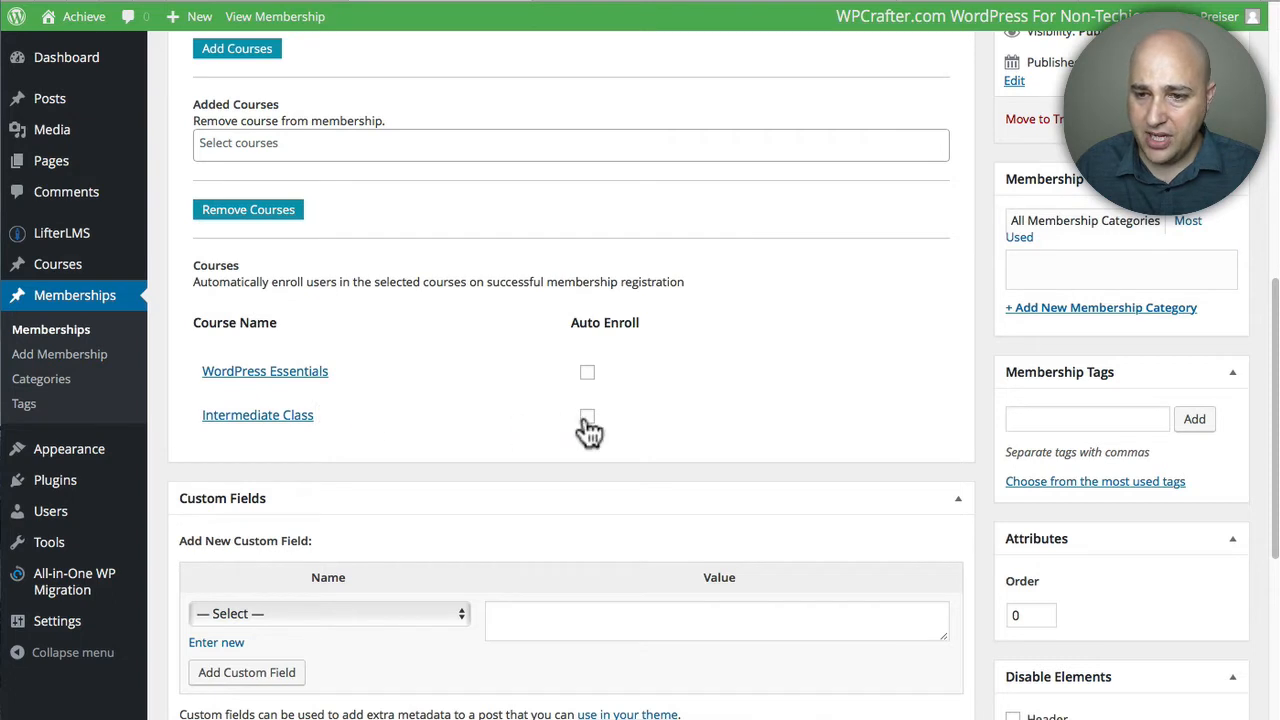
pyautogui.moveTo(592, 385)
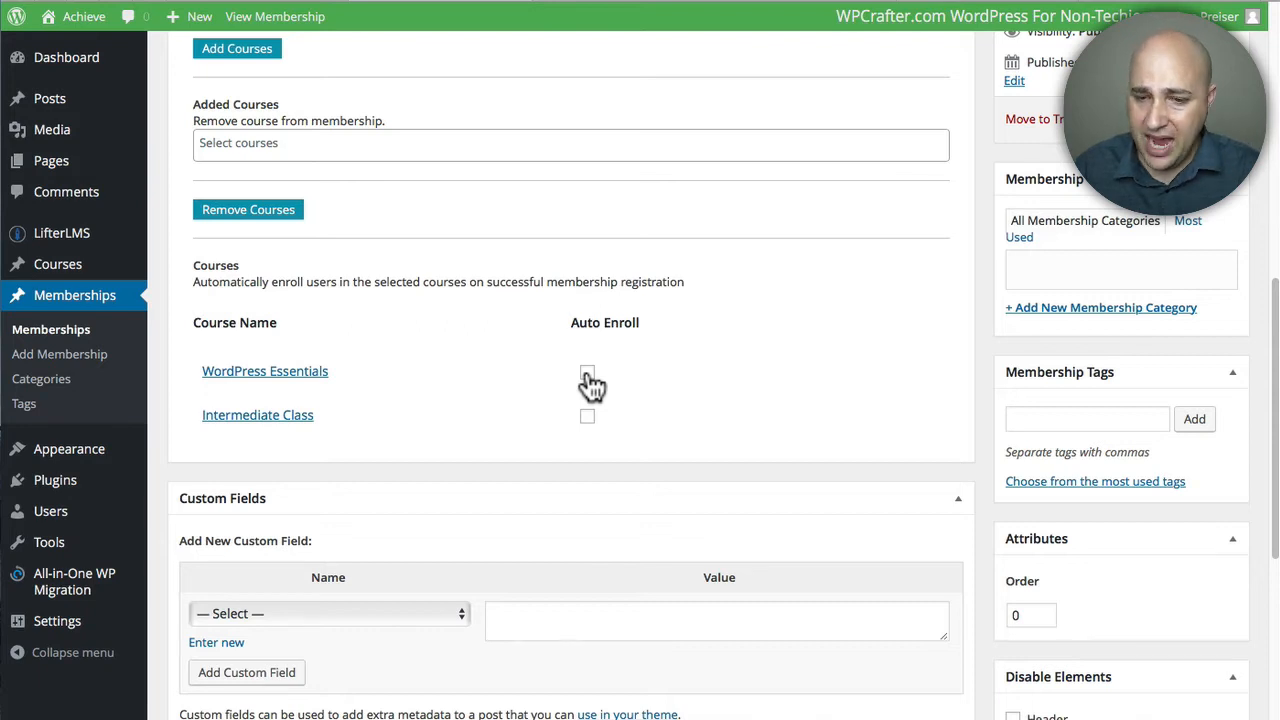
pyautogui.moveTo(648, 388)
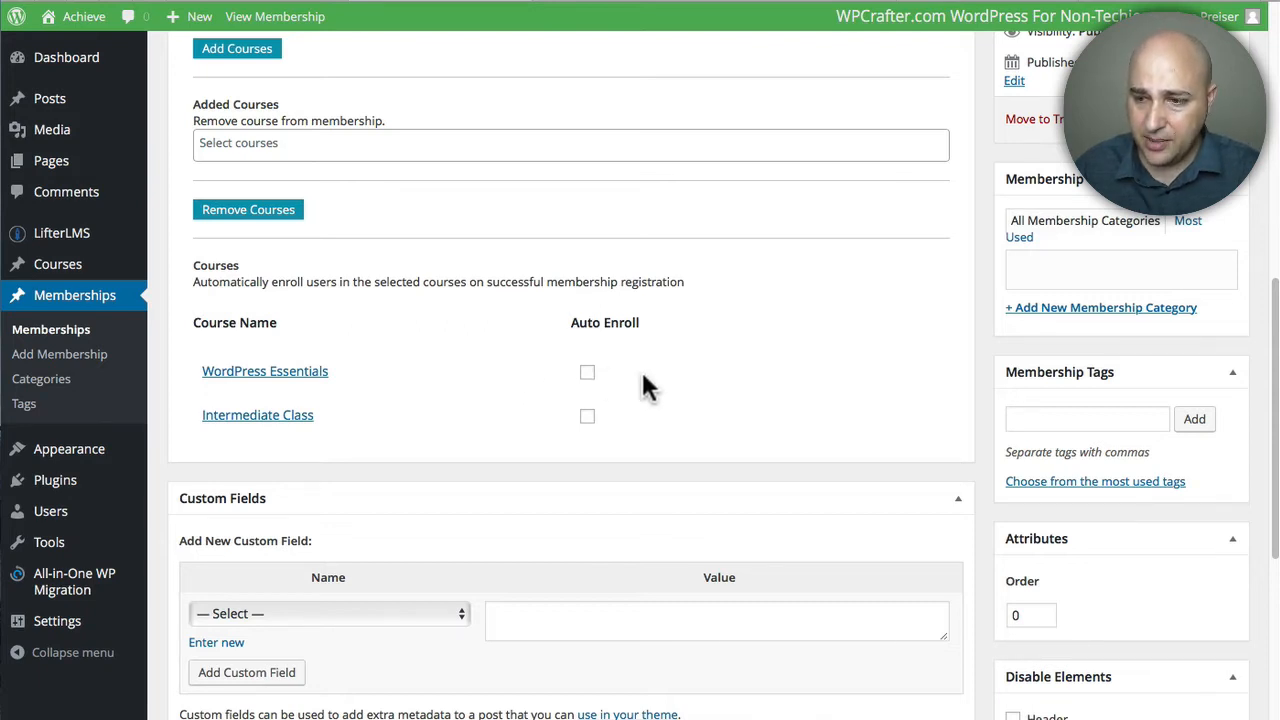
pyautogui.scroll(3)
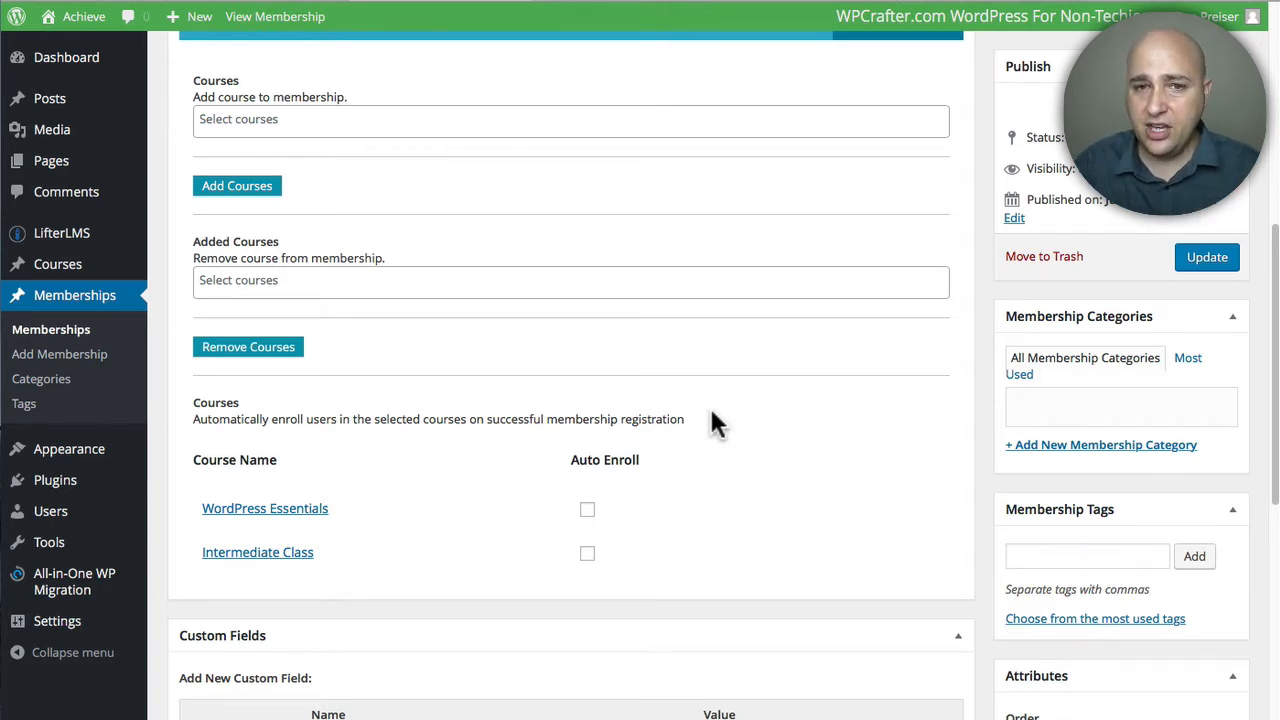
pyautogui.scroll(3)
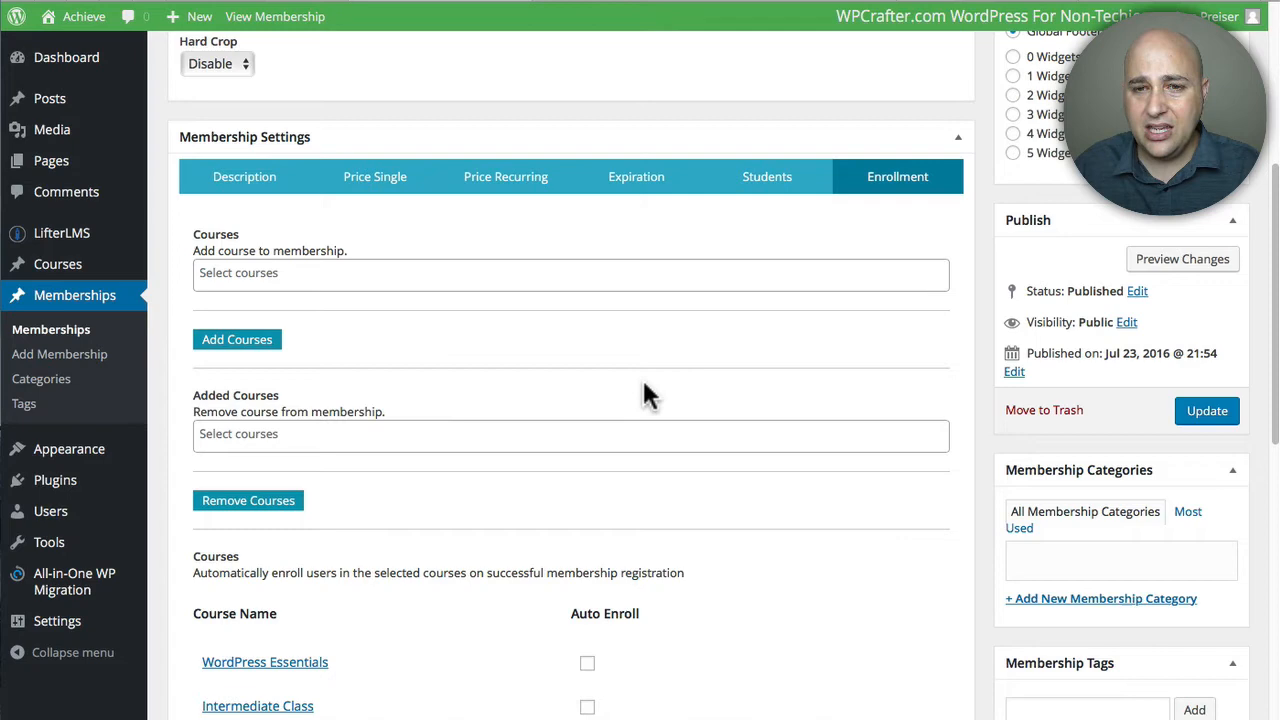
pyautogui.scroll(3)
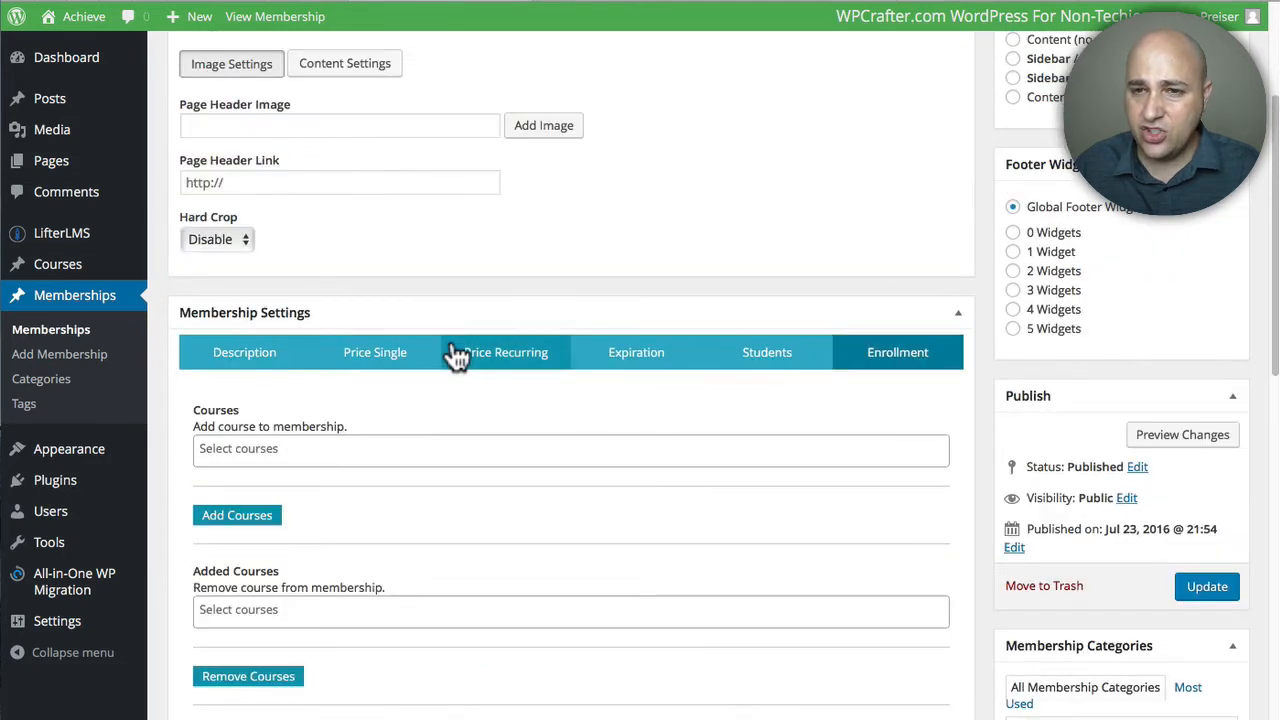
pyautogui.scroll(3)
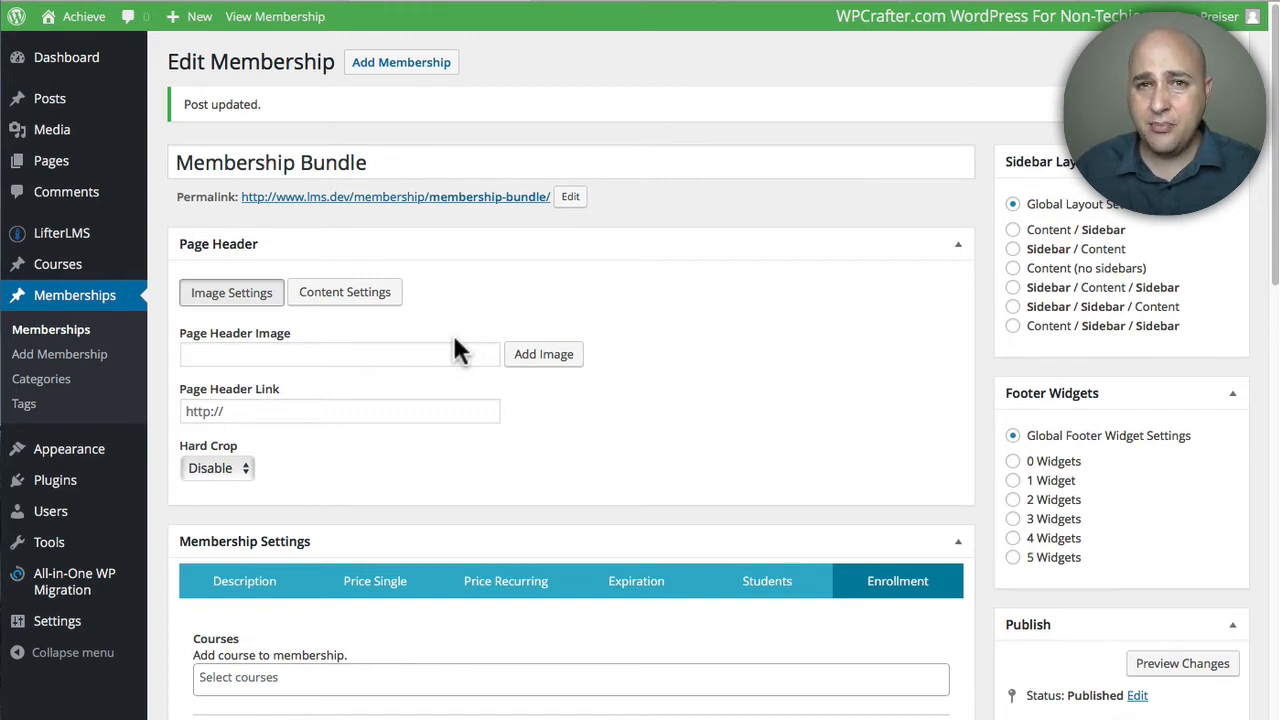
pyautogui.moveTo(435, 312)
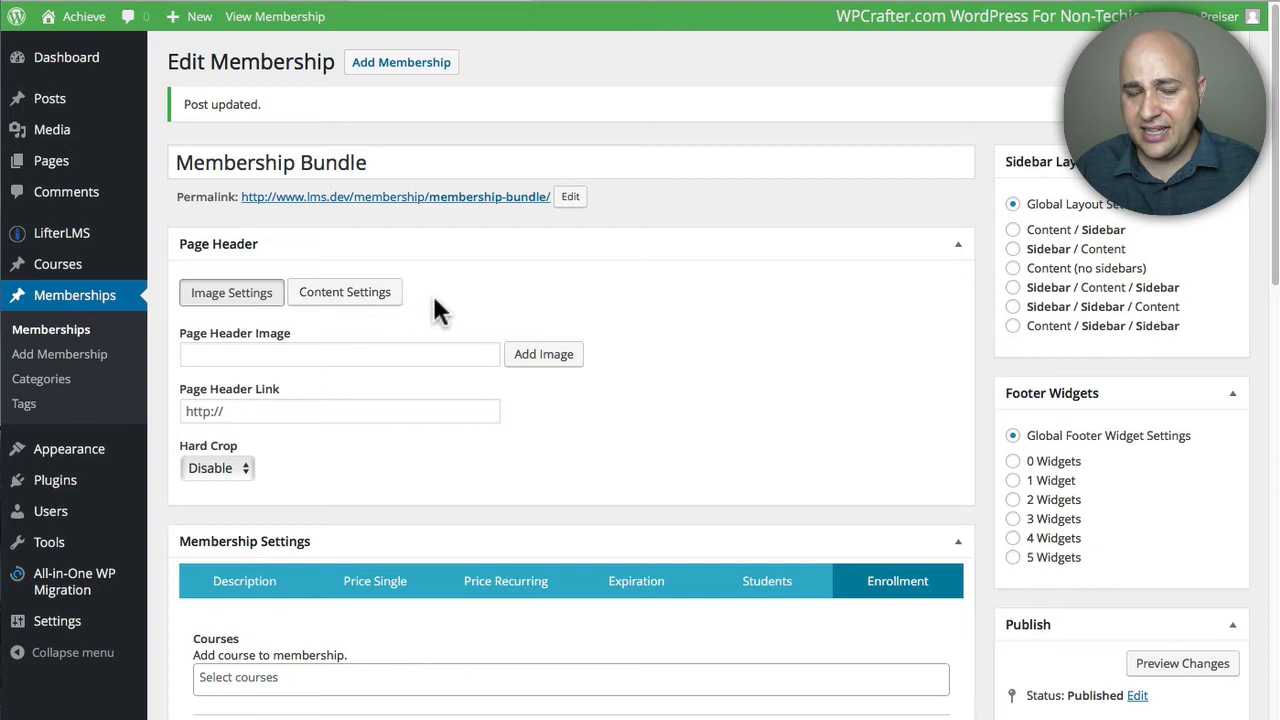
pyautogui.moveTo(240, 237)
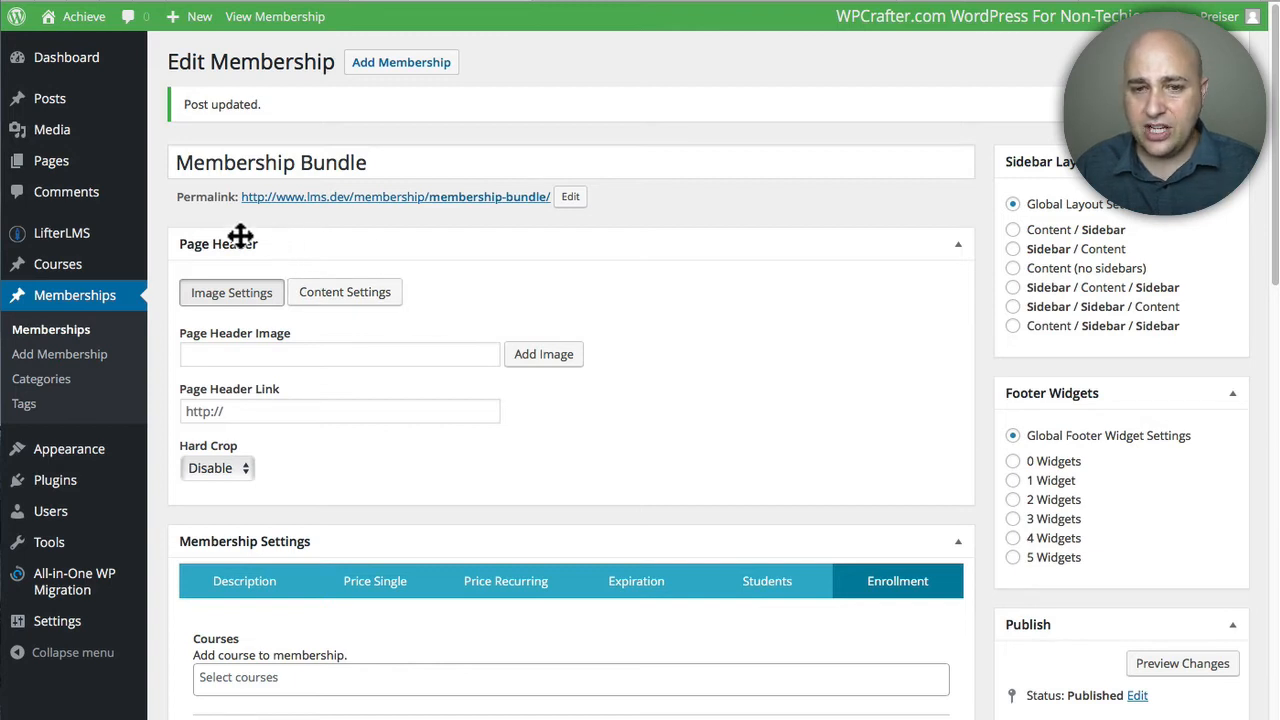
pyautogui.moveTo(175, 215)
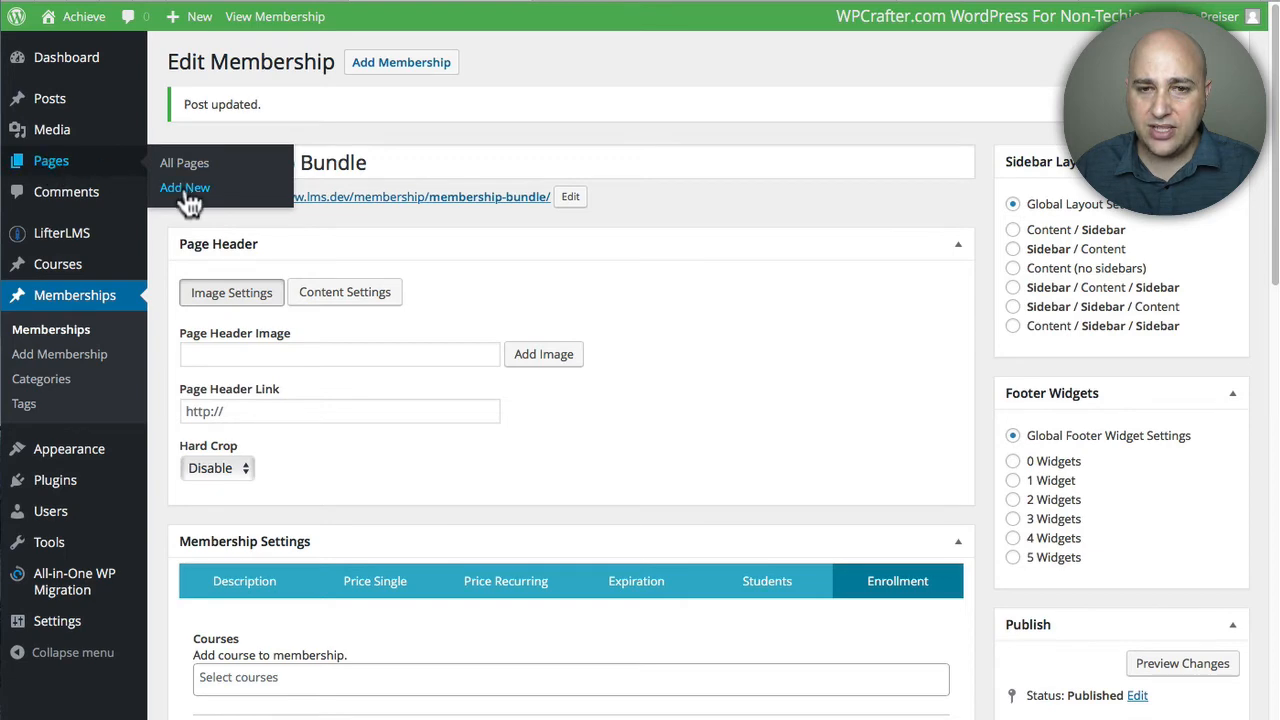
# Step: Create a new page titled 'Webinar'
pyautogui.click(185, 187)
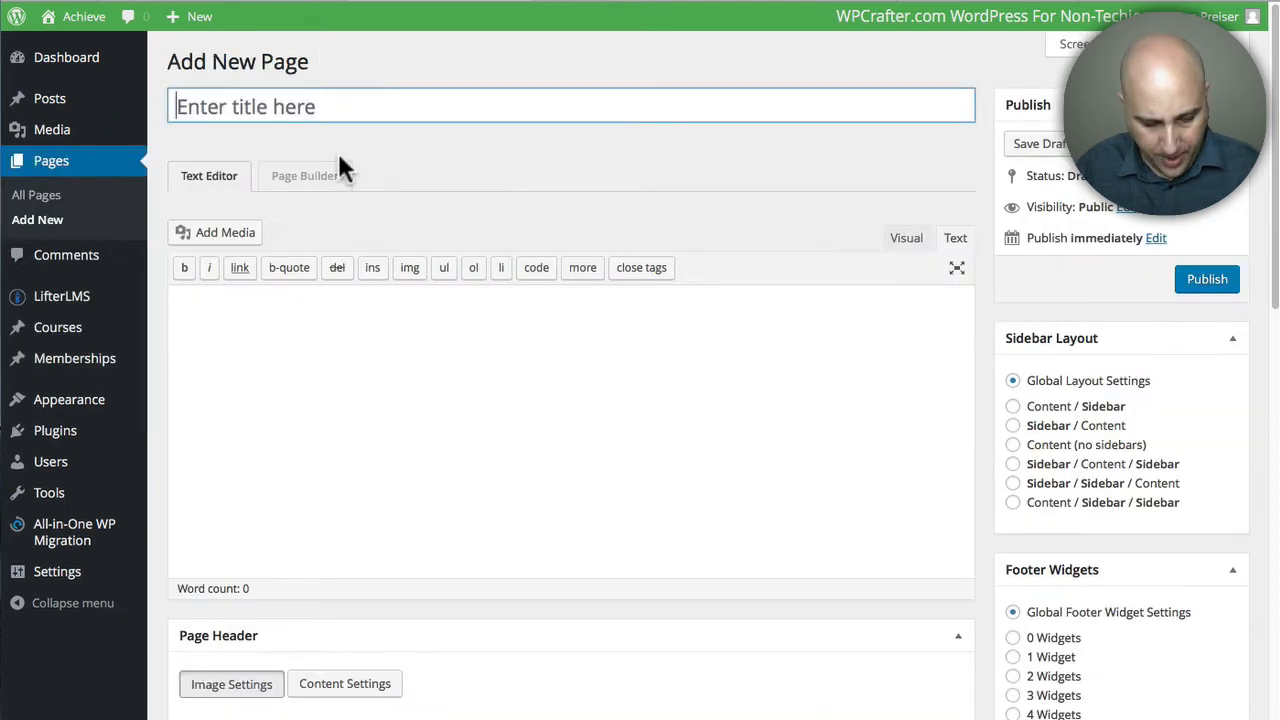
pyautogui.write('Webinar')
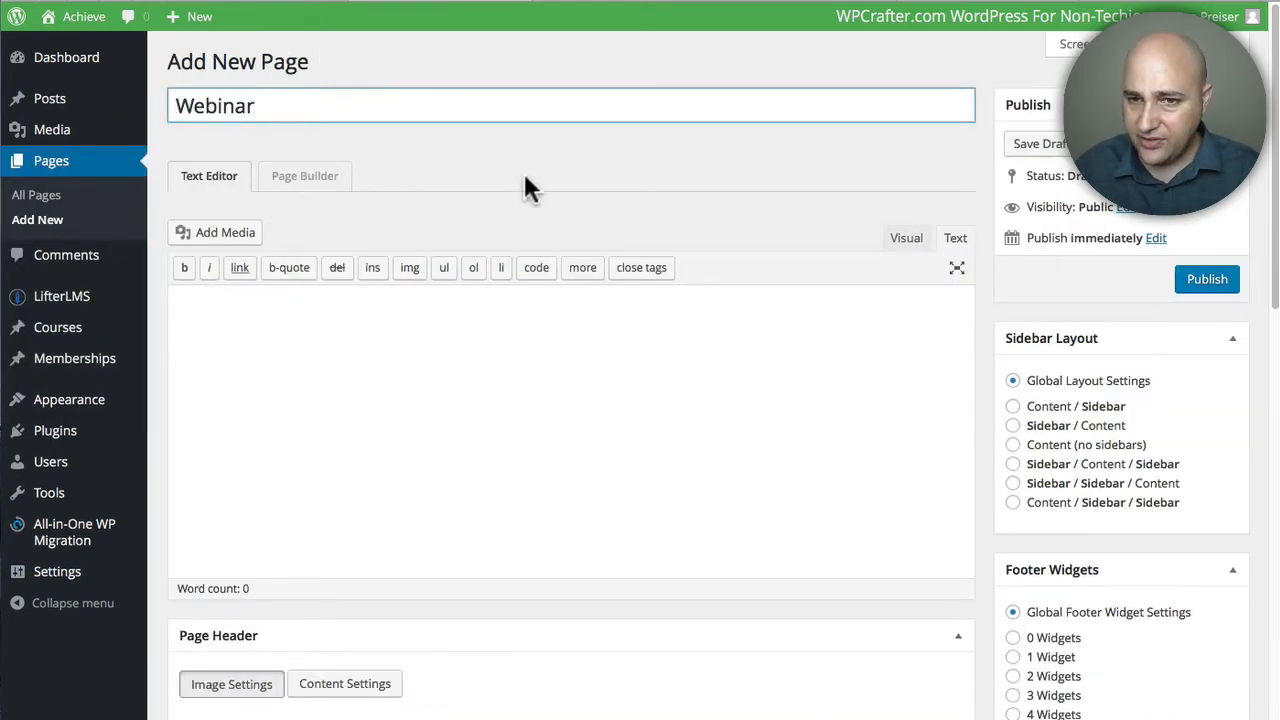
pyautogui.click(1040, 143)
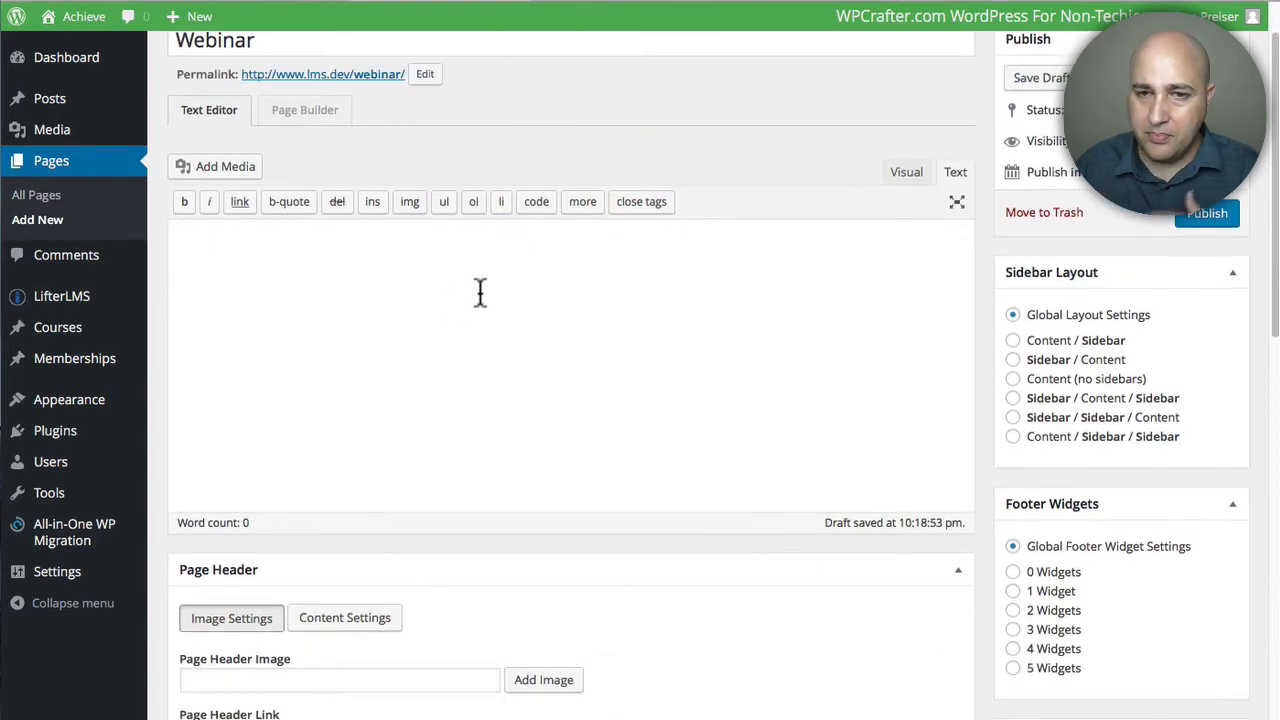
pyautogui.moveTo(847, 286)
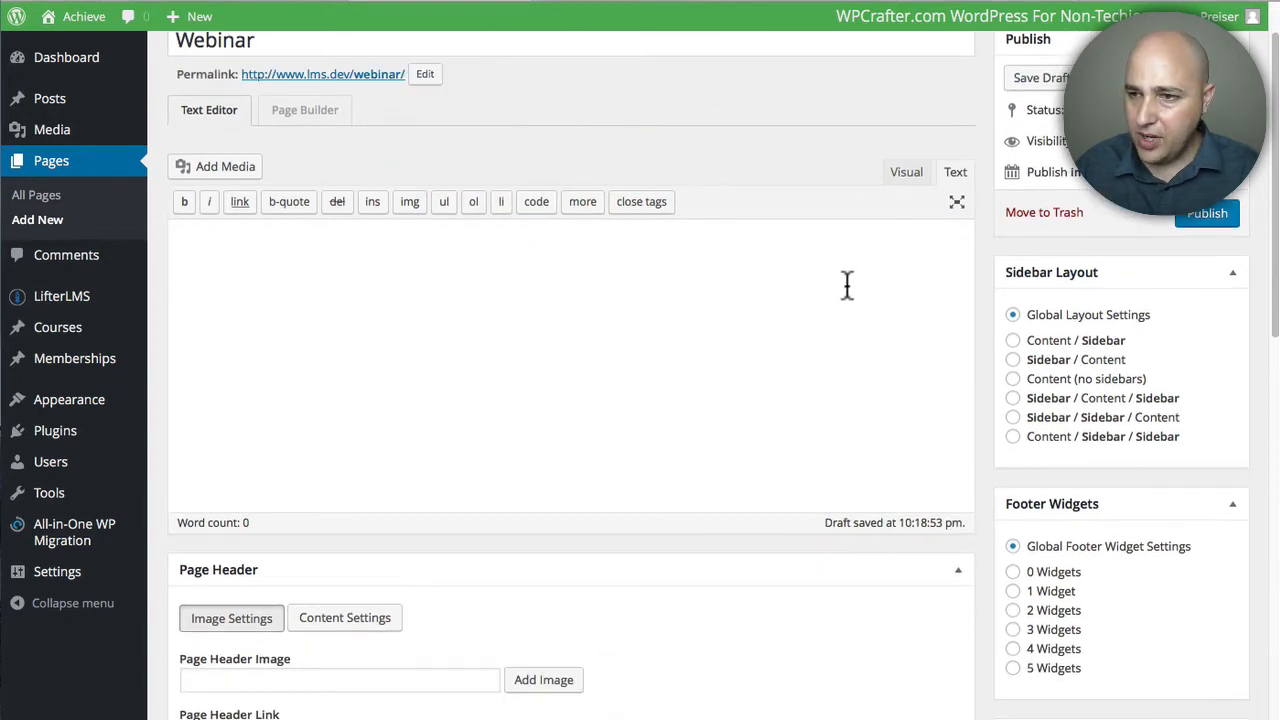
# Step: Restrict the Webinar page to Membership Bundle members in Membership Access
pyautogui.scroll(-3)
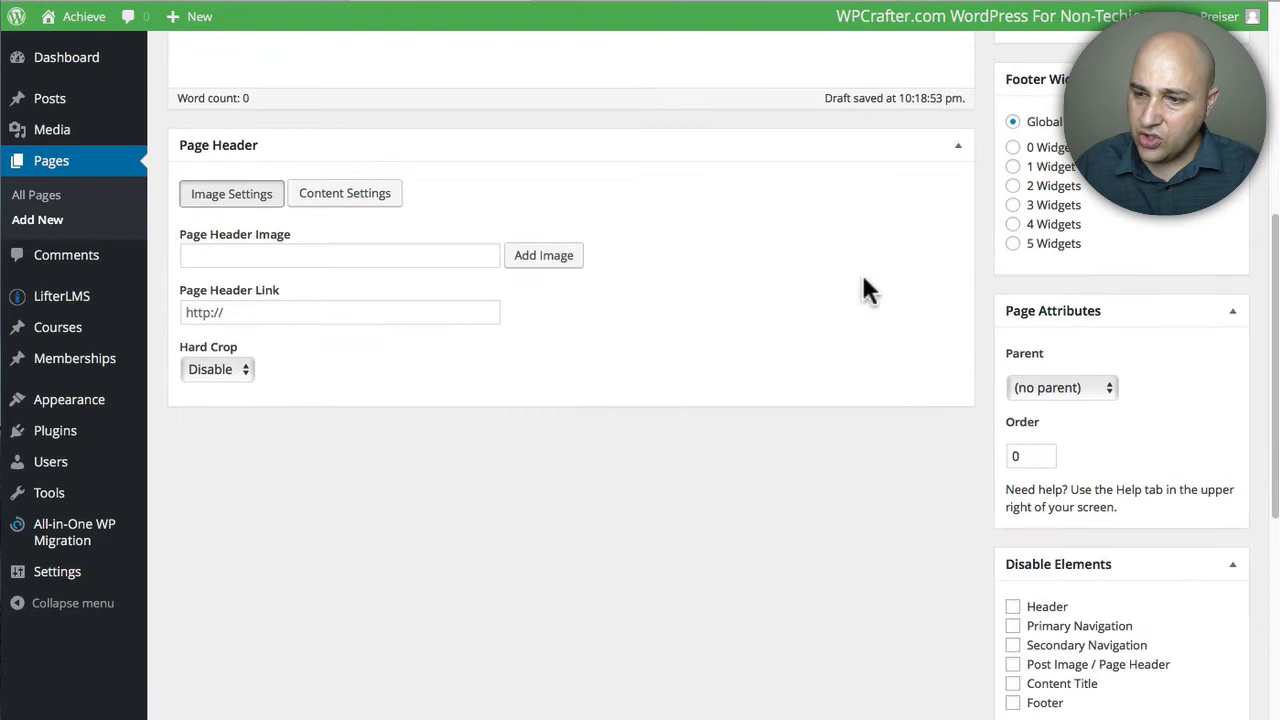
pyautogui.scroll(-3)
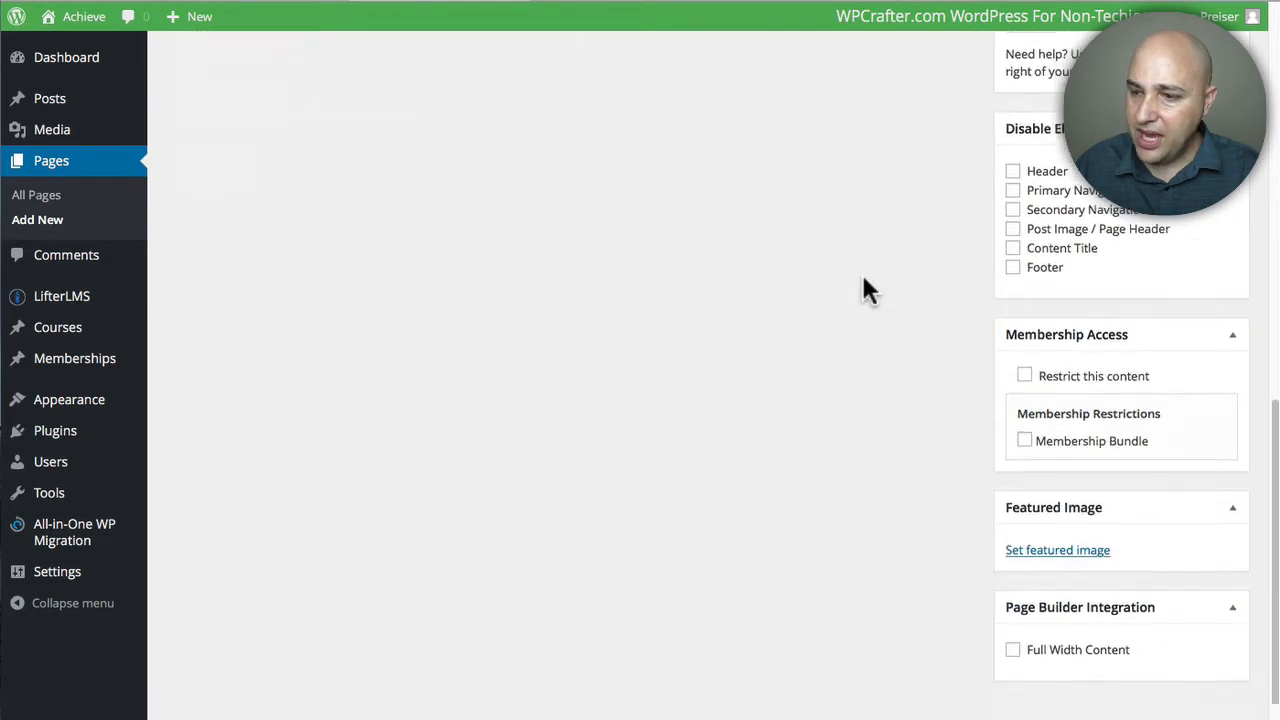
pyautogui.scroll(-3)
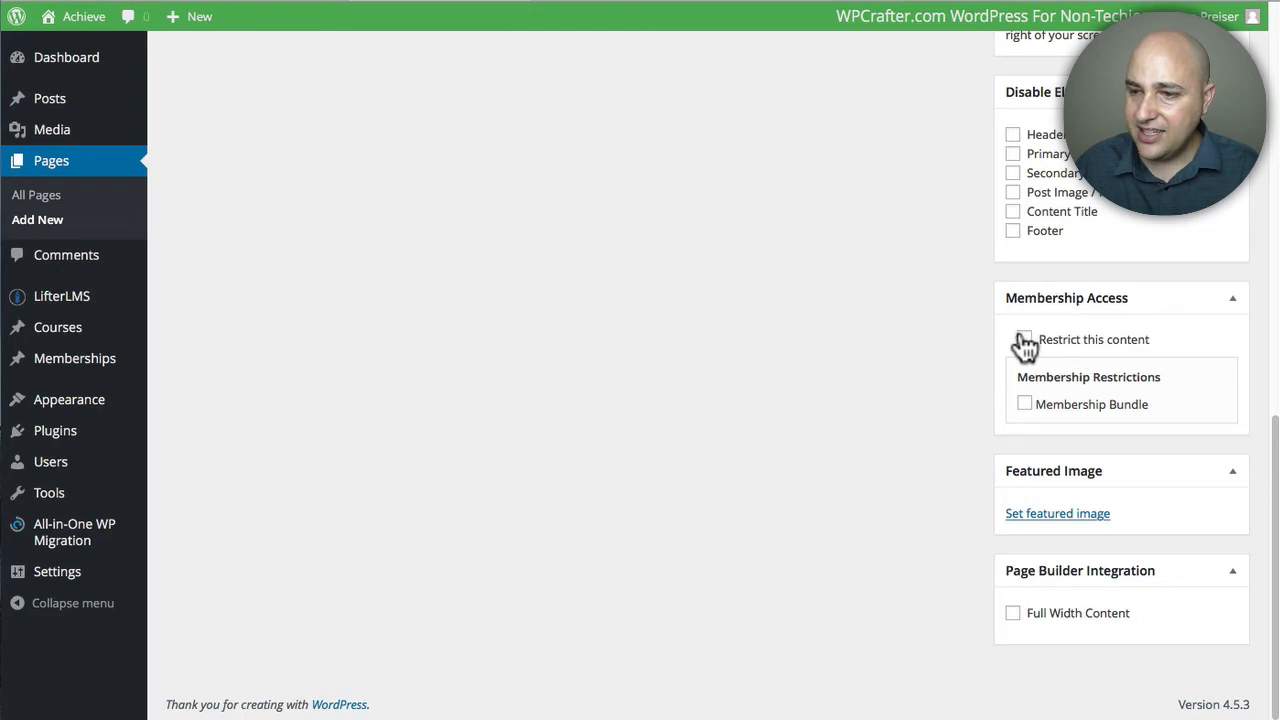
pyautogui.moveTo(915, 362)
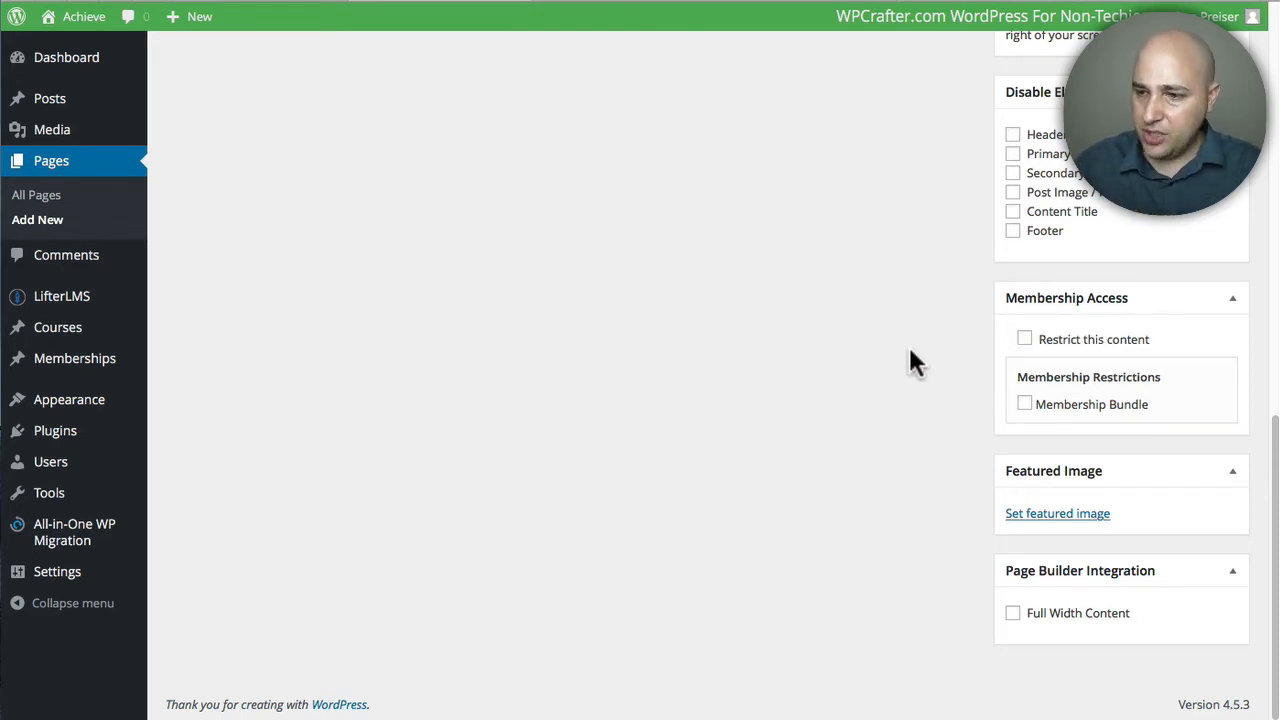
pyautogui.moveTo(970, 432)
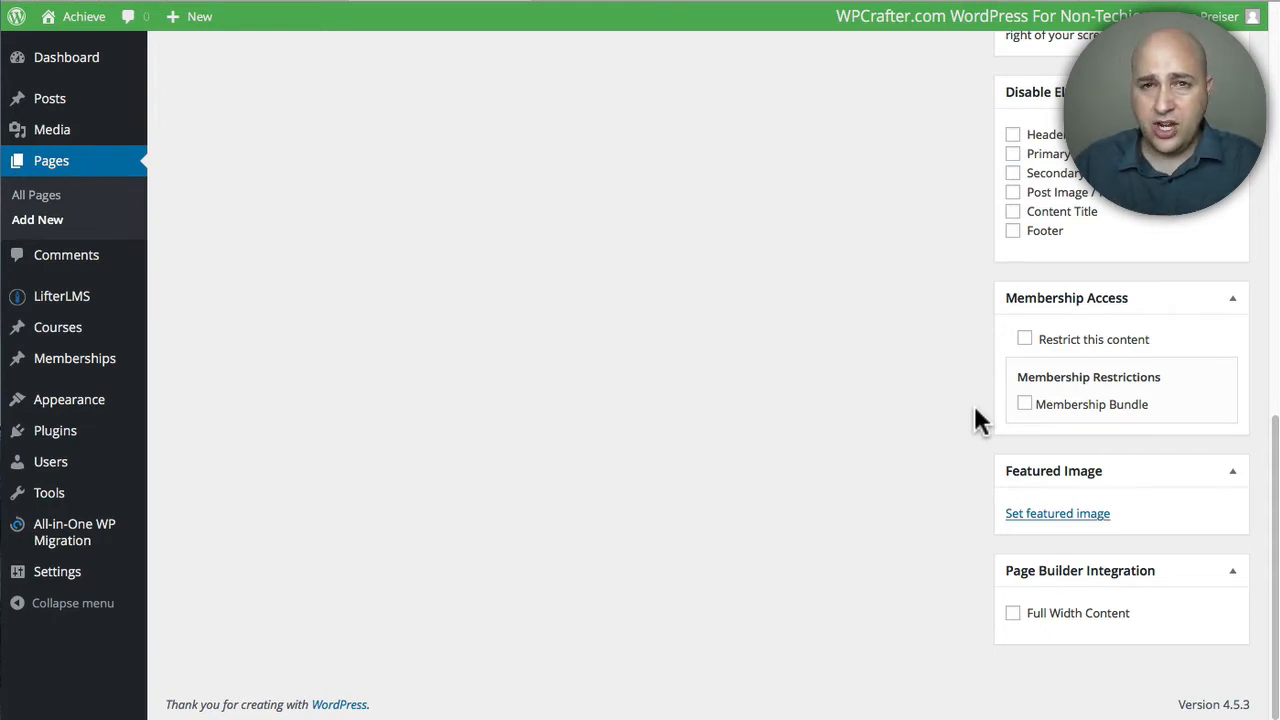
pyautogui.moveTo(1005, 408)
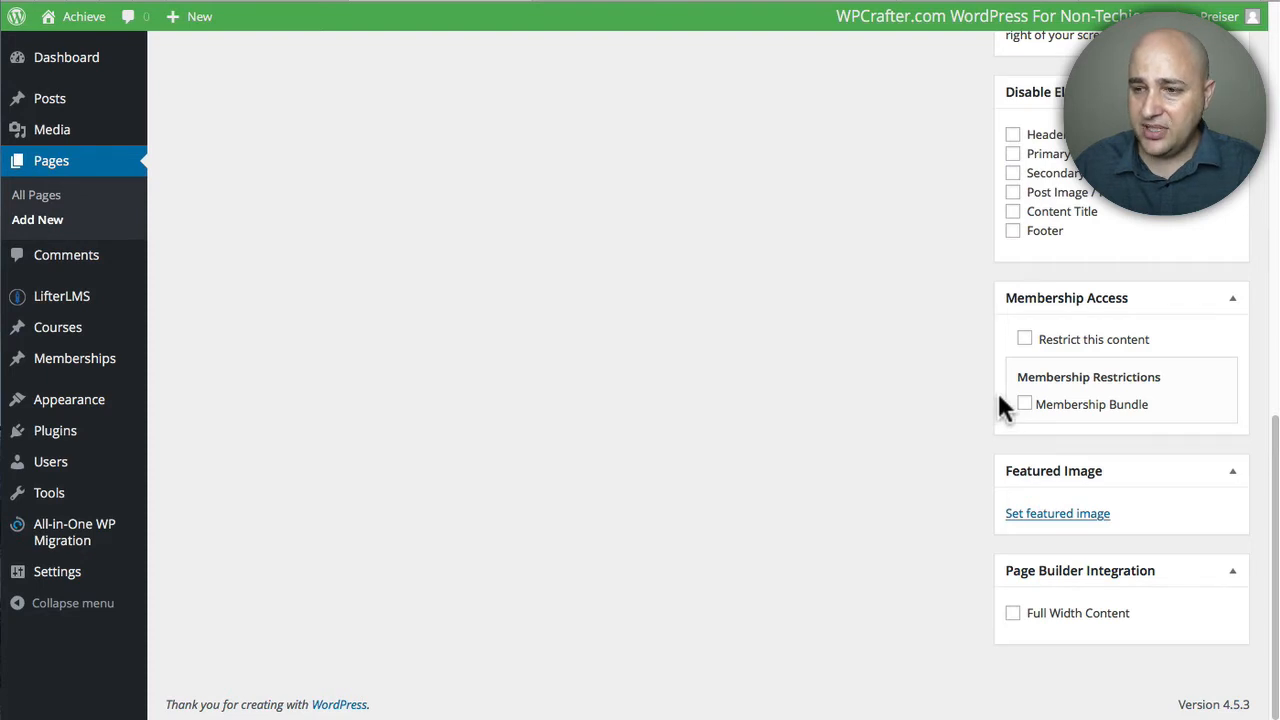
pyautogui.click(1024, 339)
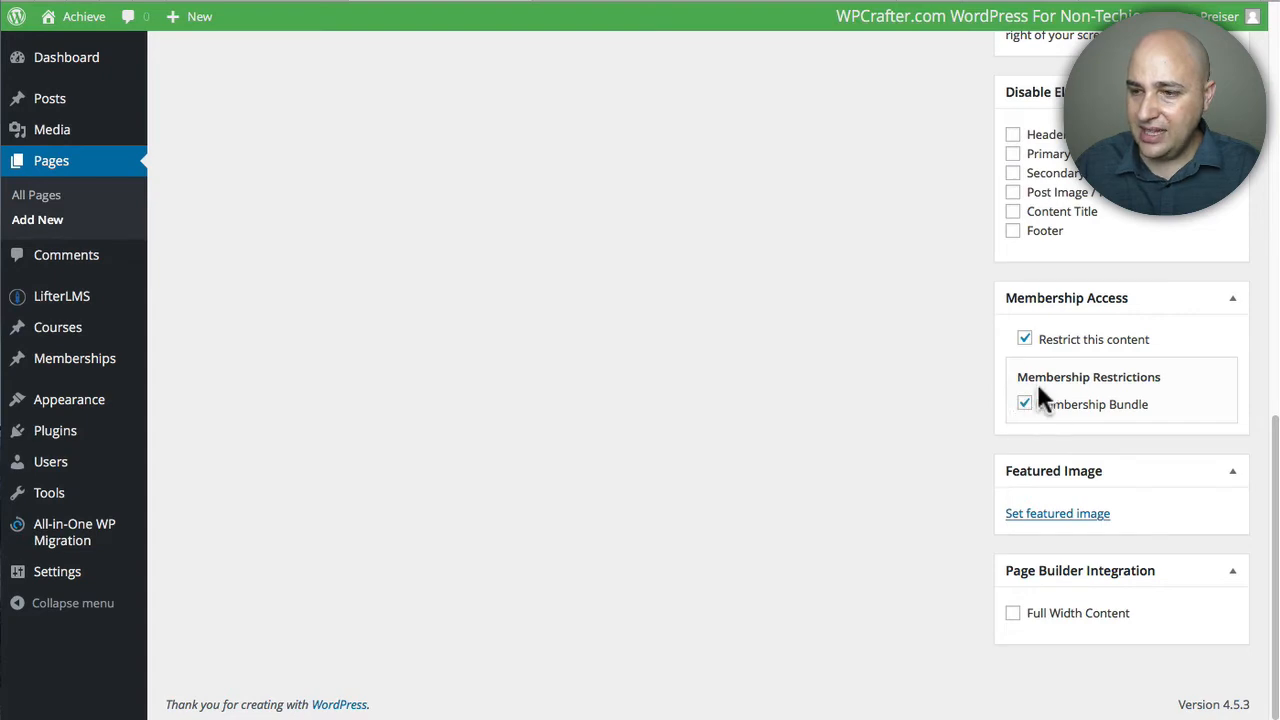
pyautogui.scroll(3)
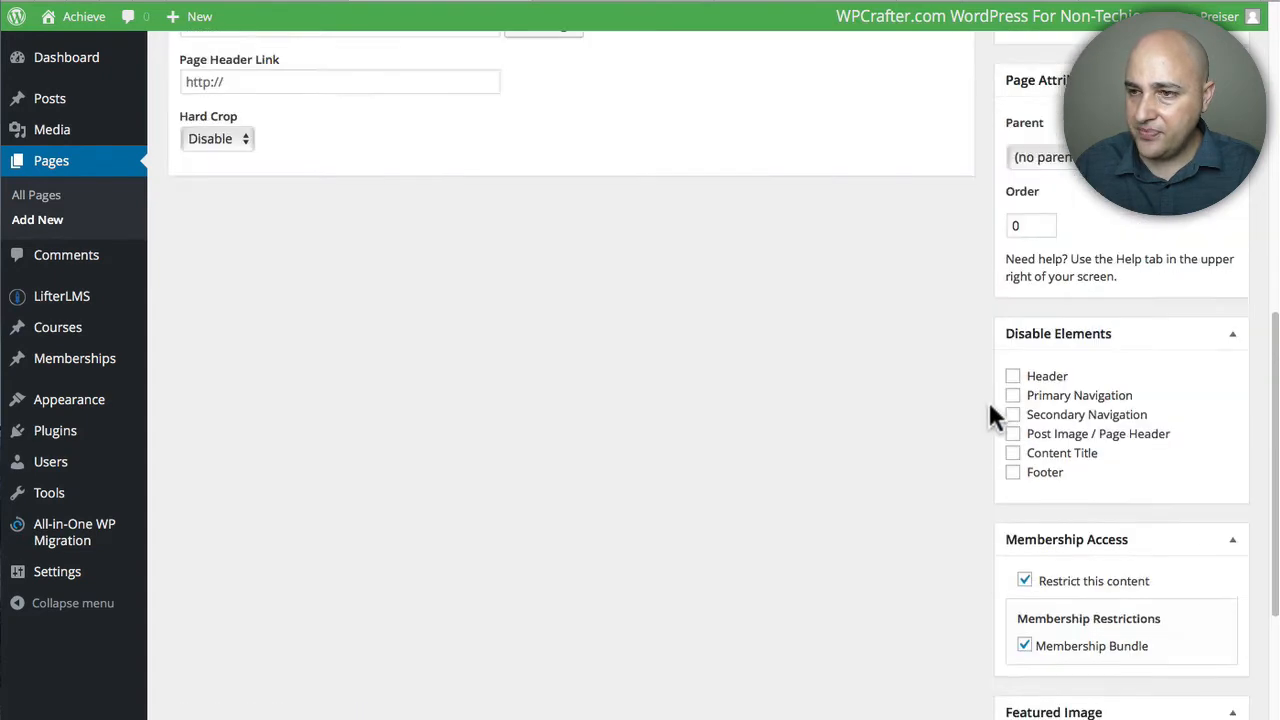
pyautogui.scroll(3)
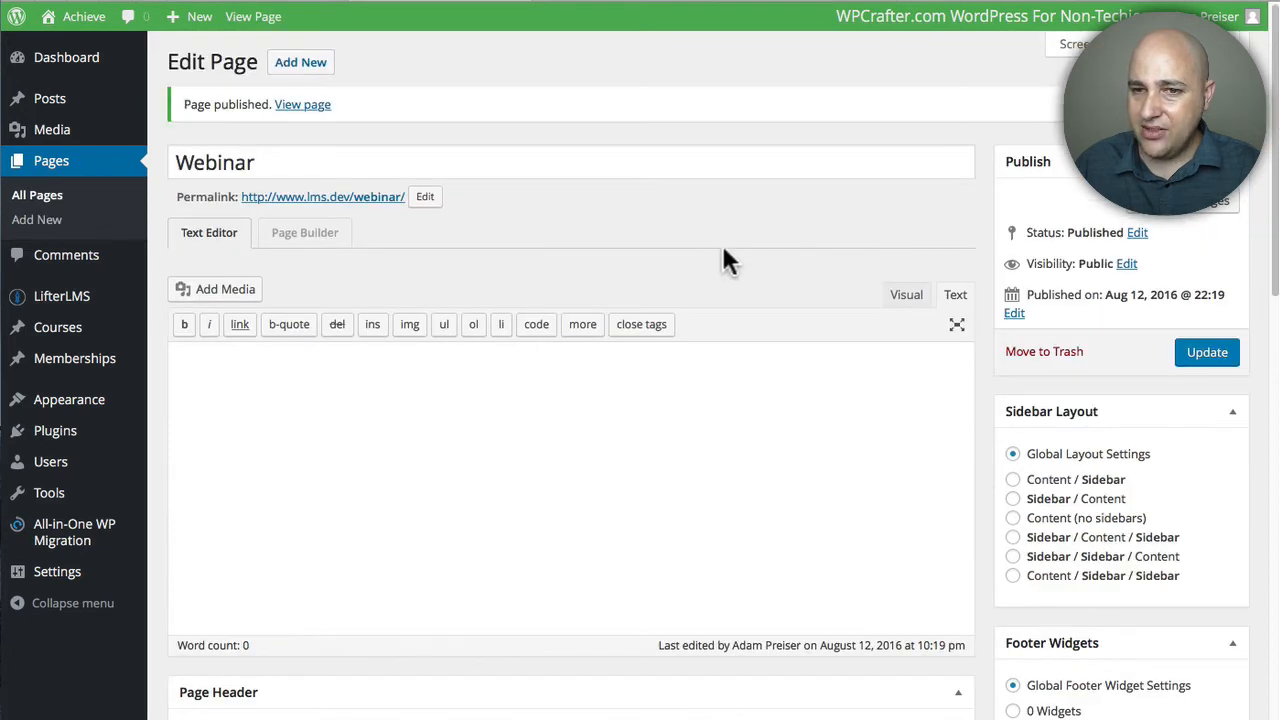
pyautogui.moveTo(322, 197)
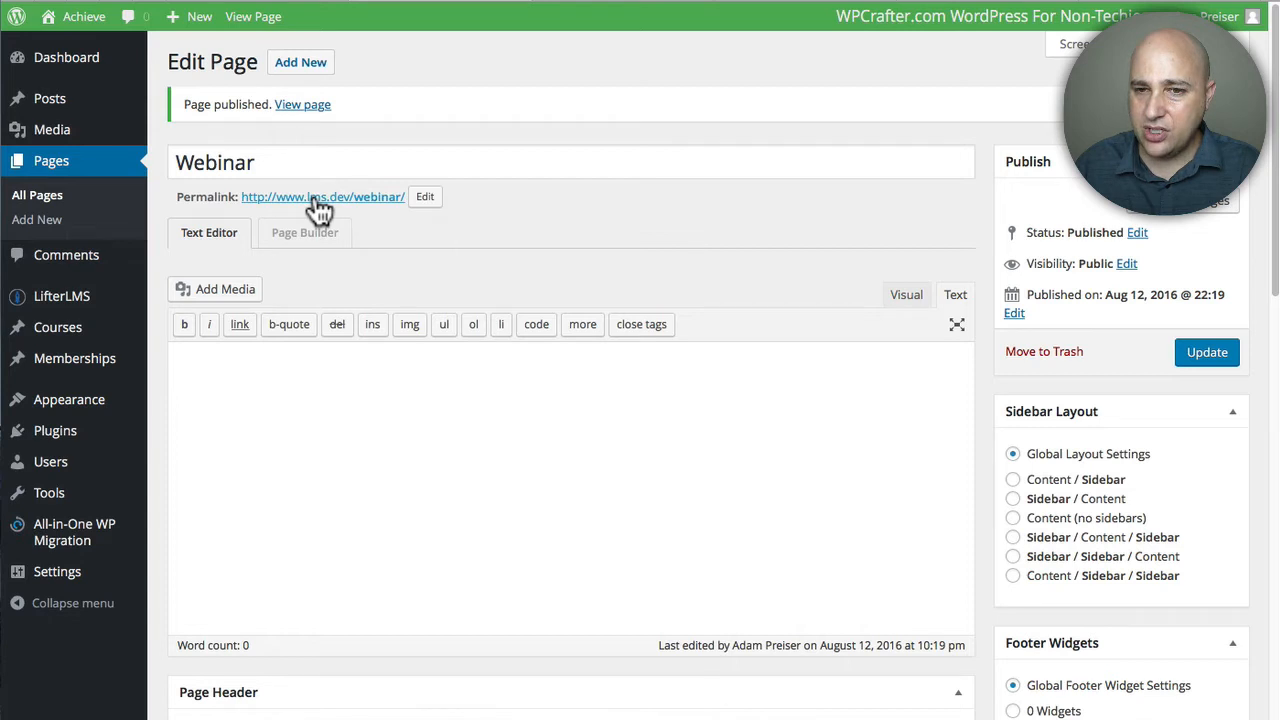
pyautogui.moveTo(338, 210)
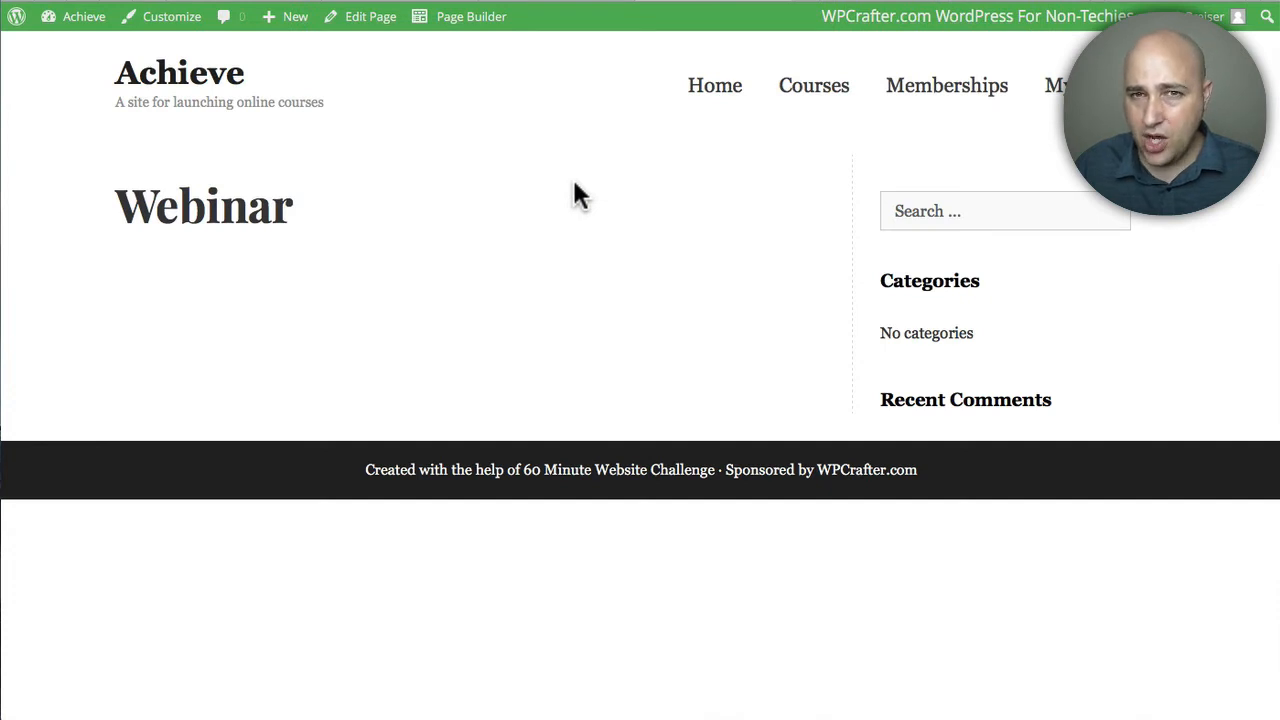
pyautogui.moveTo(570, 175)
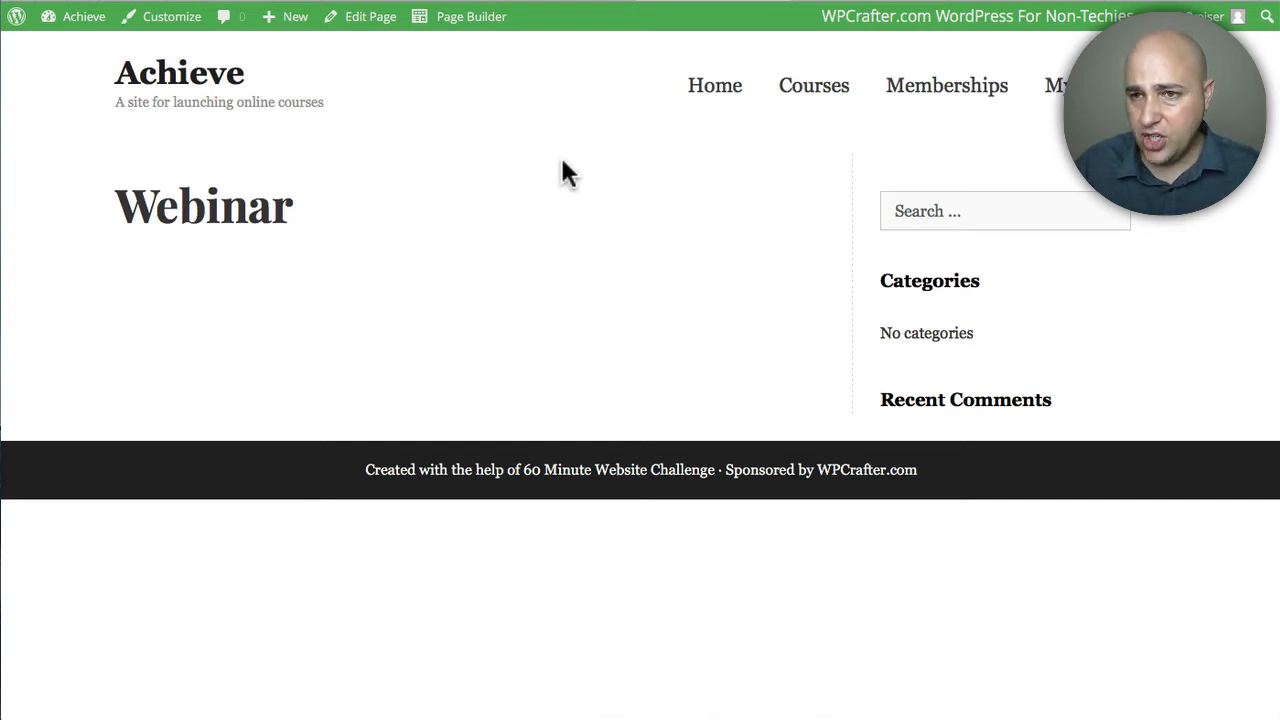
pyautogui.moveTo(435, 270)
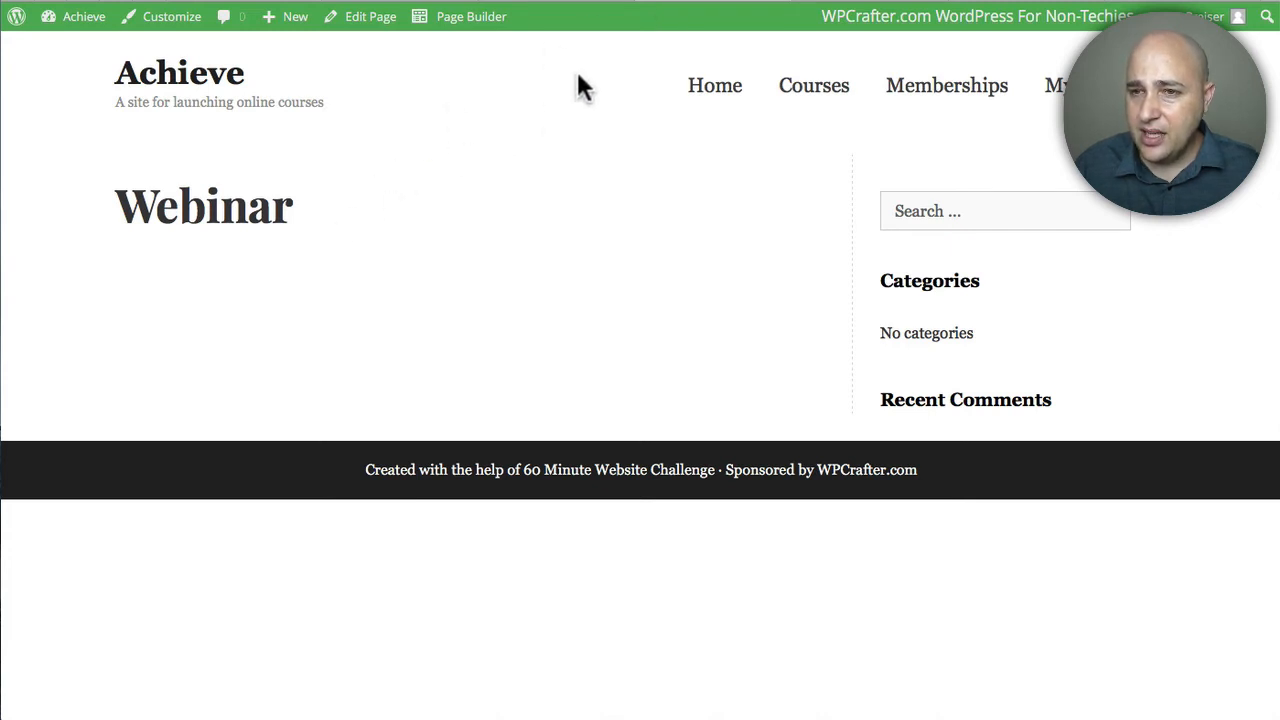
pyautogui.moveTo(600, 140)
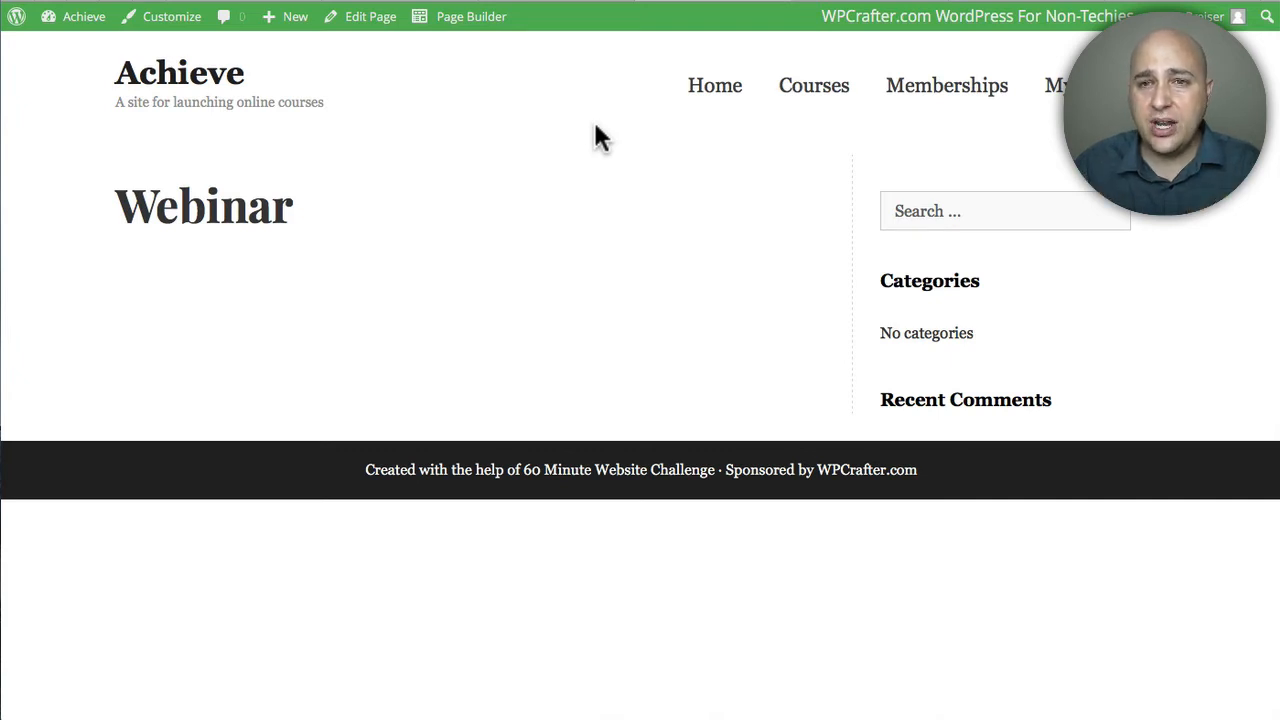
# Step: Log out from the admin bar to view the Webinar page as a visitor
pyautogui.click(370, 16)
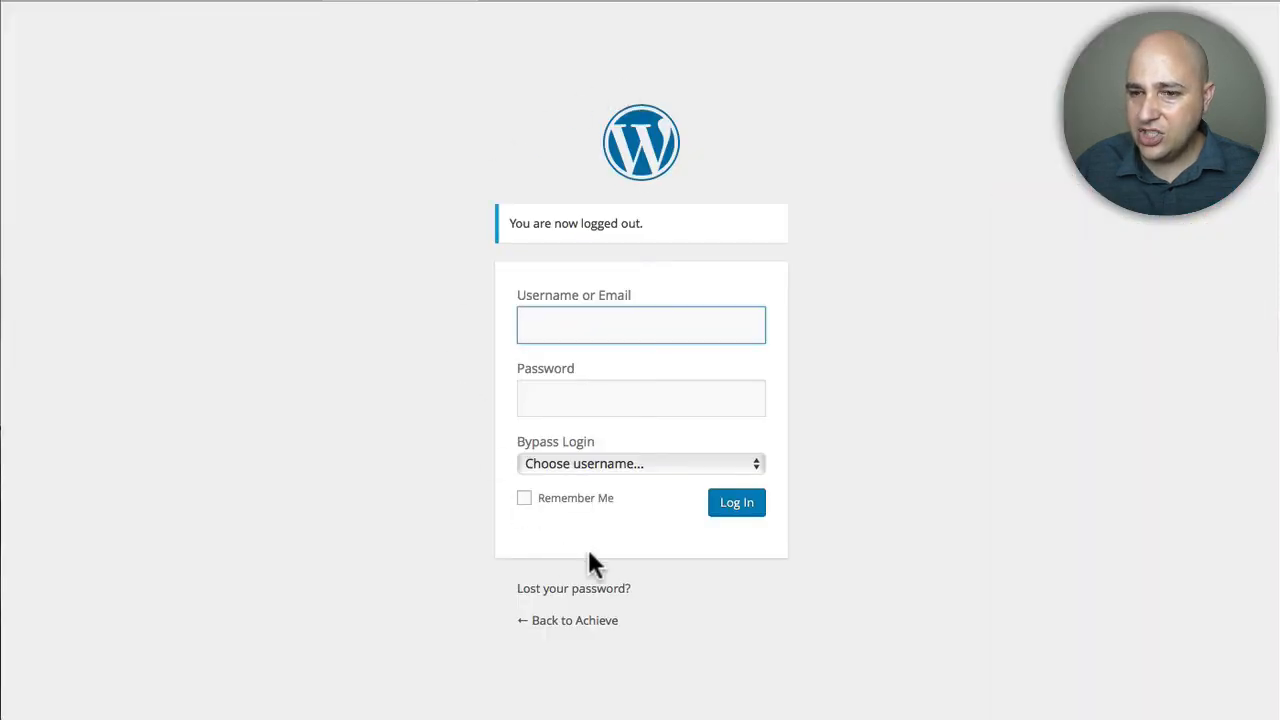
pyautogui.moveTo(703, 8)
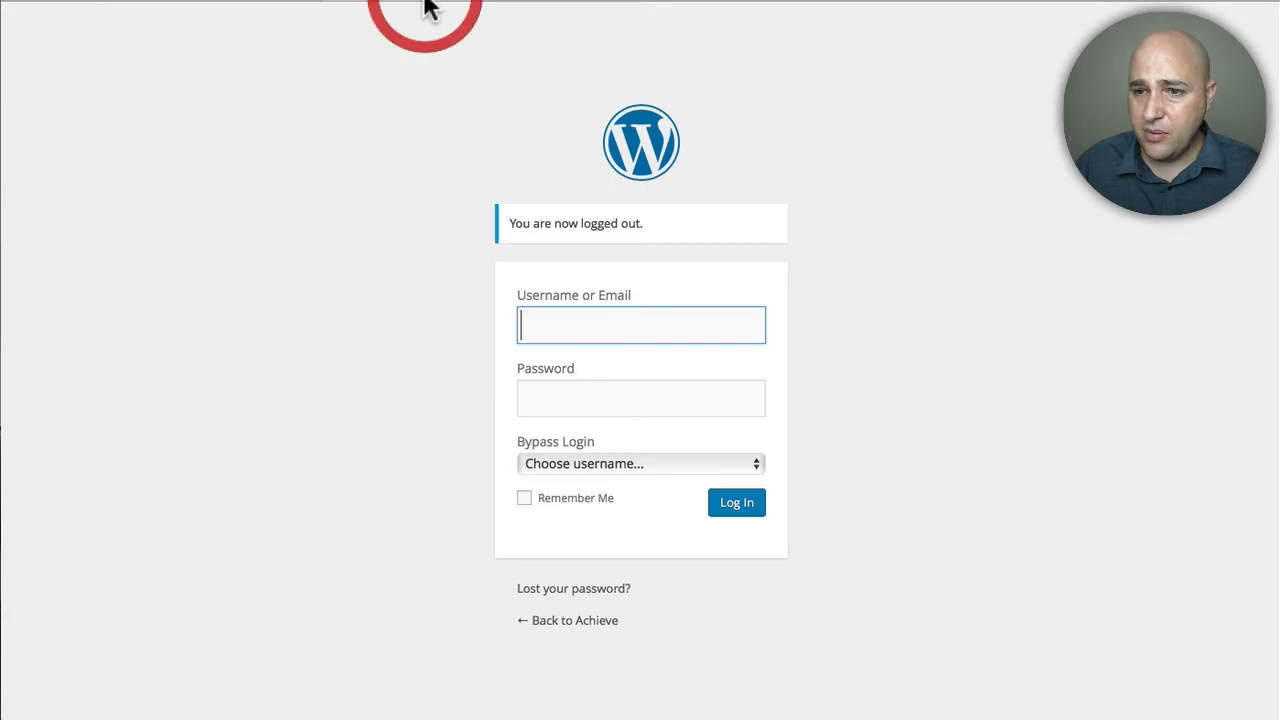
# Step: Log back into the WordPress admin dashboard
pyautogui.click(736, 502)
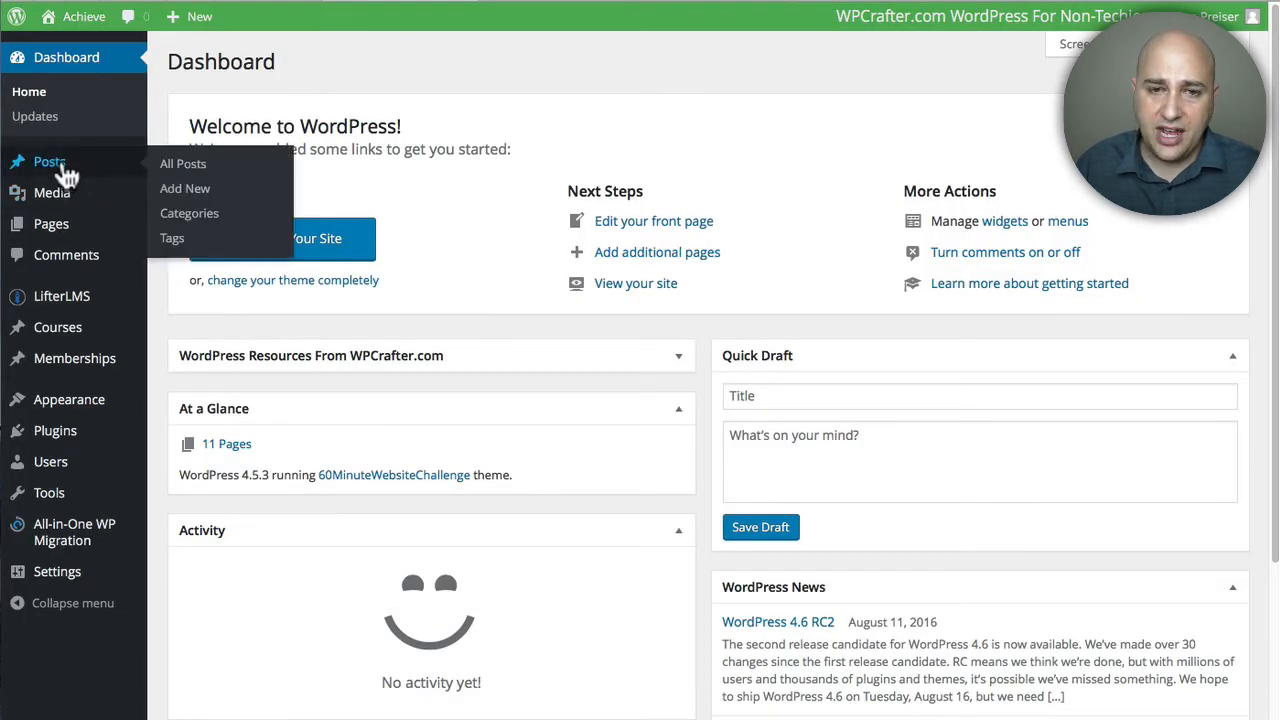
# Step: Start a new post and scroll to its Membership Access restriction box
pyautogui.click(182, 163)
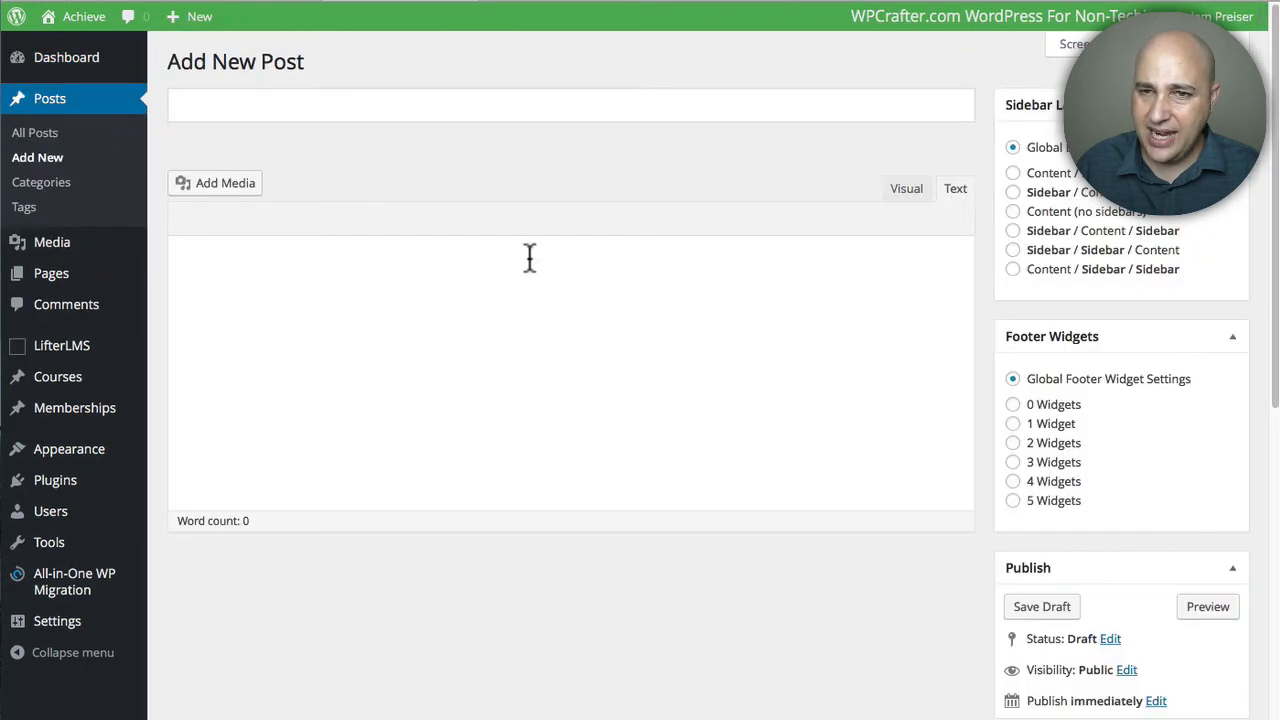
pyautogui.scroll(-3)
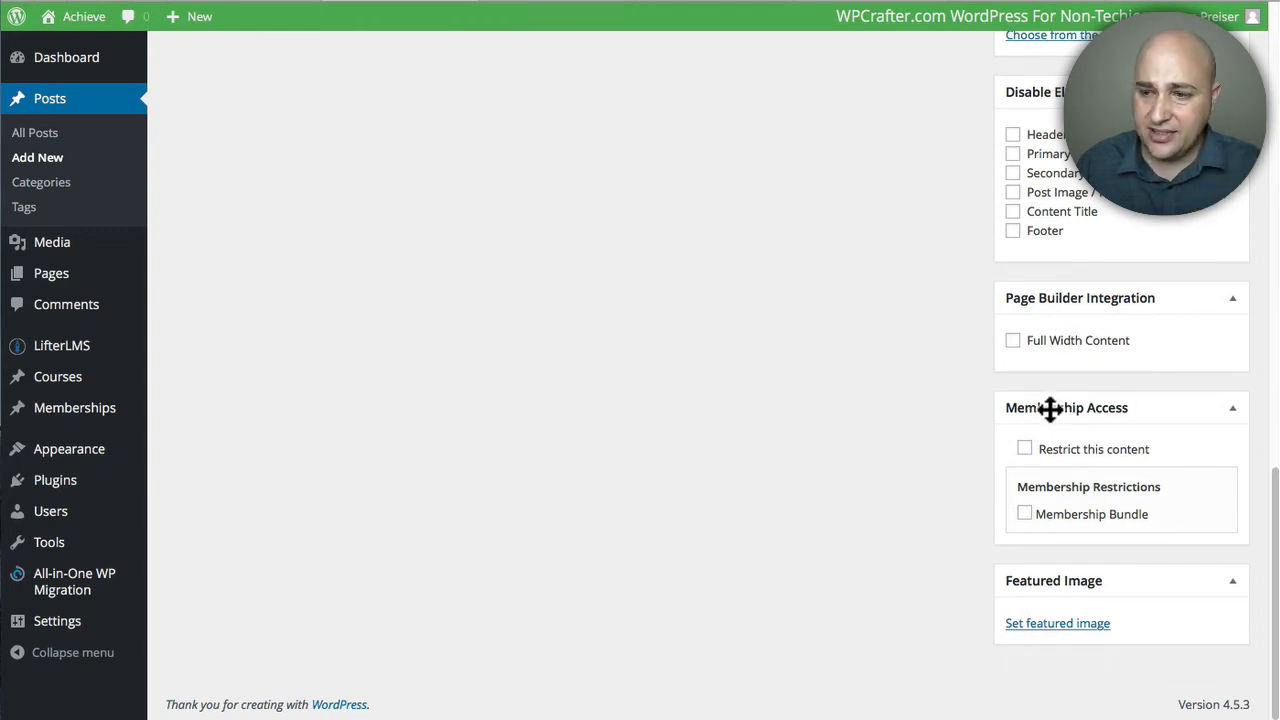
pyautogui.moveTo(1160, 475)
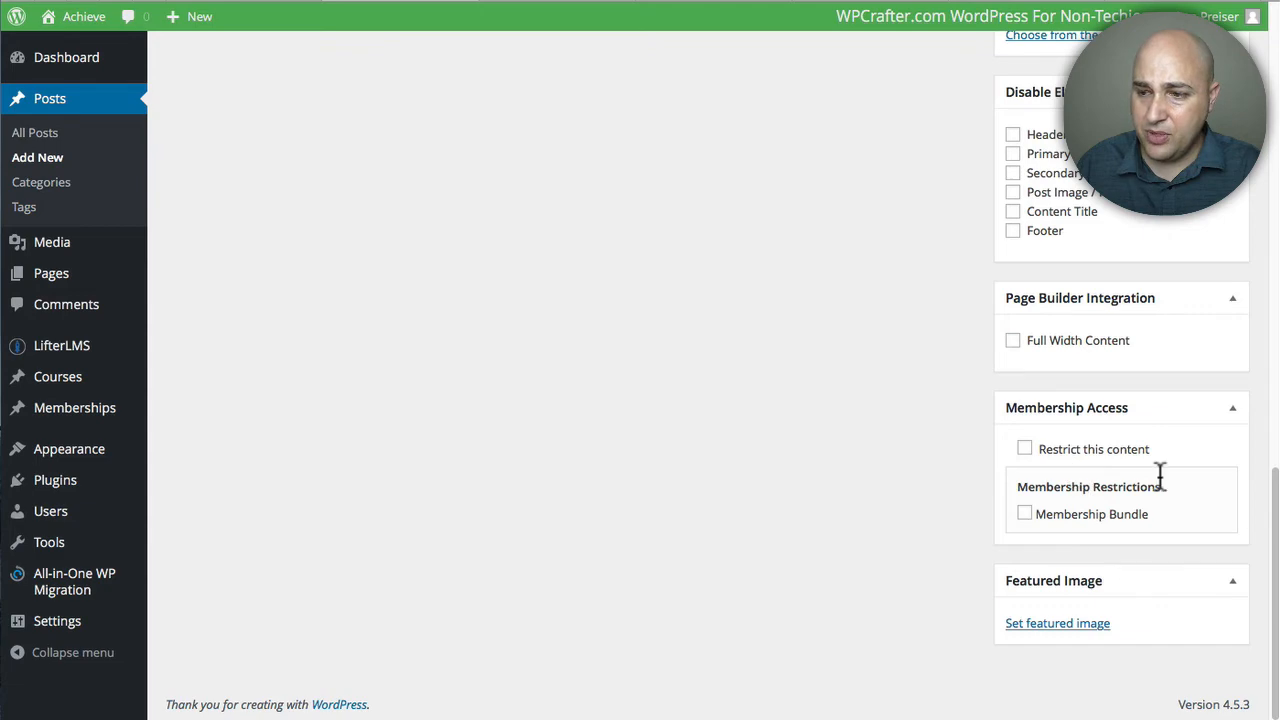
pyautogui.moveTo(670, 410)
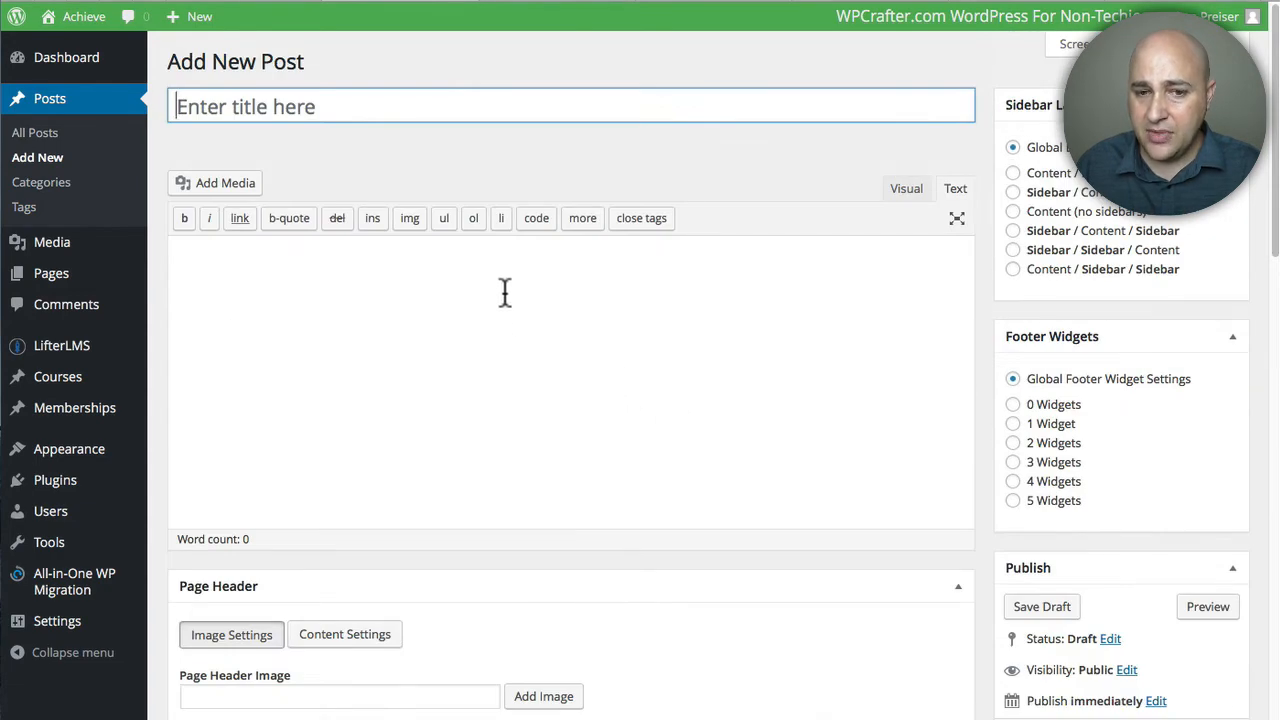
pyautogui.moveTo(265, 312)
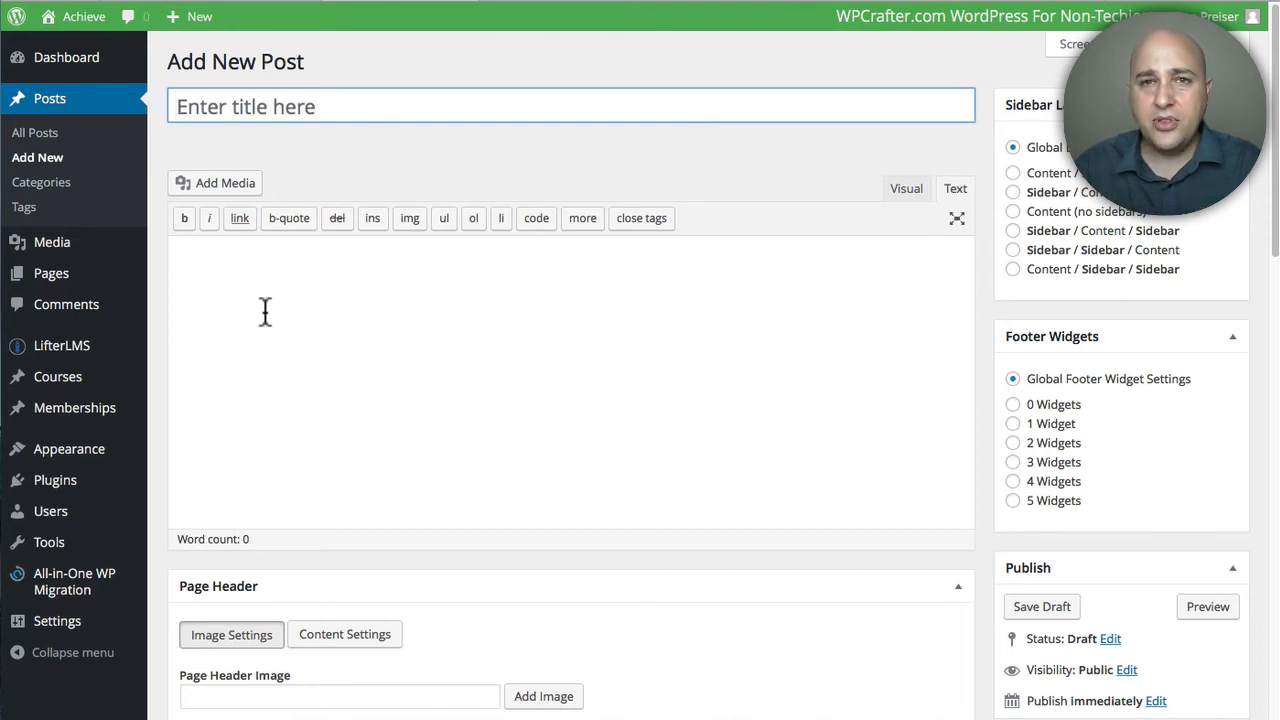
pyautogui.moveTo(198, 314)
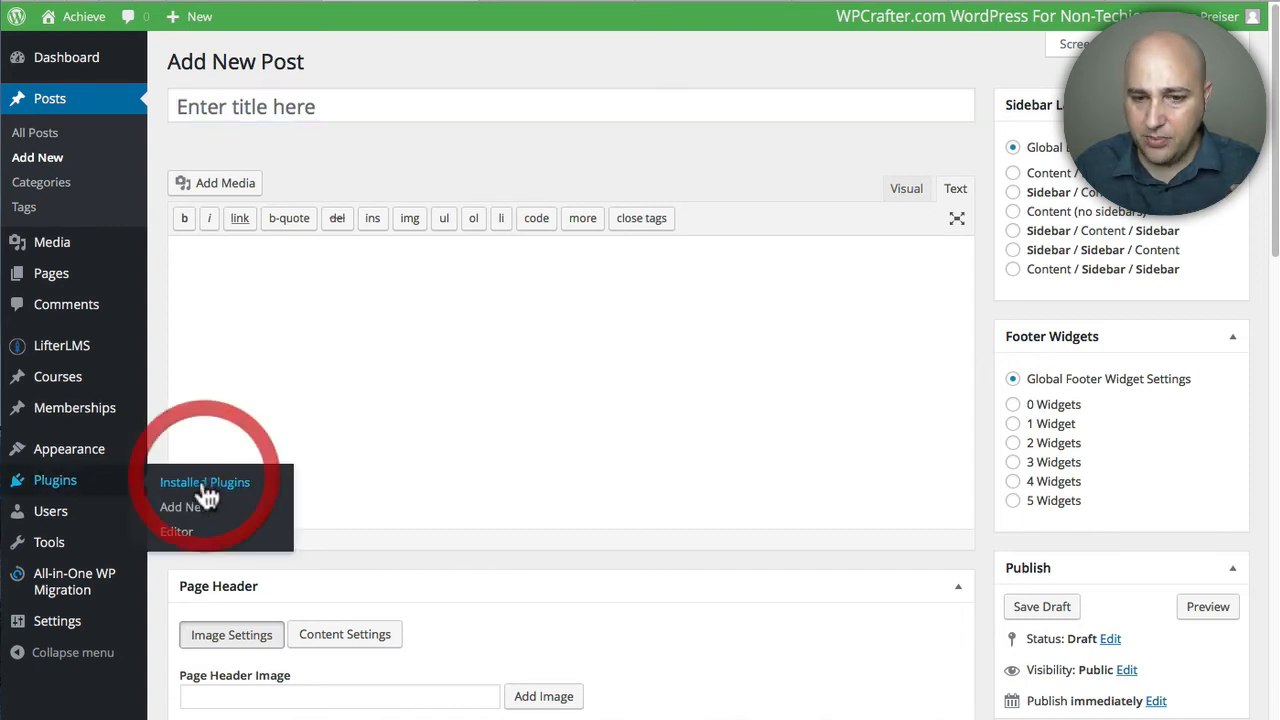
# Step: Activate the WooCommerce plugin from Installed Plugins
pyautogui.click(204, 482)
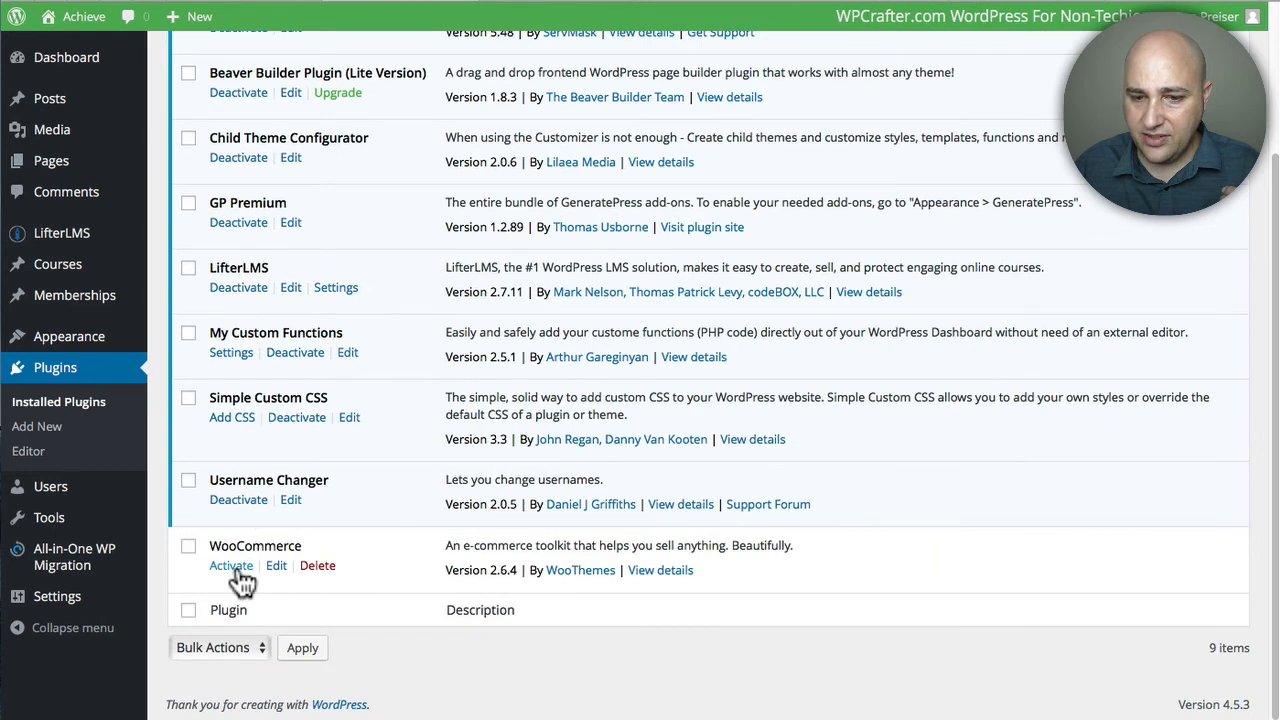
pyautogui.moveTo(305, 478)
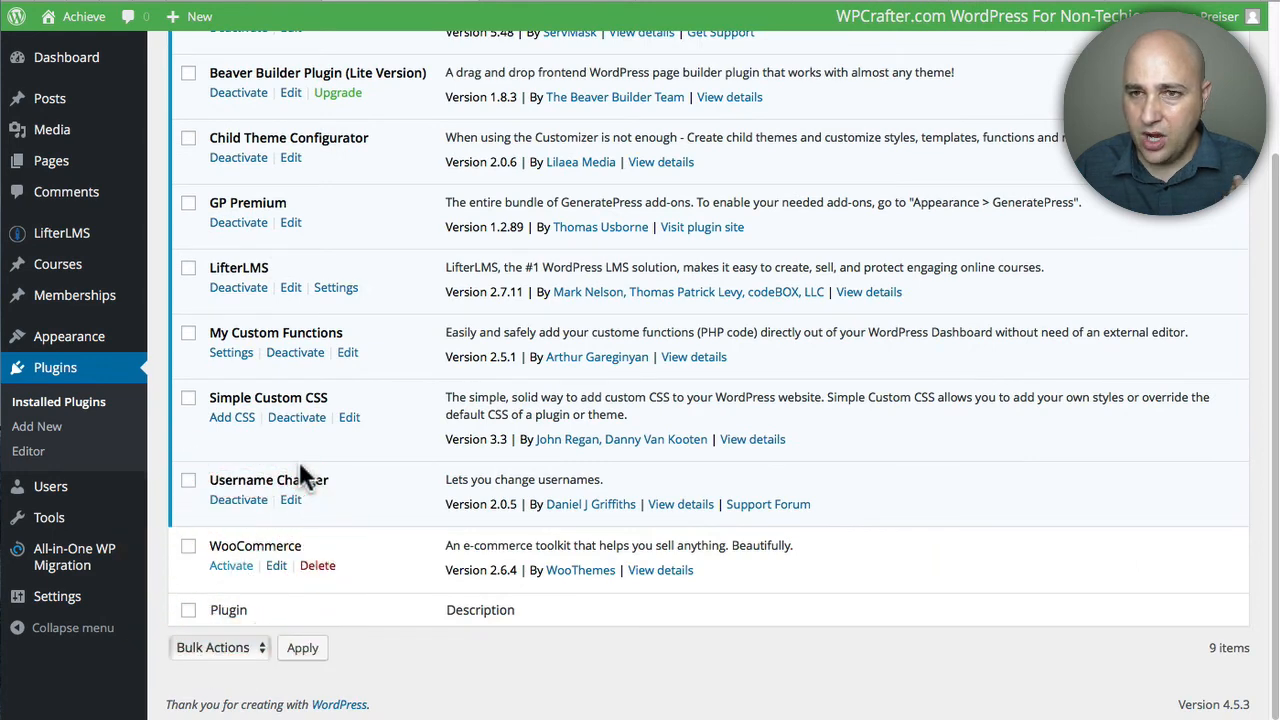
pyautogui.click(231, 565)
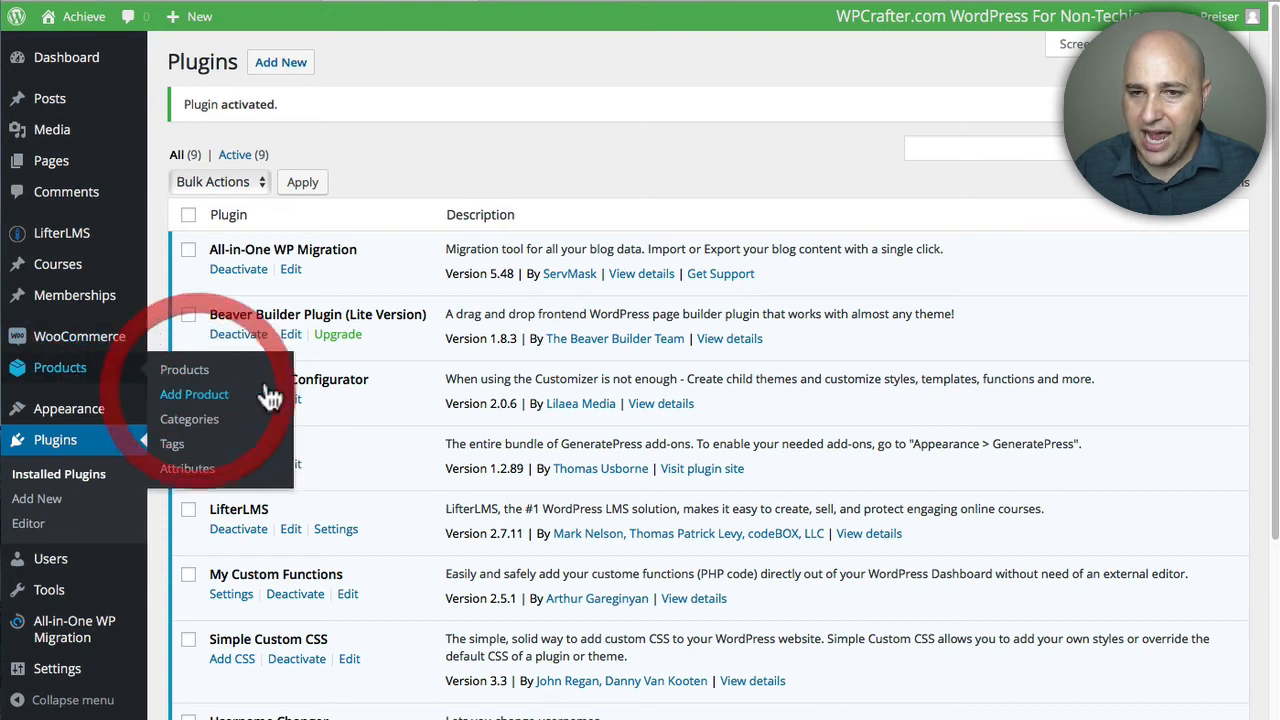
# Step: Start a new product and scroll to check its Membership Access restriction box
pyautogui.click(194, 393)
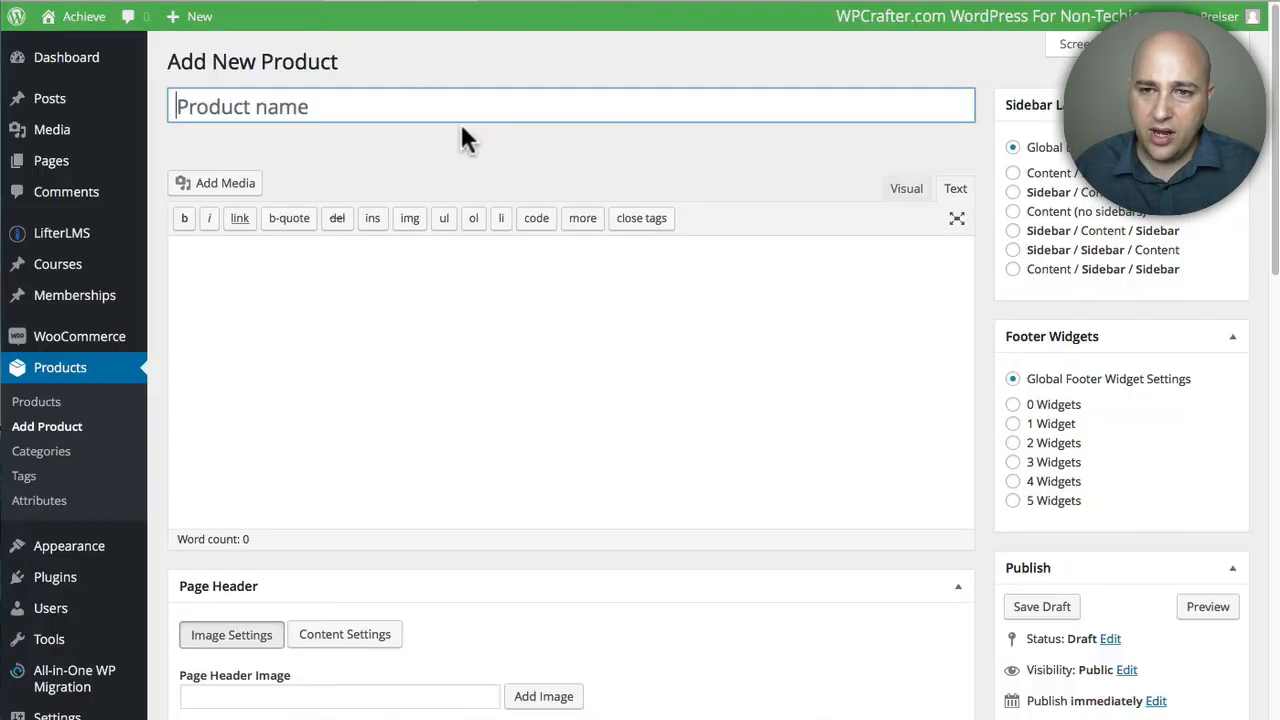
pyautogui.scroll(-3)
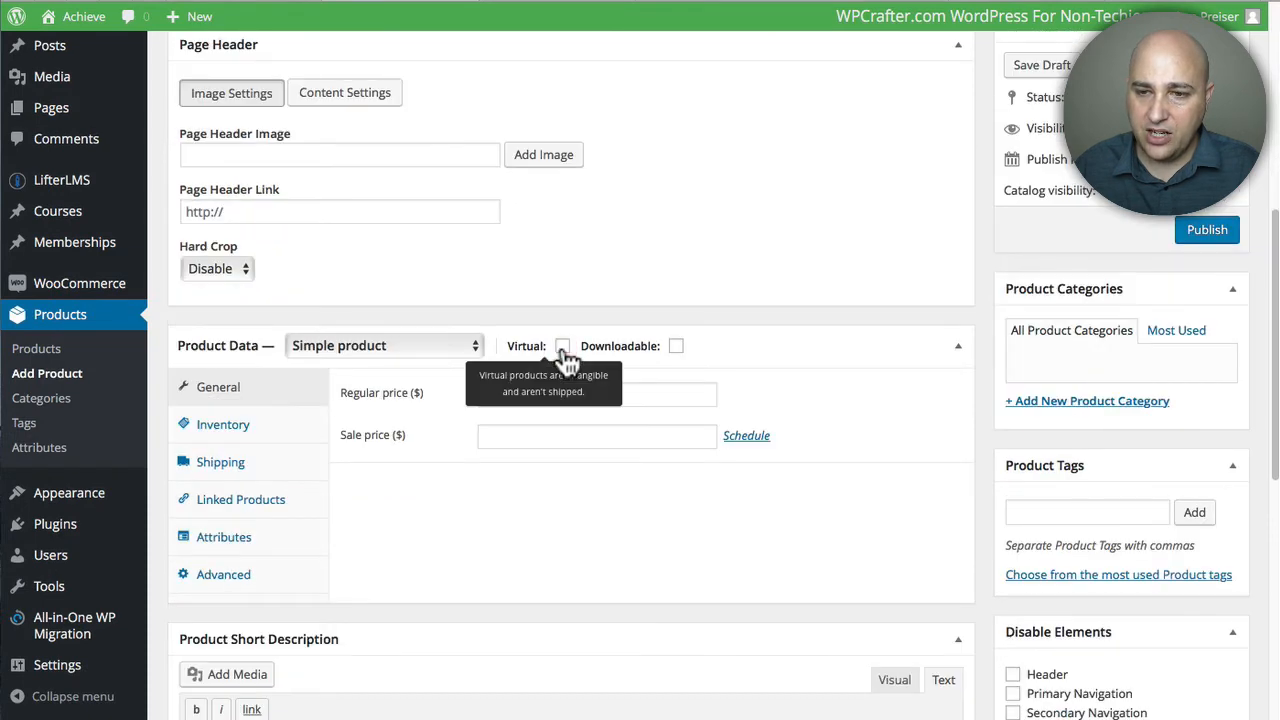
pyautogui.scroll(-3)
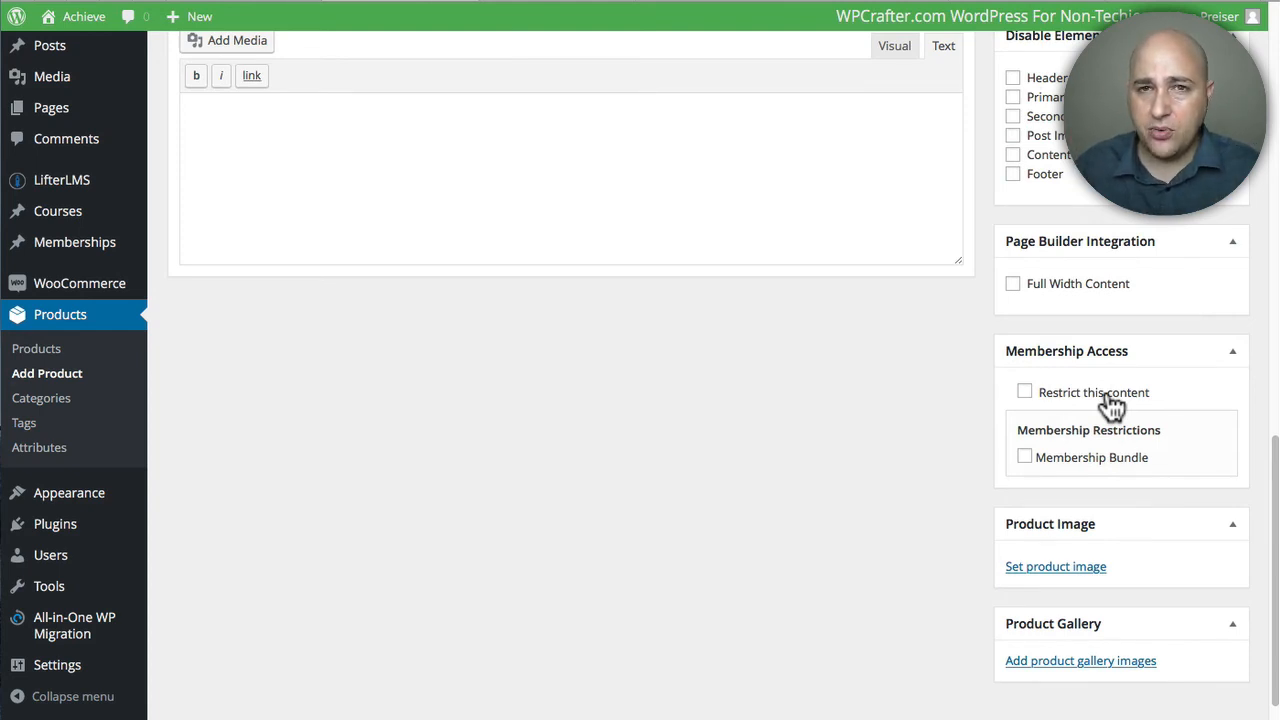
pyautogui.scroll(-3)
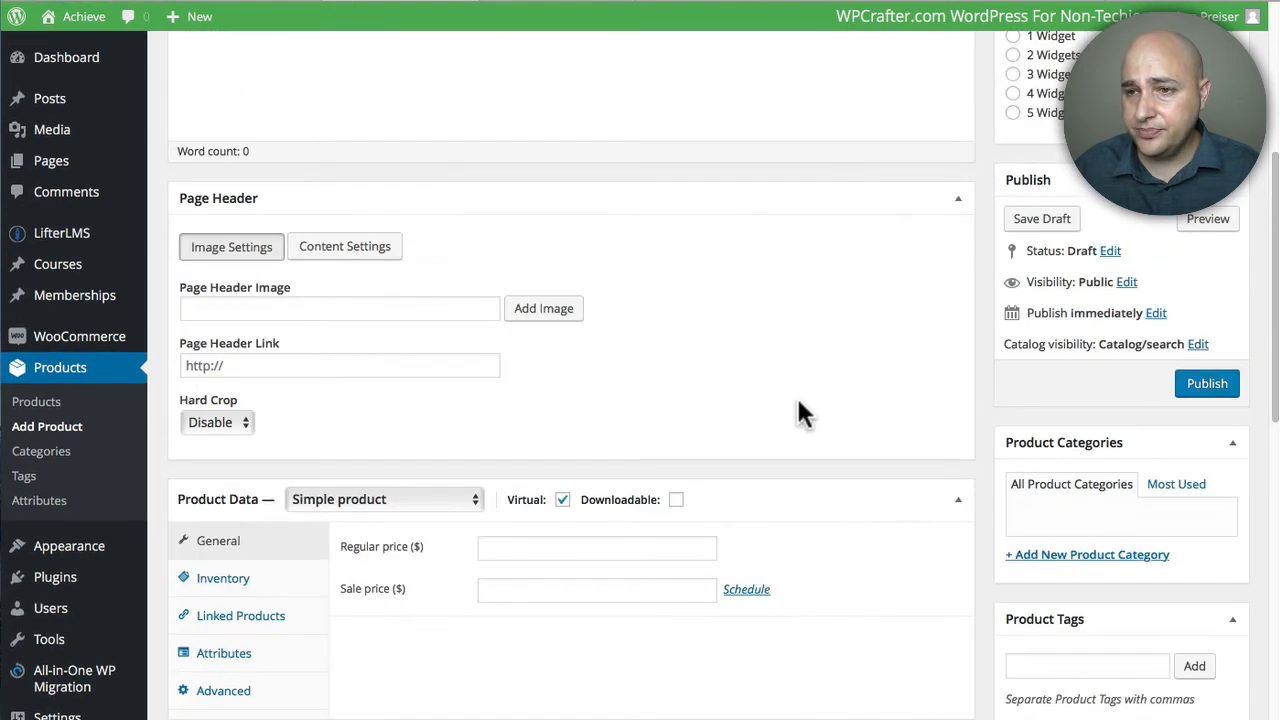
pyautogui.scroll(3)
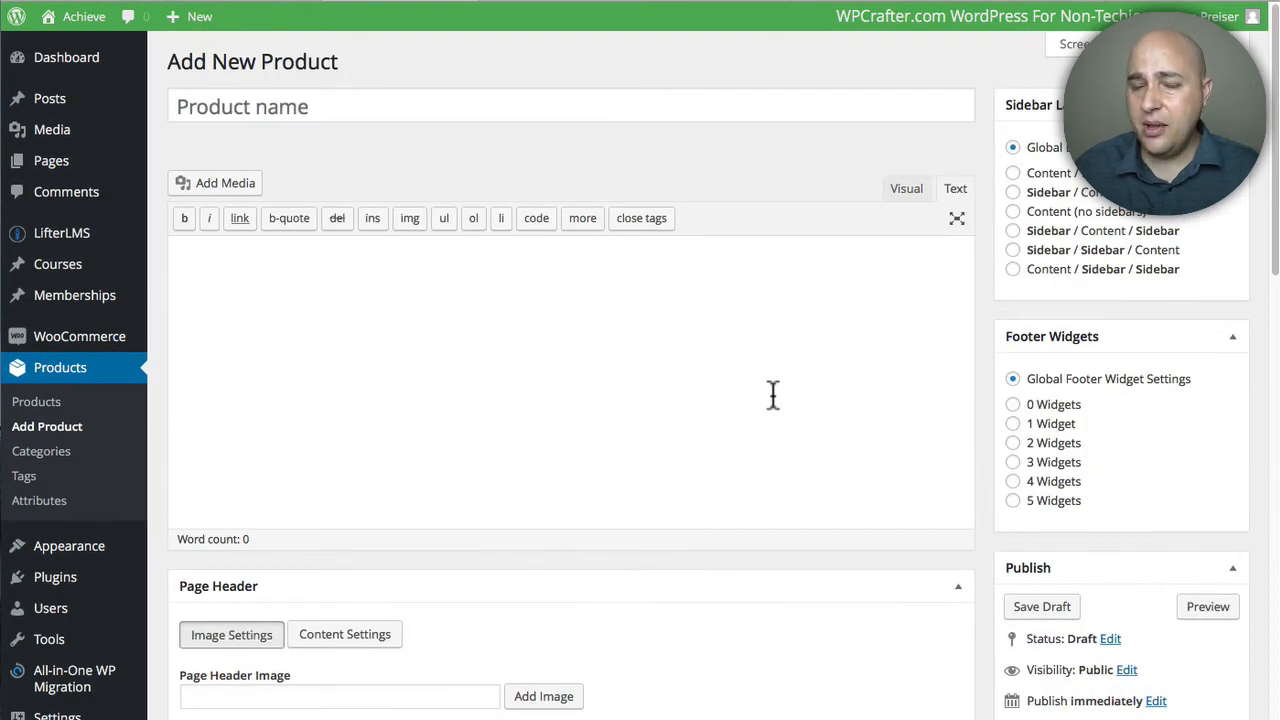